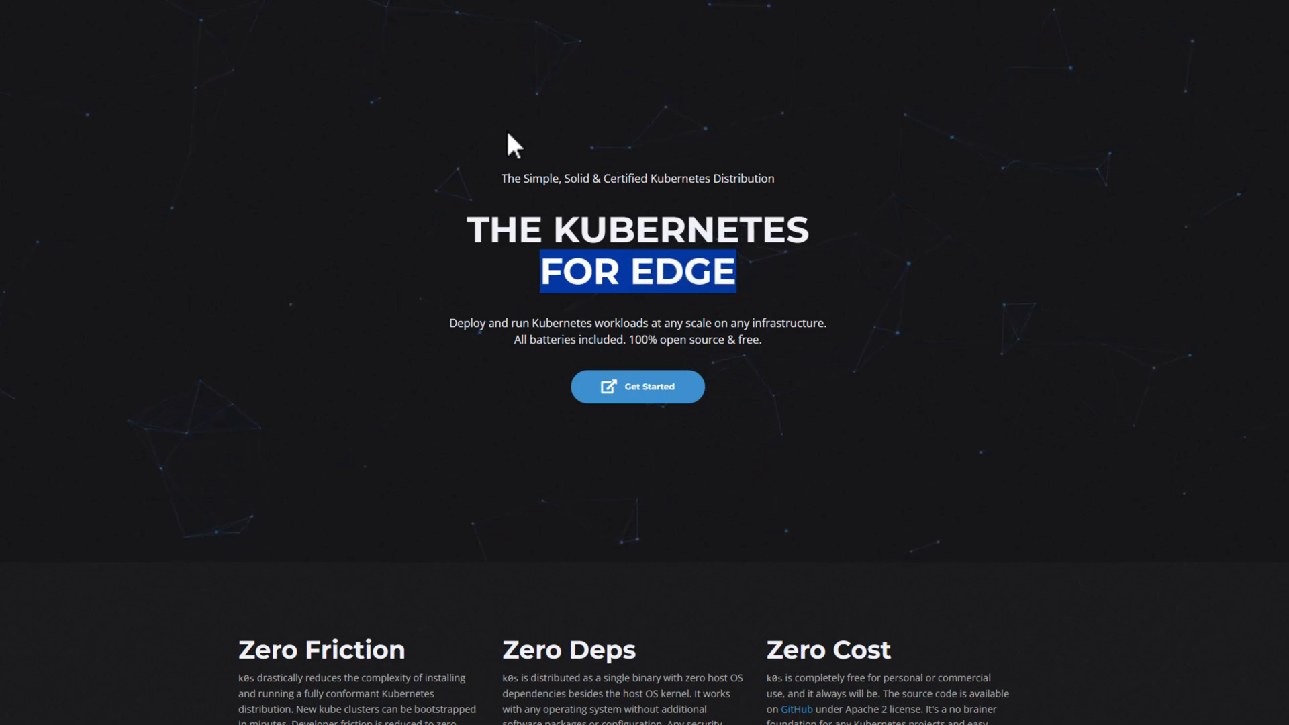
mouse_move(365, 108)
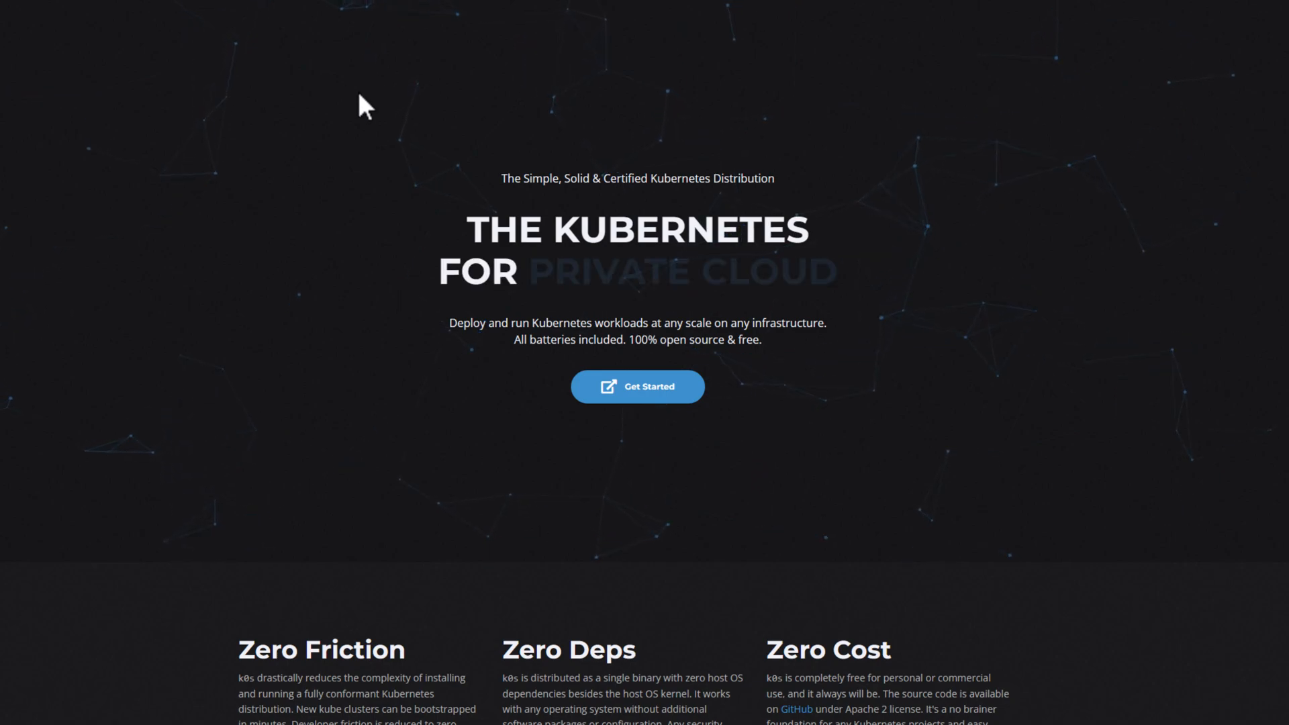
mouse_move(598, 200)
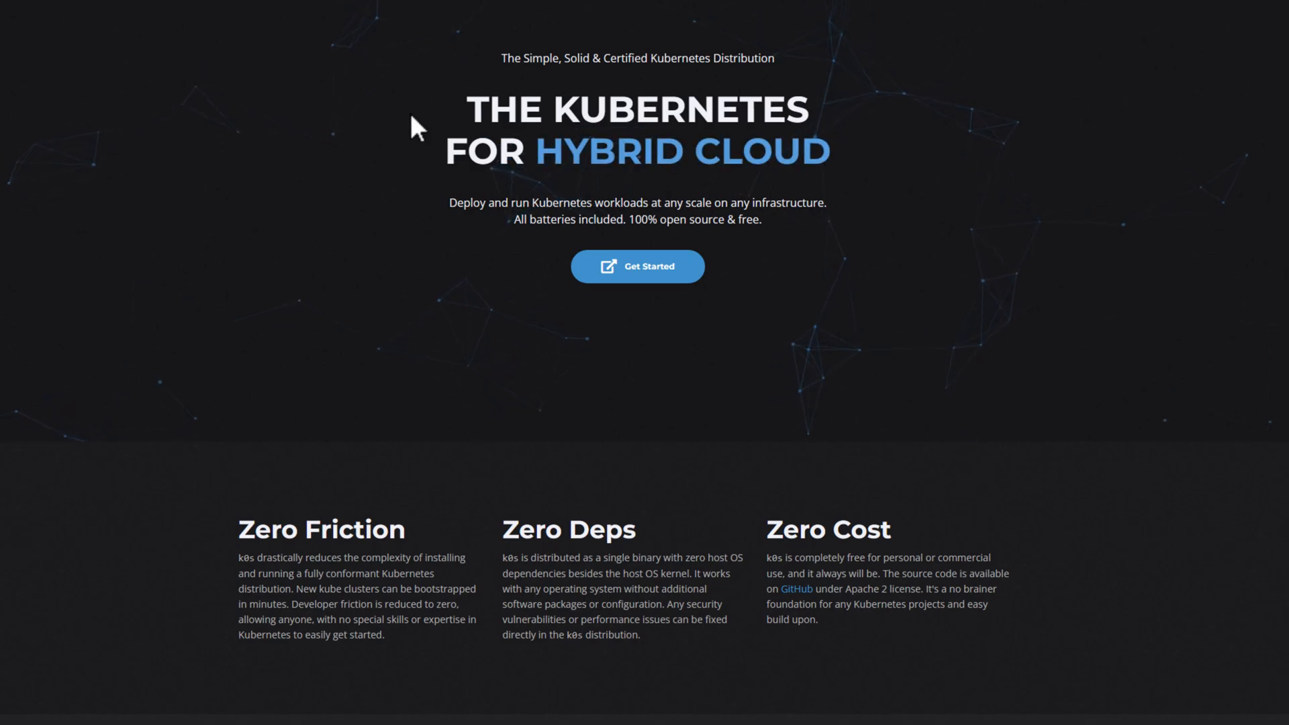
Step: Scroll past the Zero Friction section until the k0s Features table is in view
scroll("down", 3)
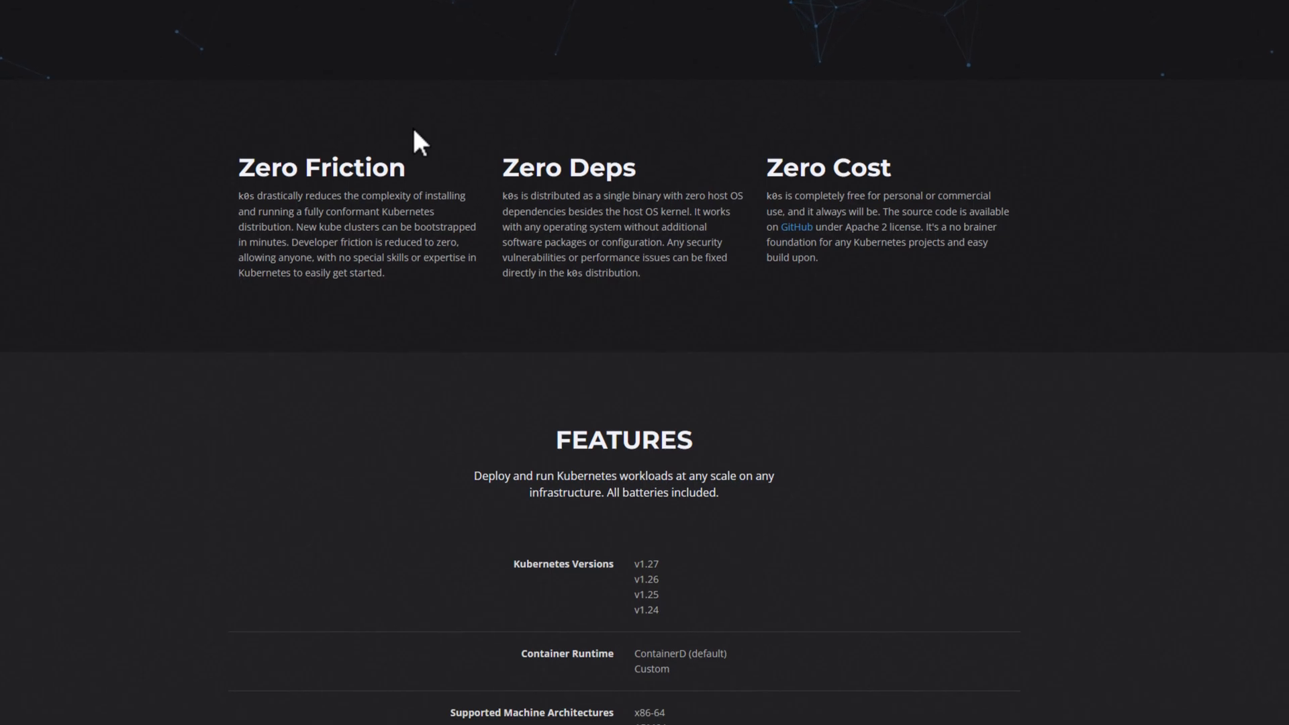
scroll("down", 3)
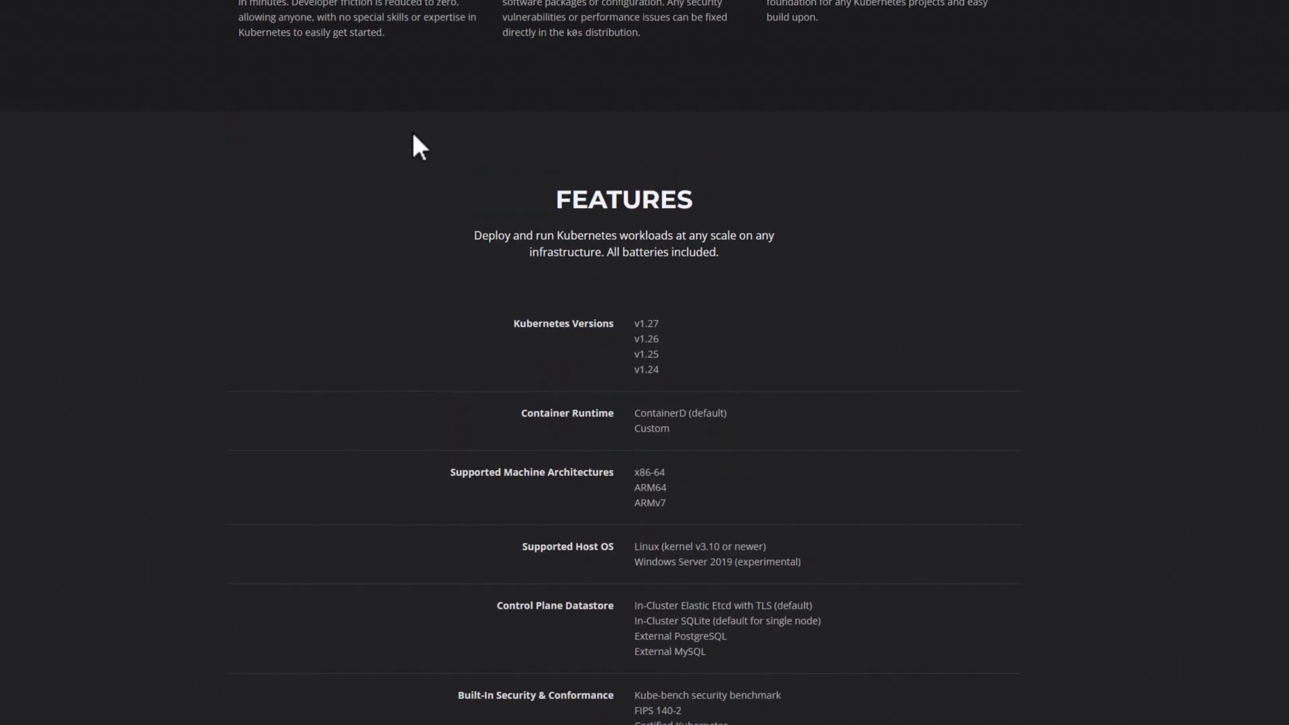
mouse_move(650, 333)
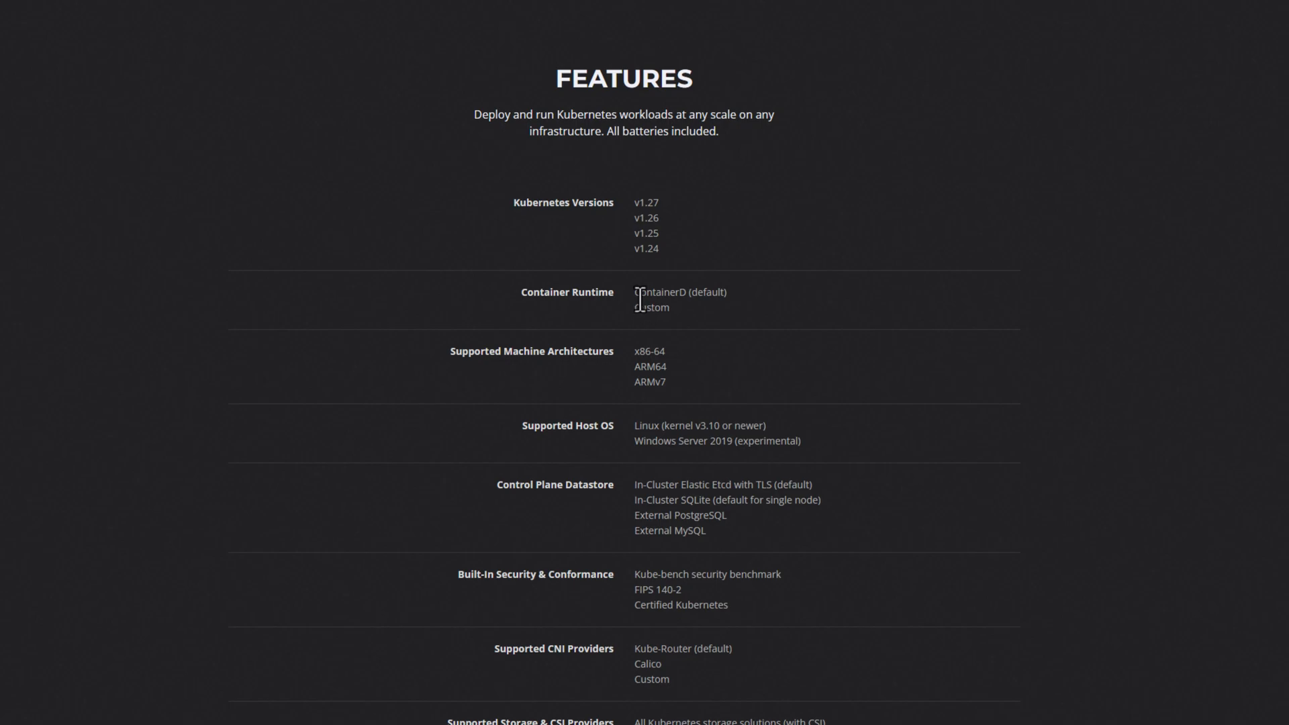
mouse_move(624, 314)
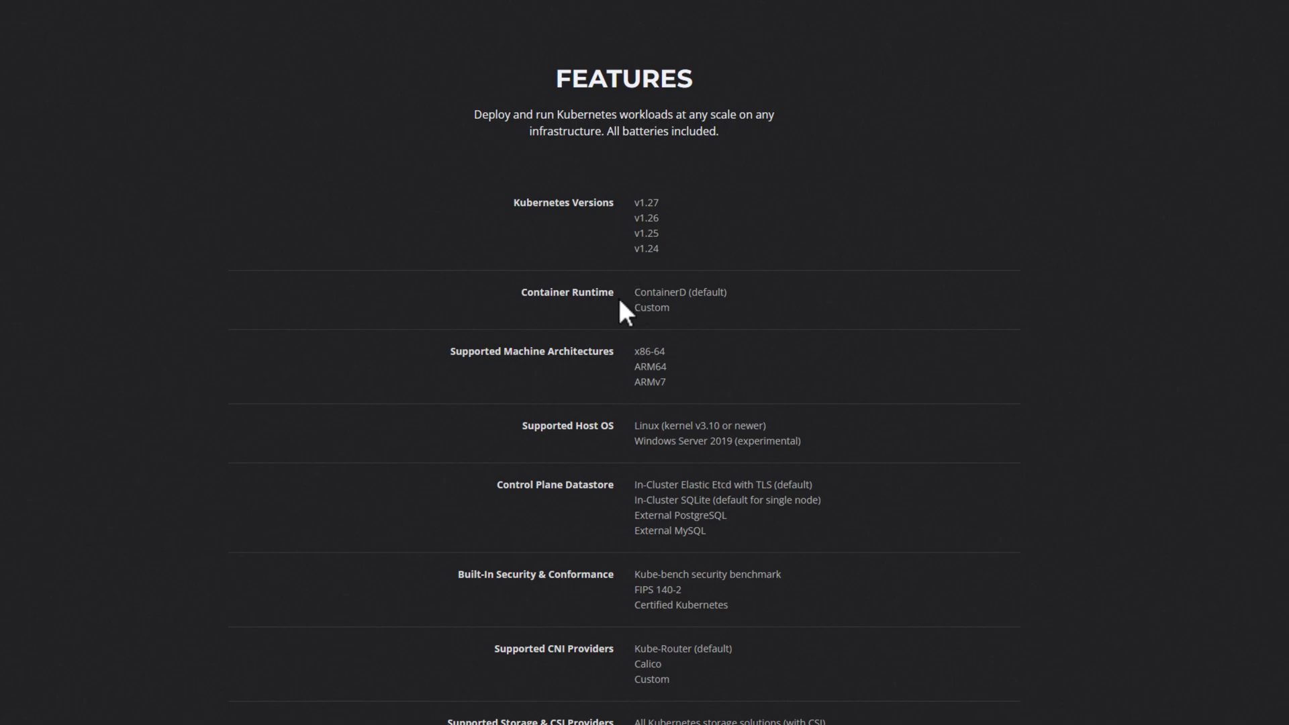
mouse_move(639, 317)
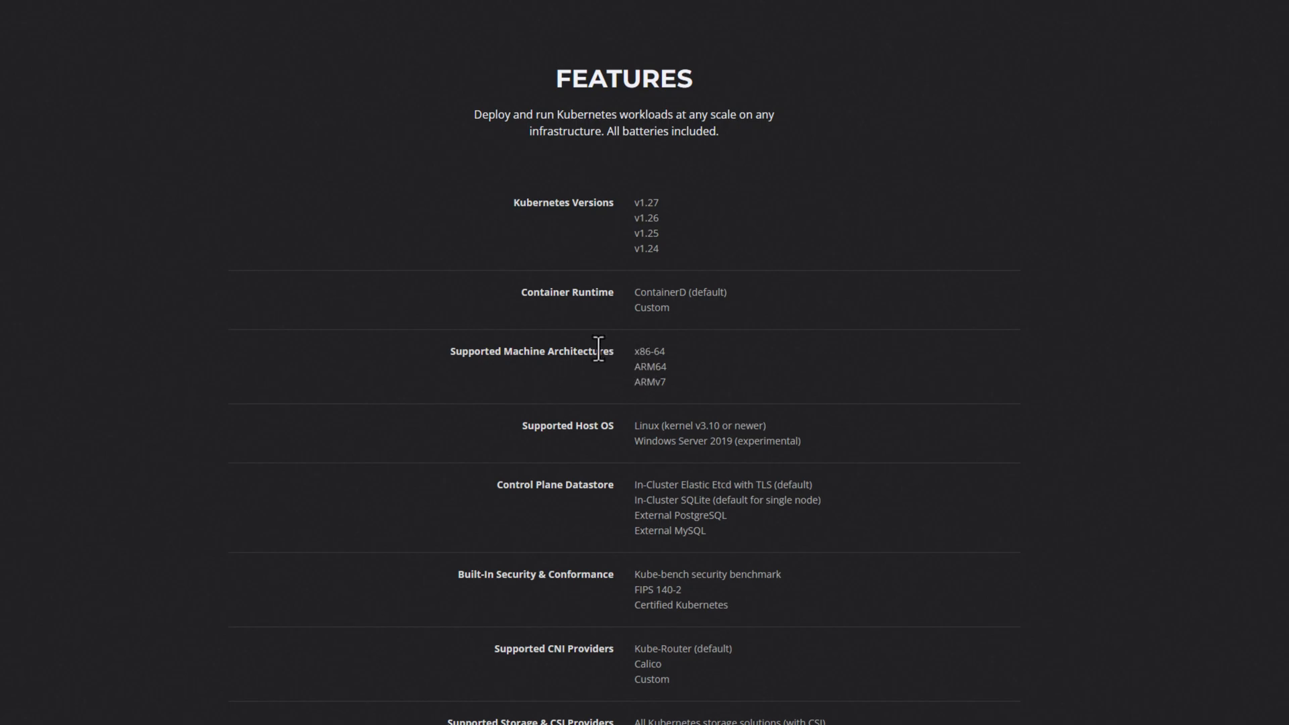
mouse_move(635, 360)
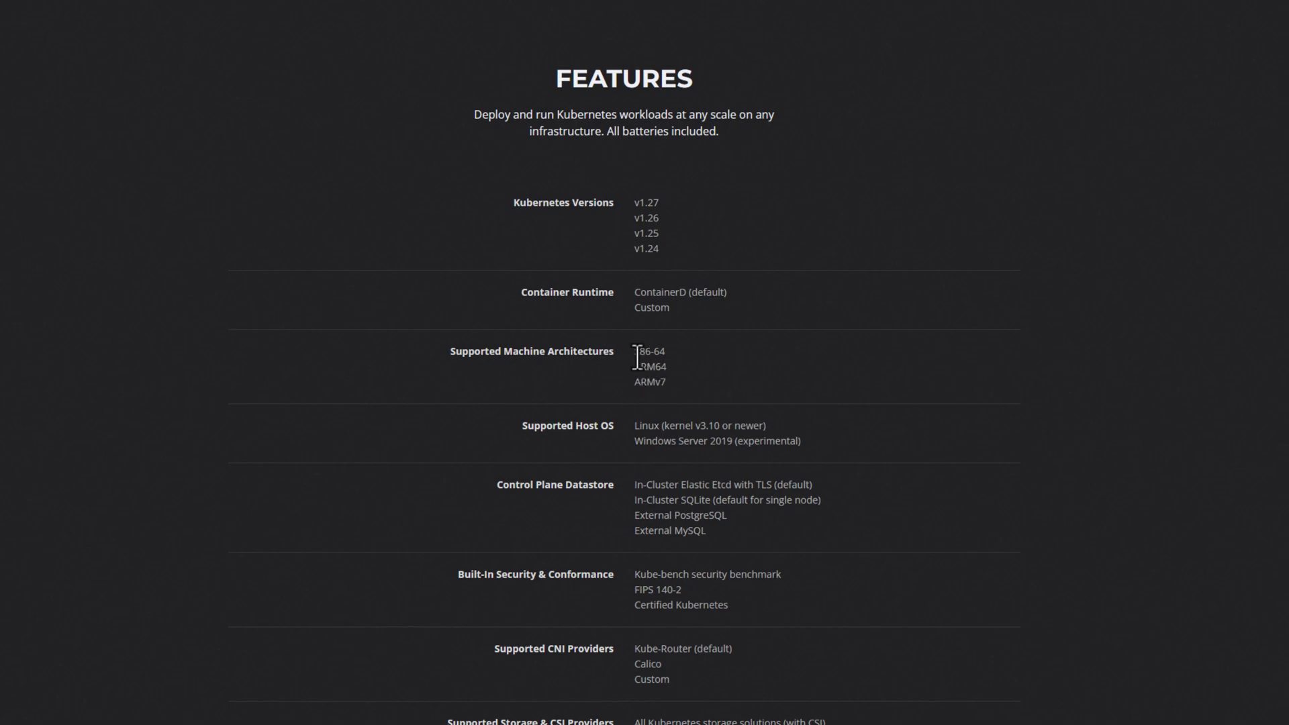
mouse_move(672, 393)
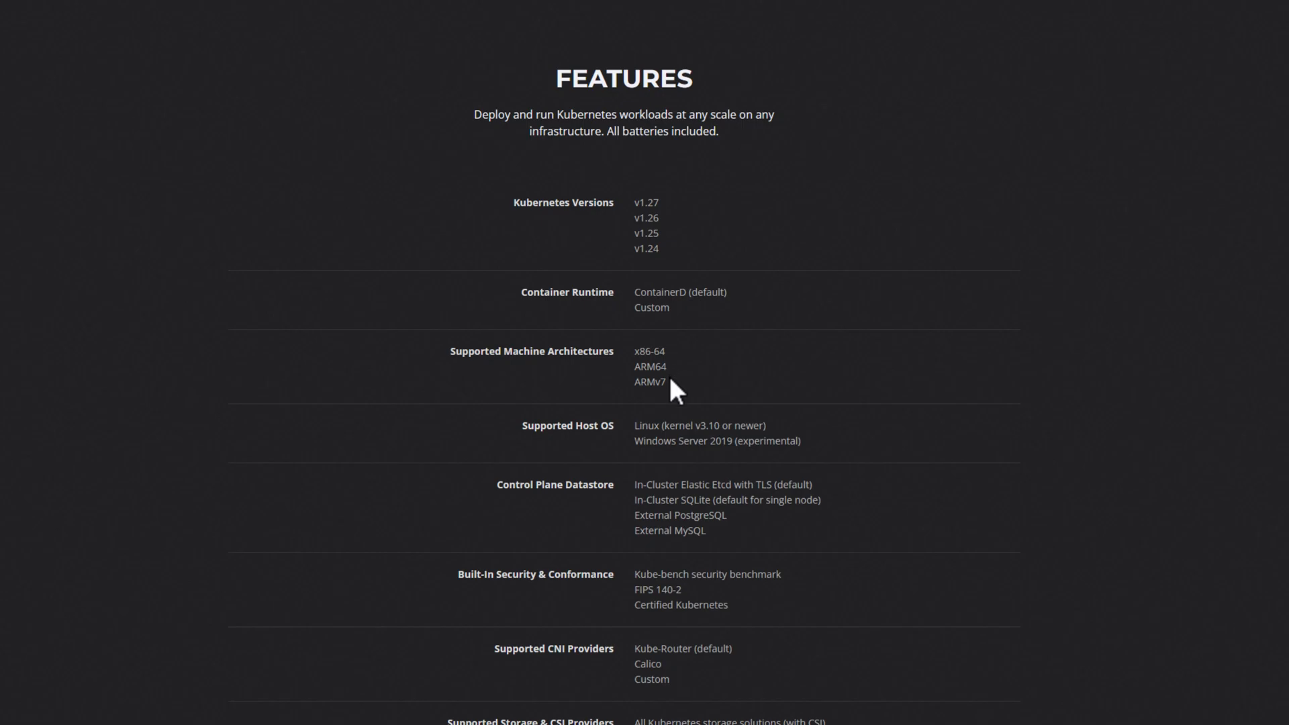
mouse_move(667, 375)
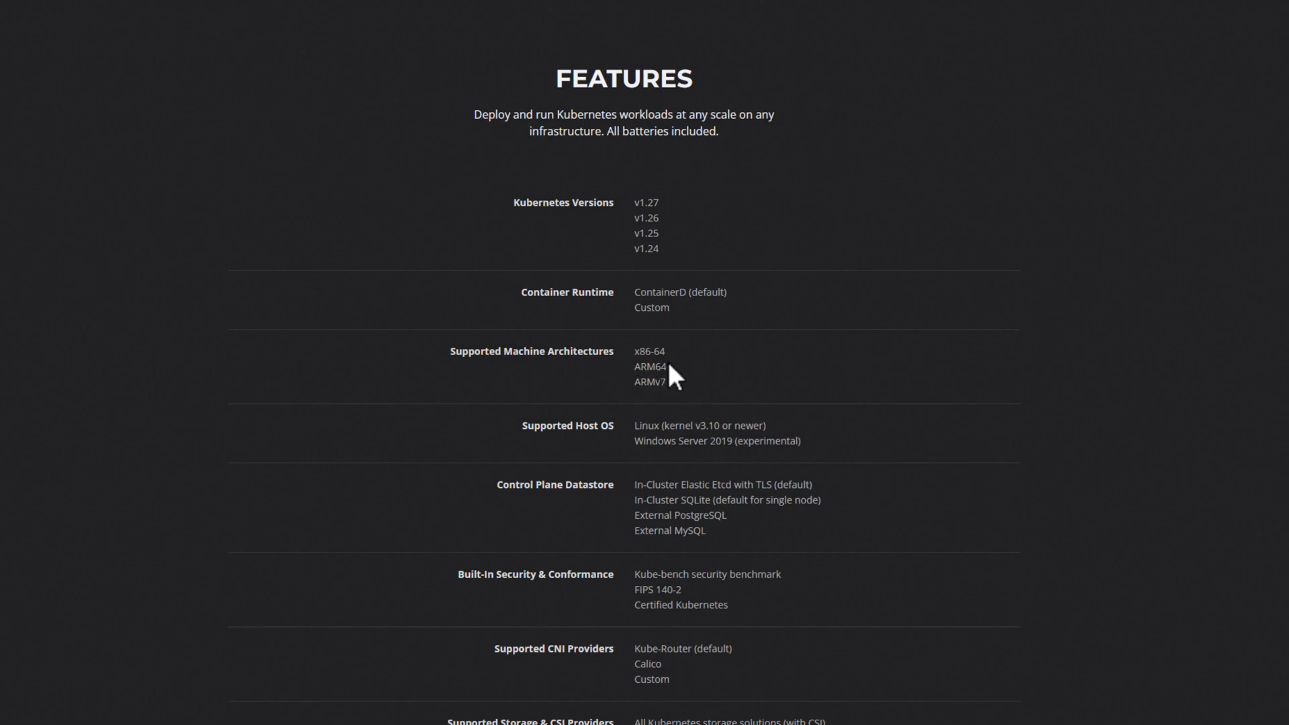
scroll("down", 3)
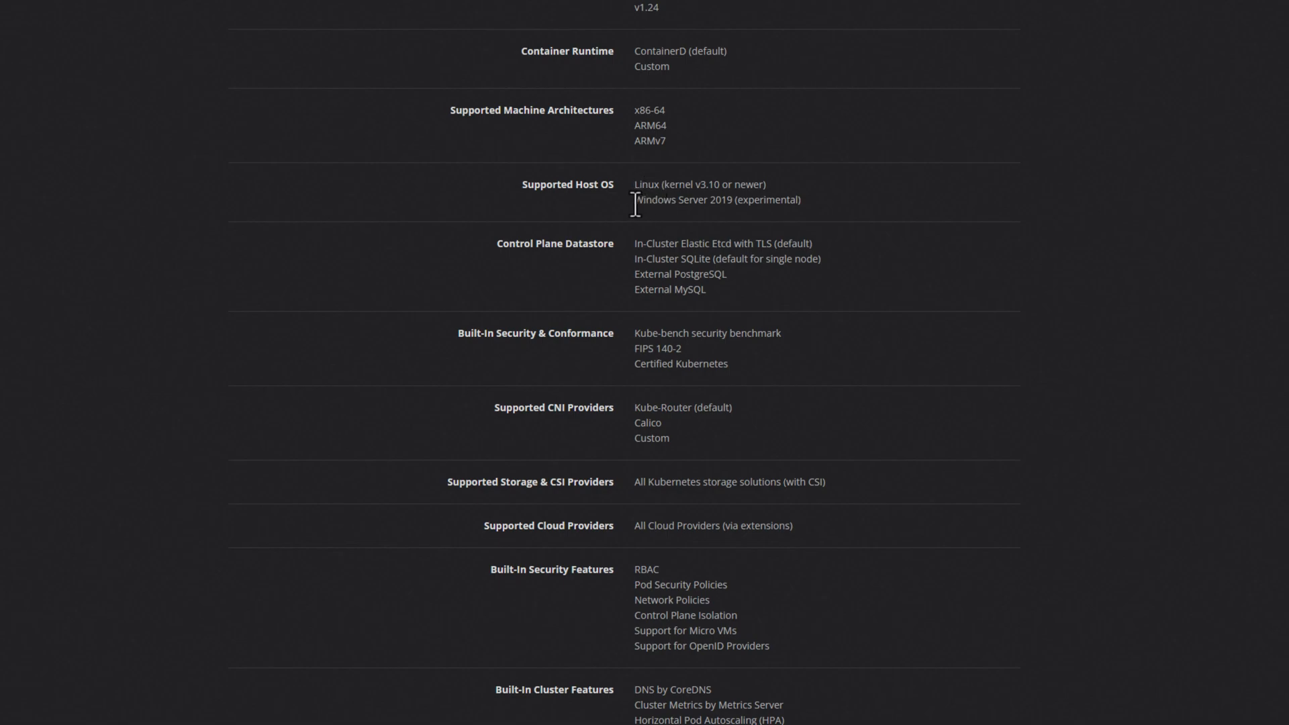
double_click(683, 199)
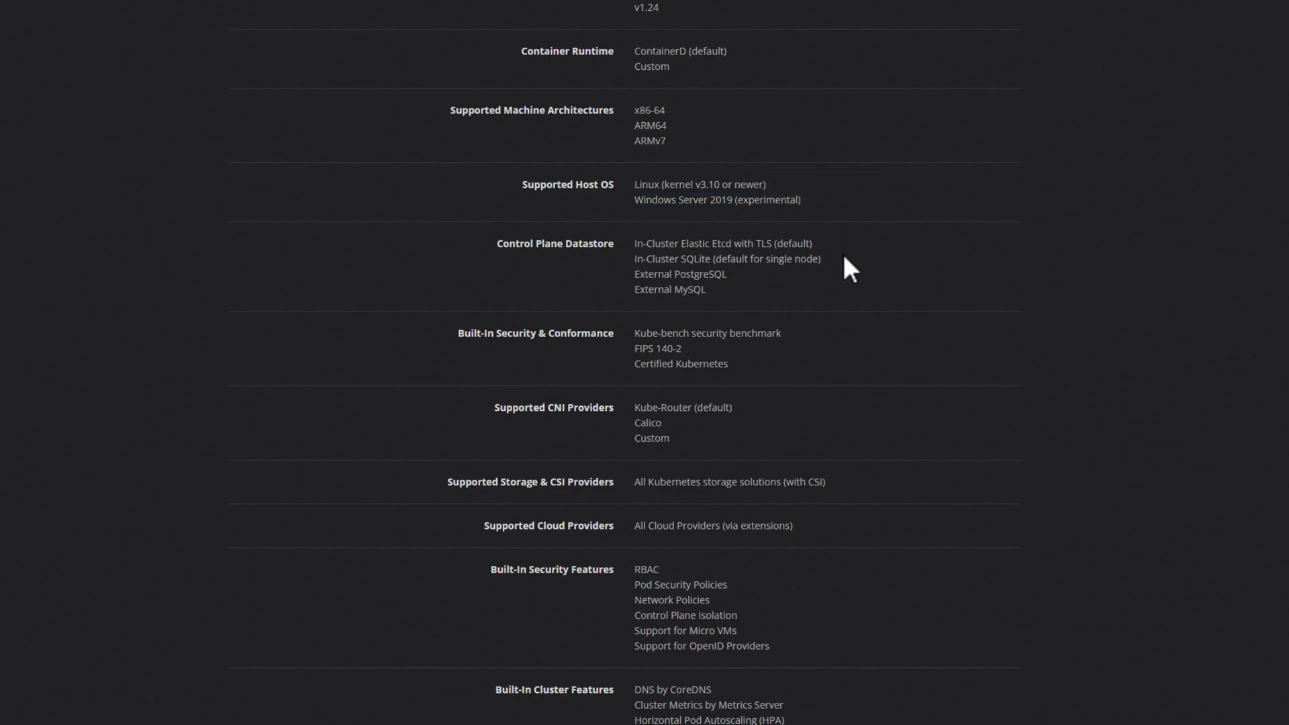
scroll("up", 3)
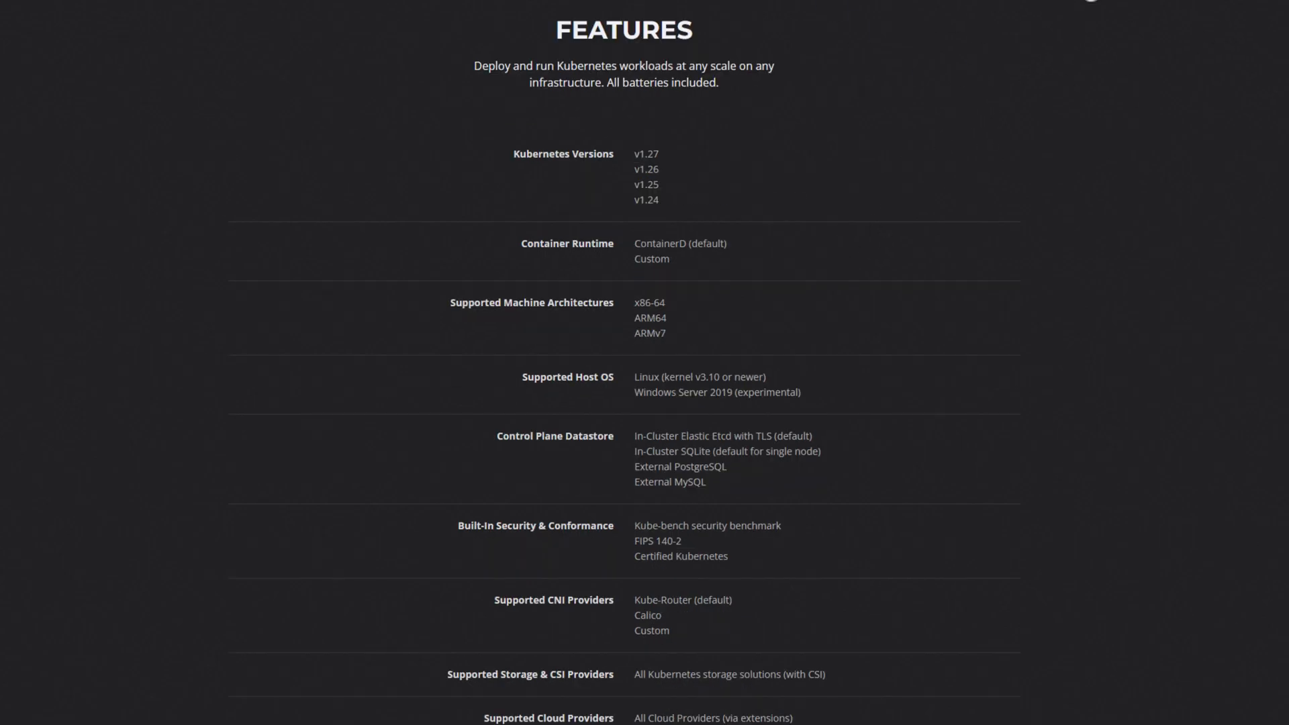
Step: Scroll down to the k0s Demo section with the cluster-setup video
scroll("down", 3)
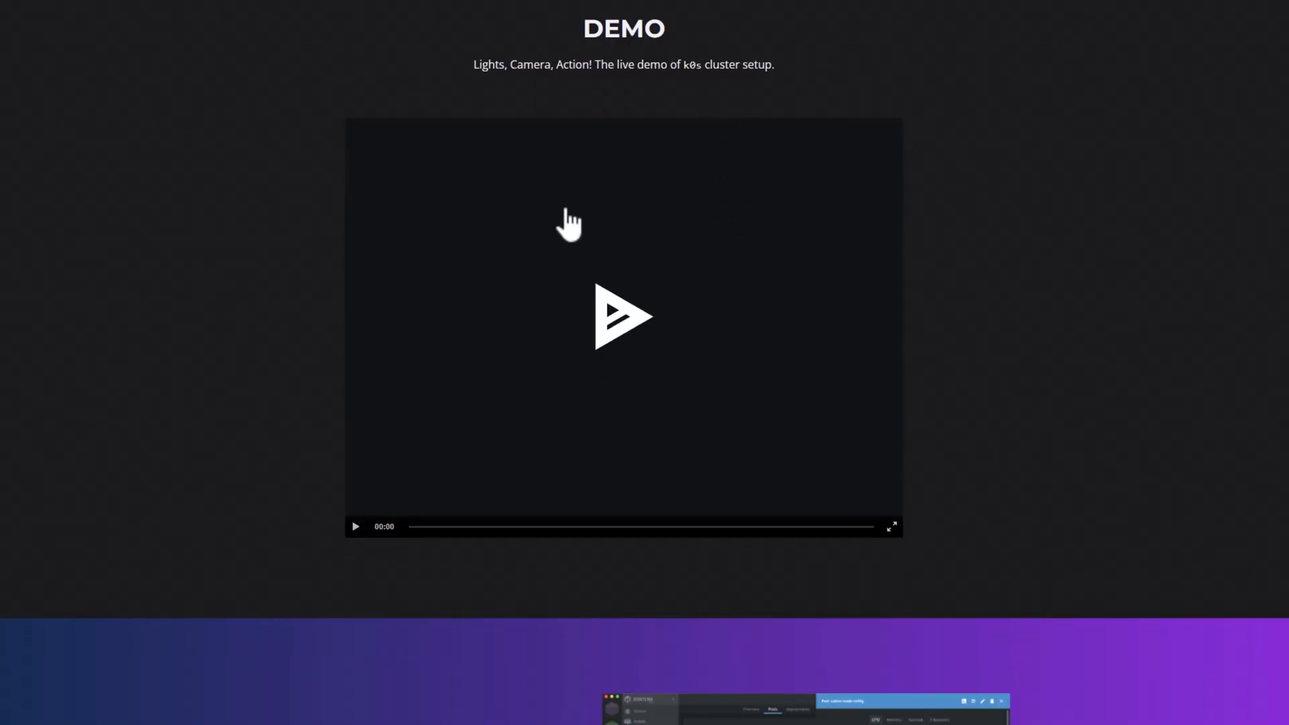
mouse_move(1181, 65)
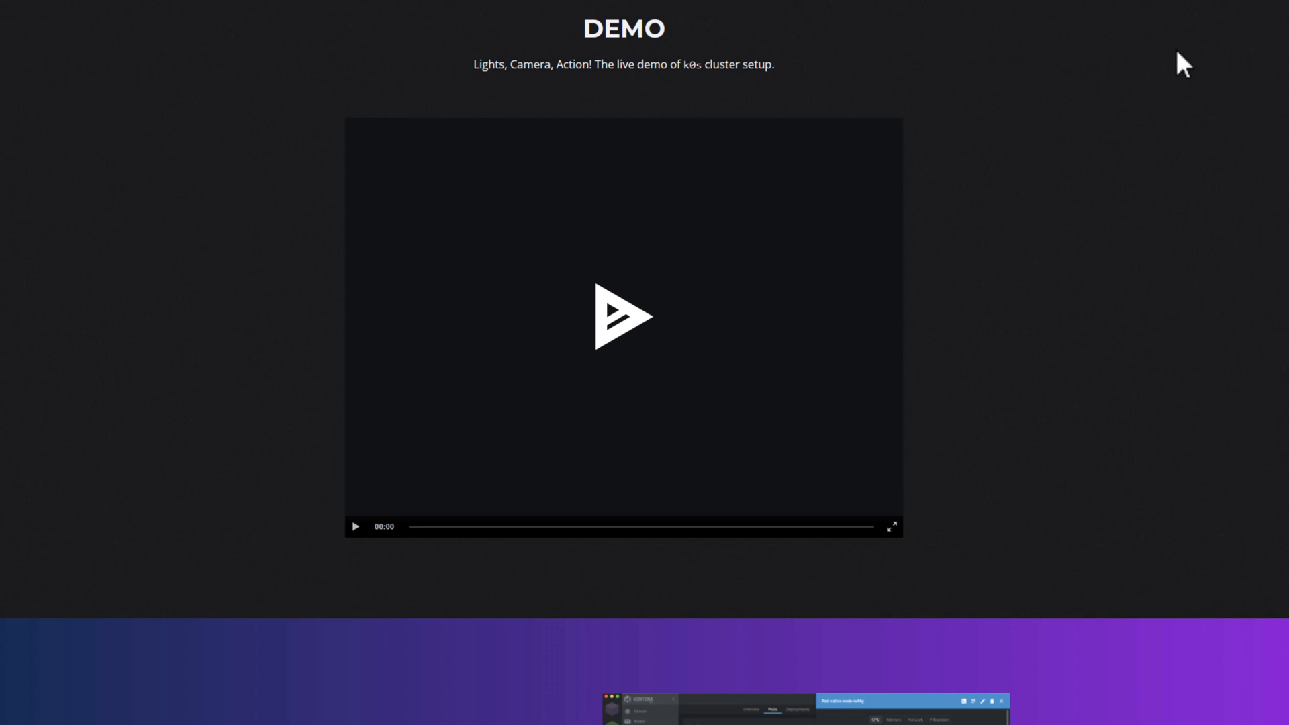
mouse_move(1129, 39)
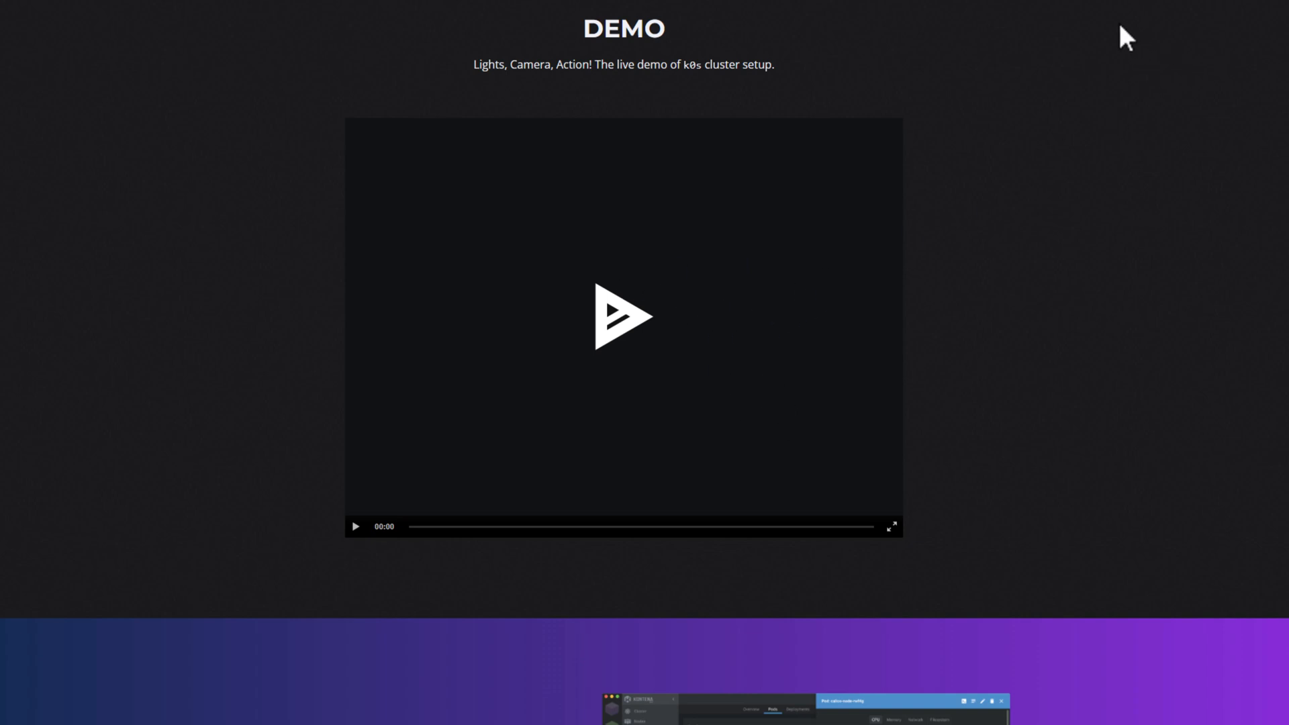
mouse_move(1076, 46)
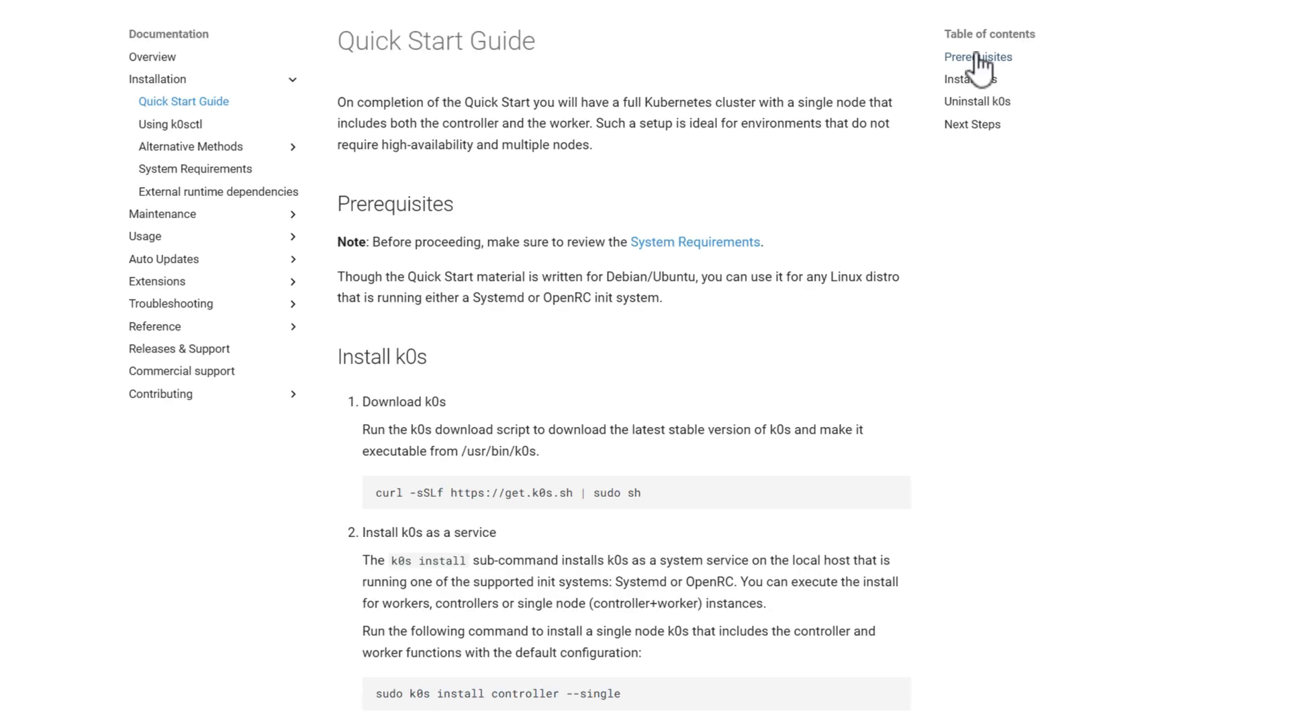
mouse_move(572, 270)
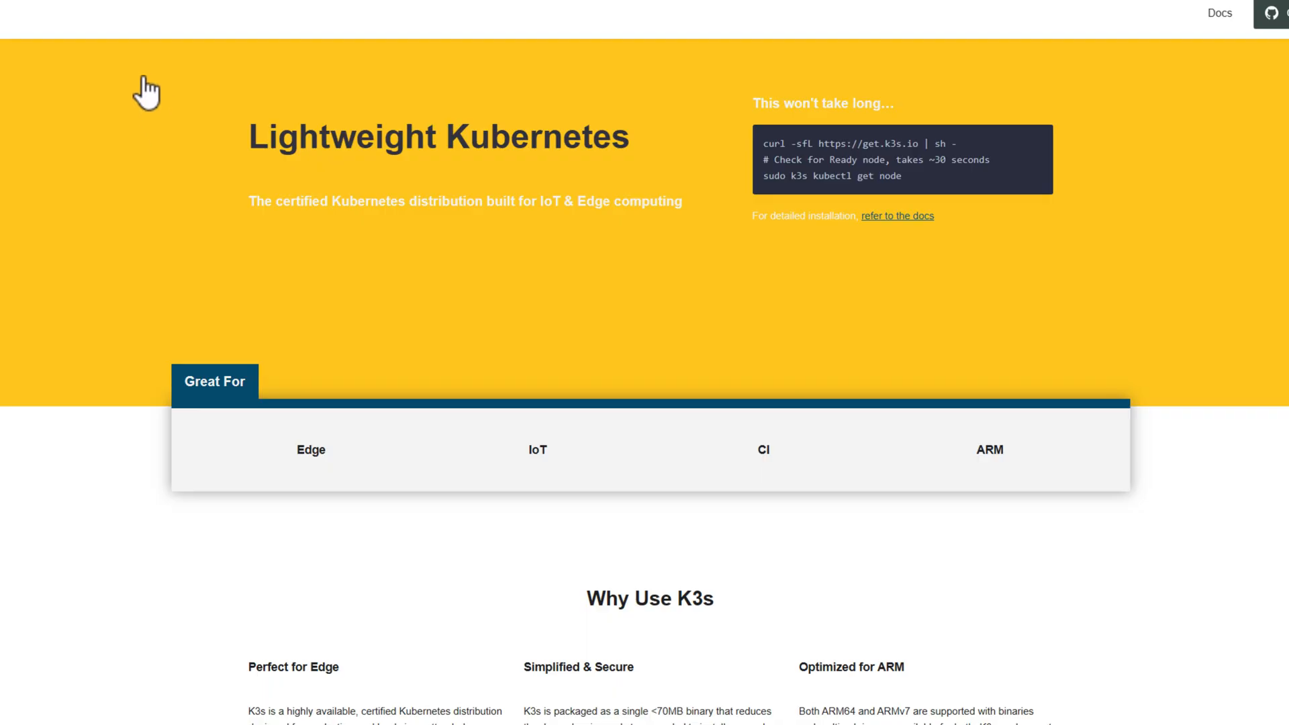
mouse_move(179, 94)
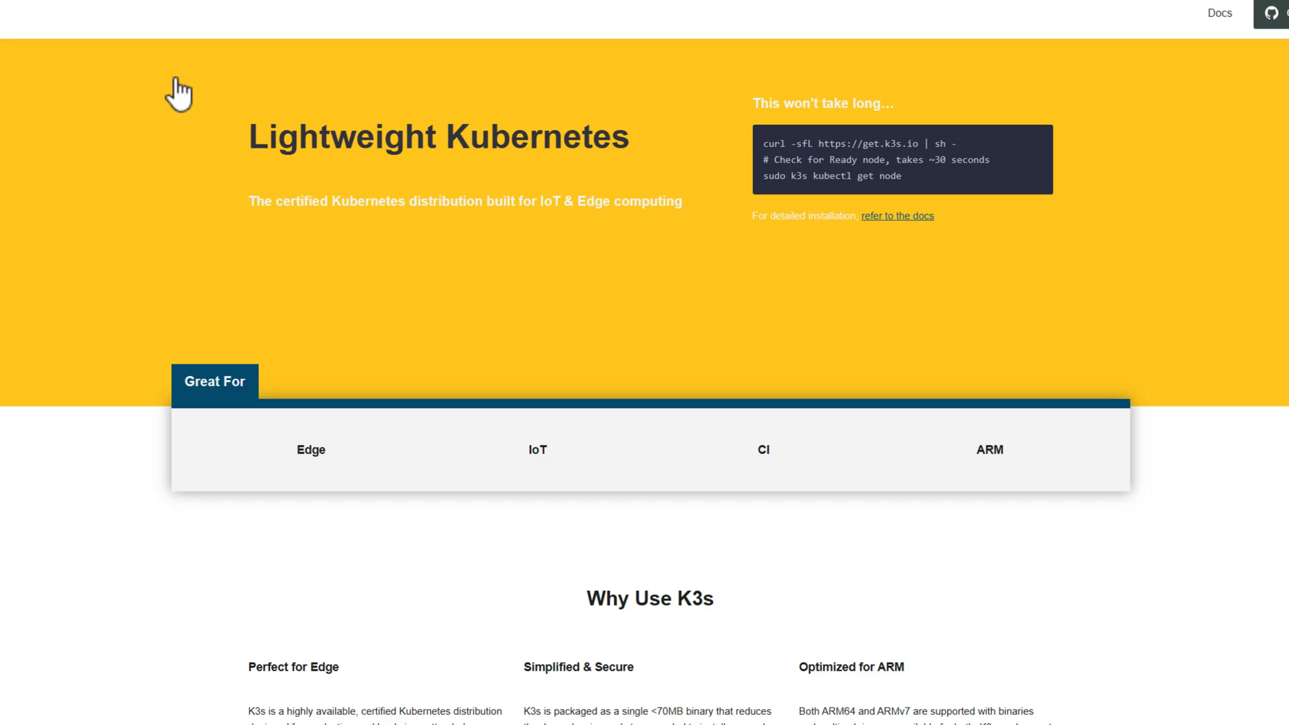
mouse_move(398, 82)
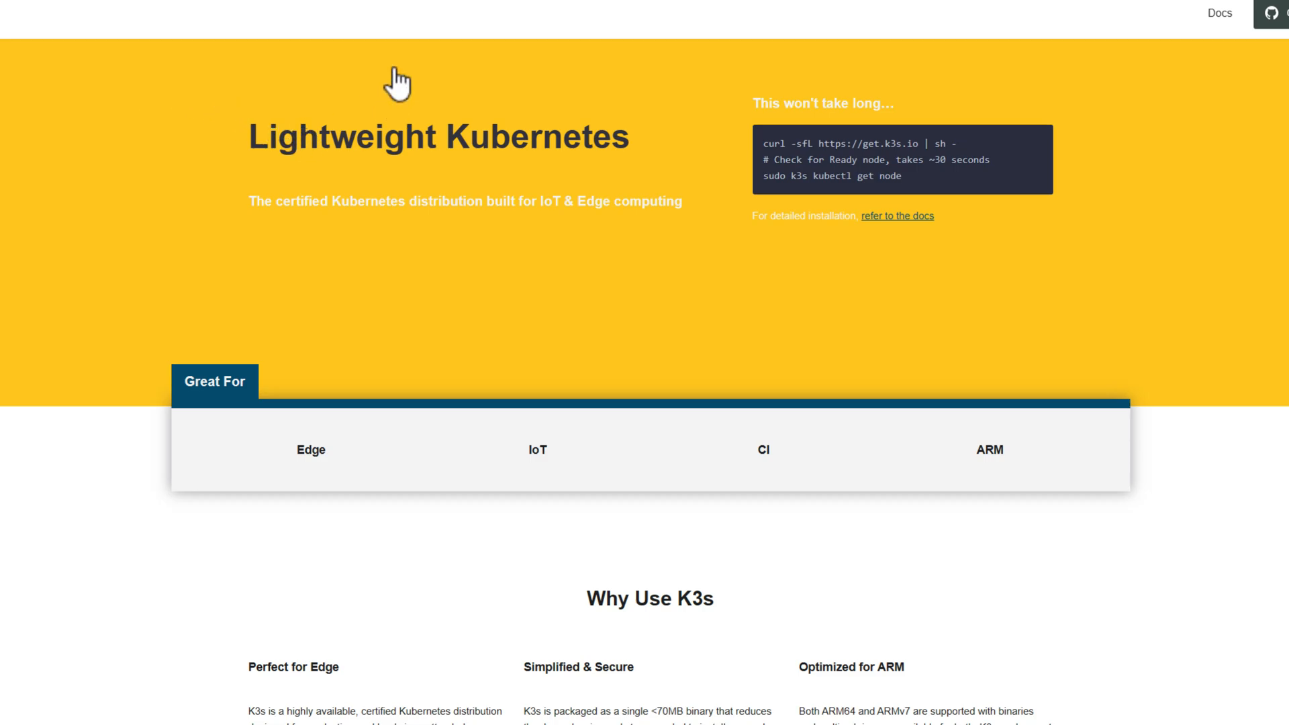
mouse_move(397, 82)
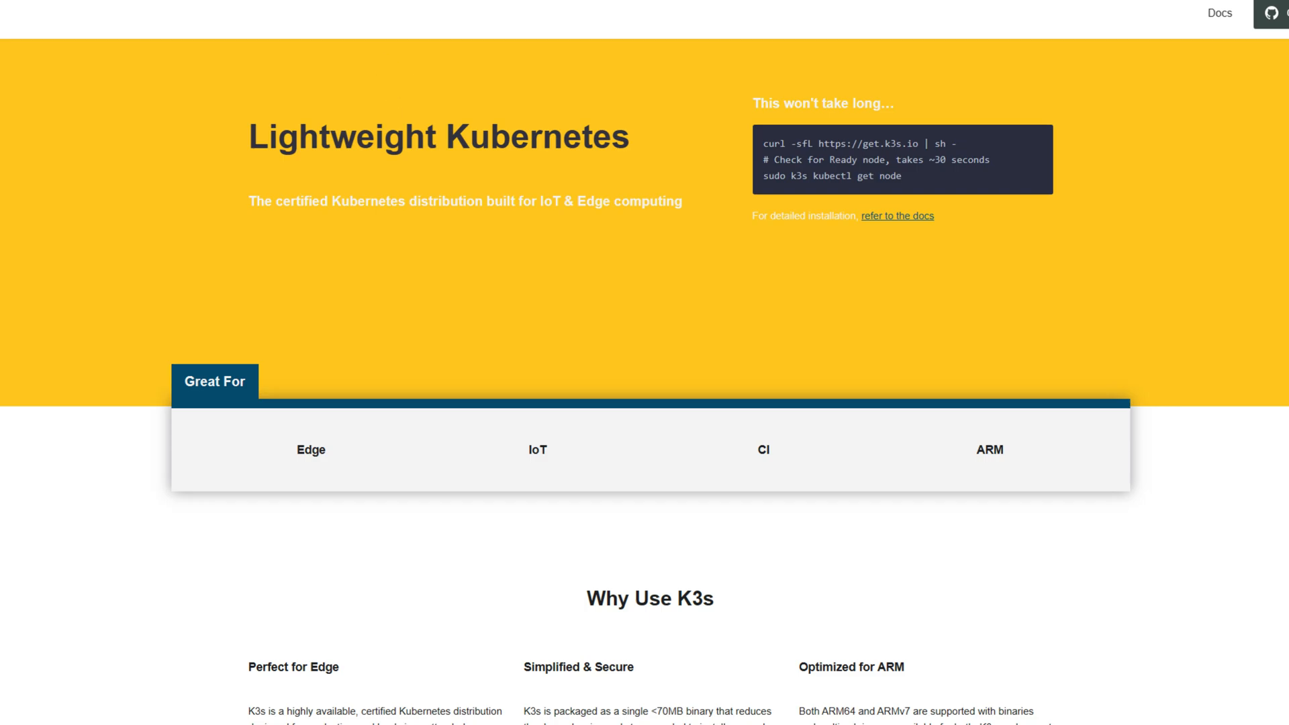
mouse_move(380, 209)
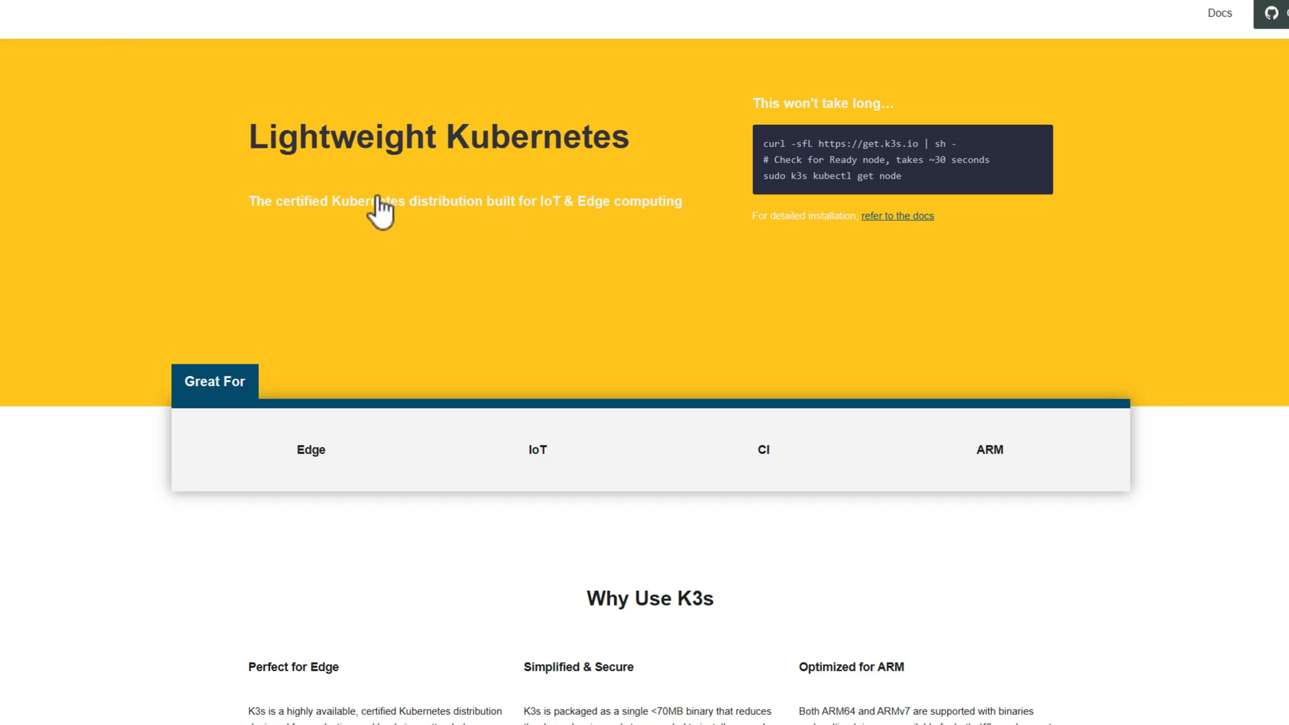
mouse_move(492, 223)
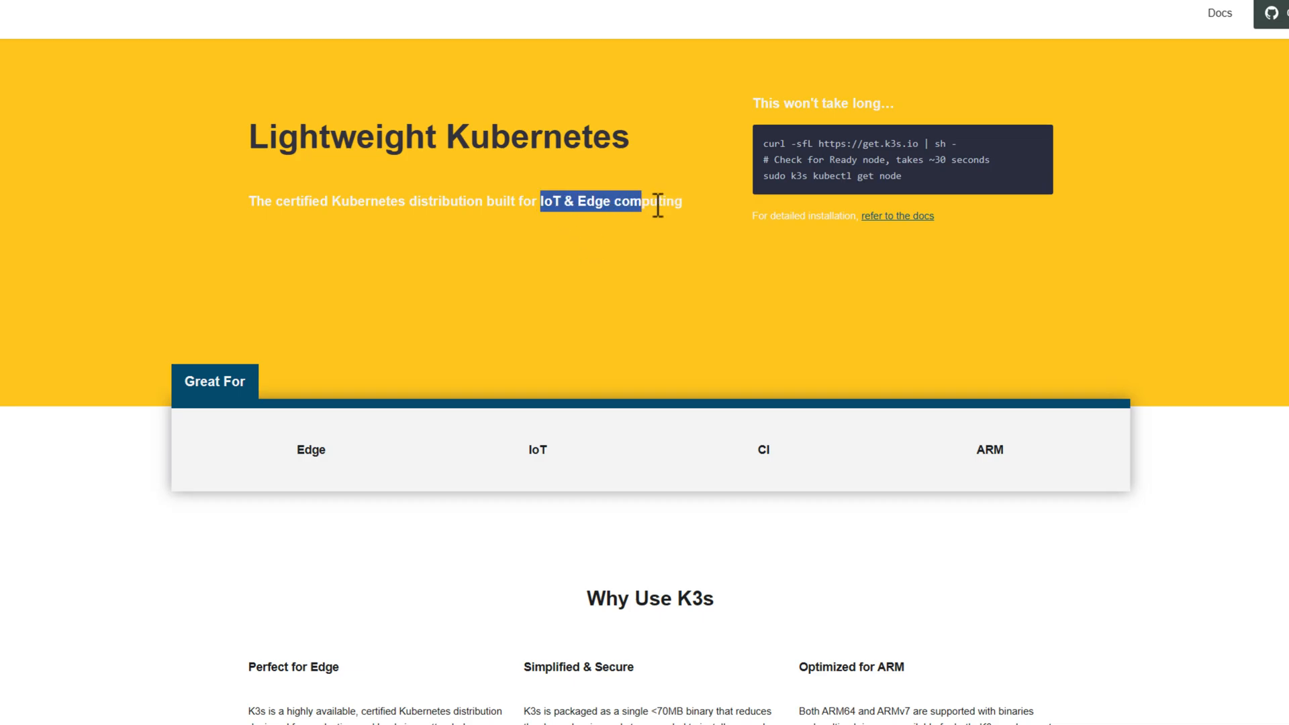
Step: Read the Why Use K3s benefits, highlighting Perfect for Edge, Simplified & Secure and the <70MB claim
scroll("down", 3)
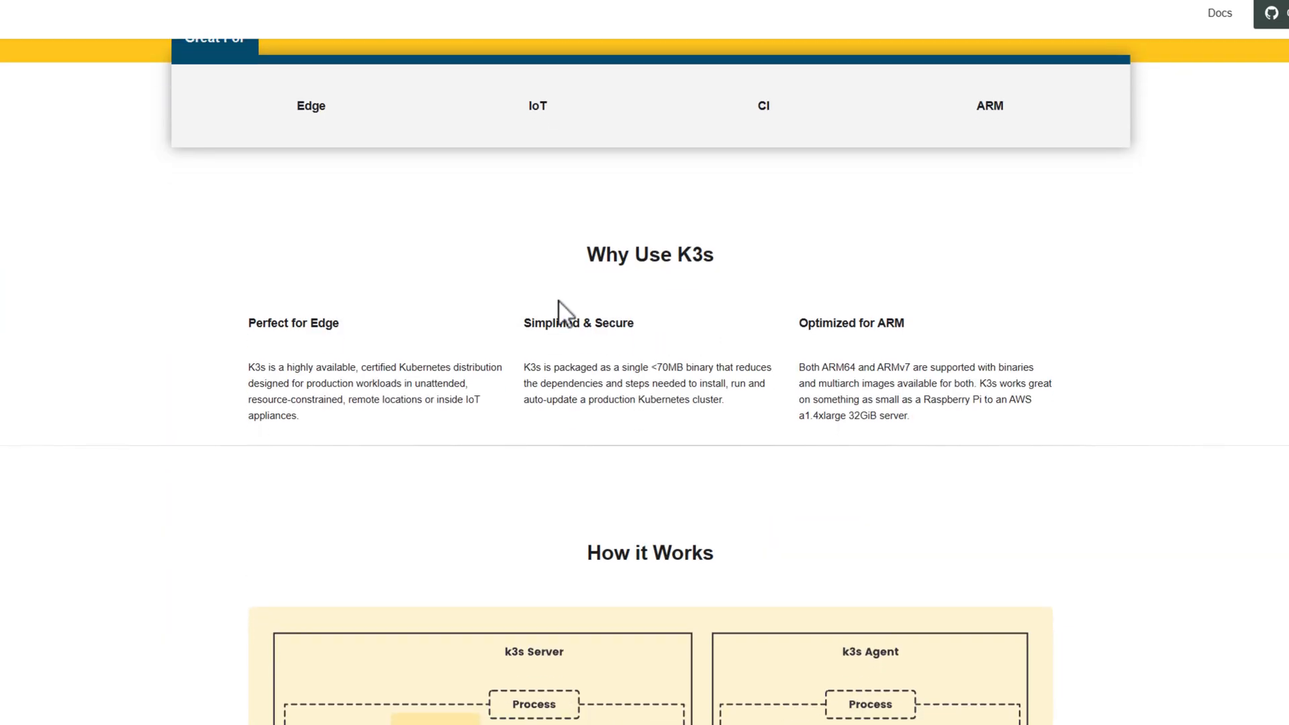
scroll("up", 3)
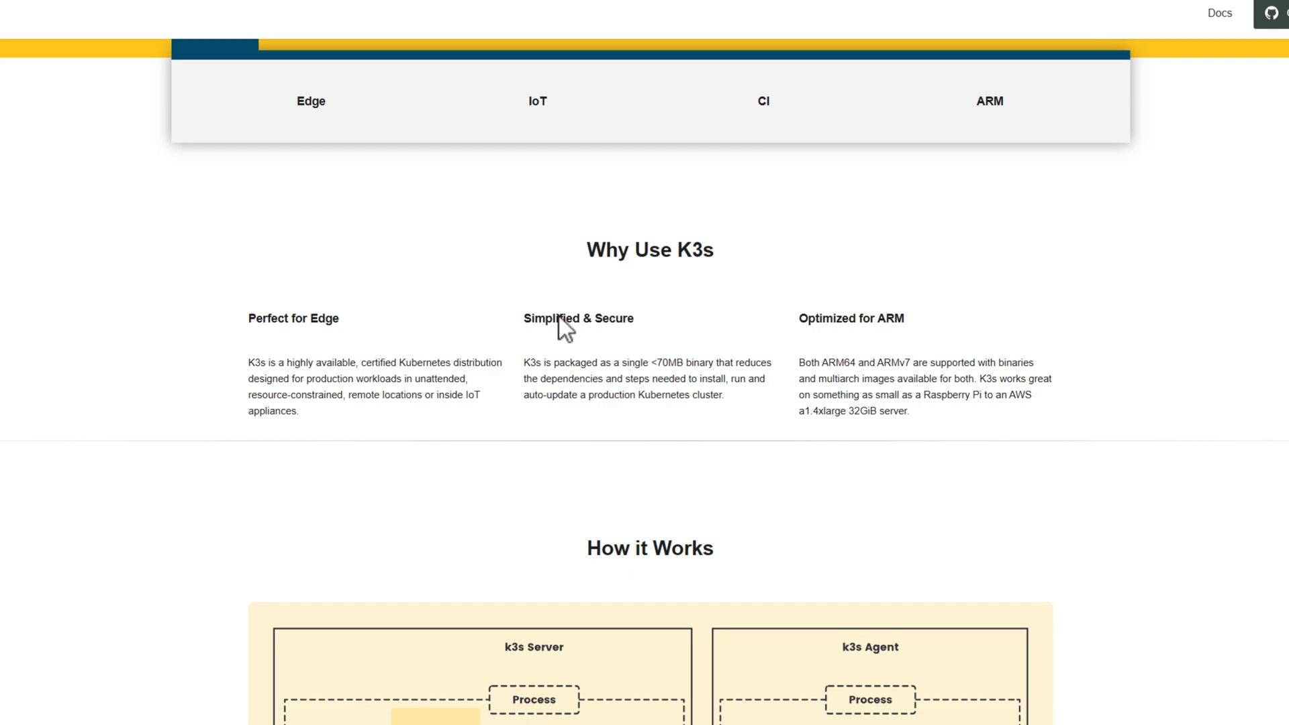
mouse_move(592, 267)
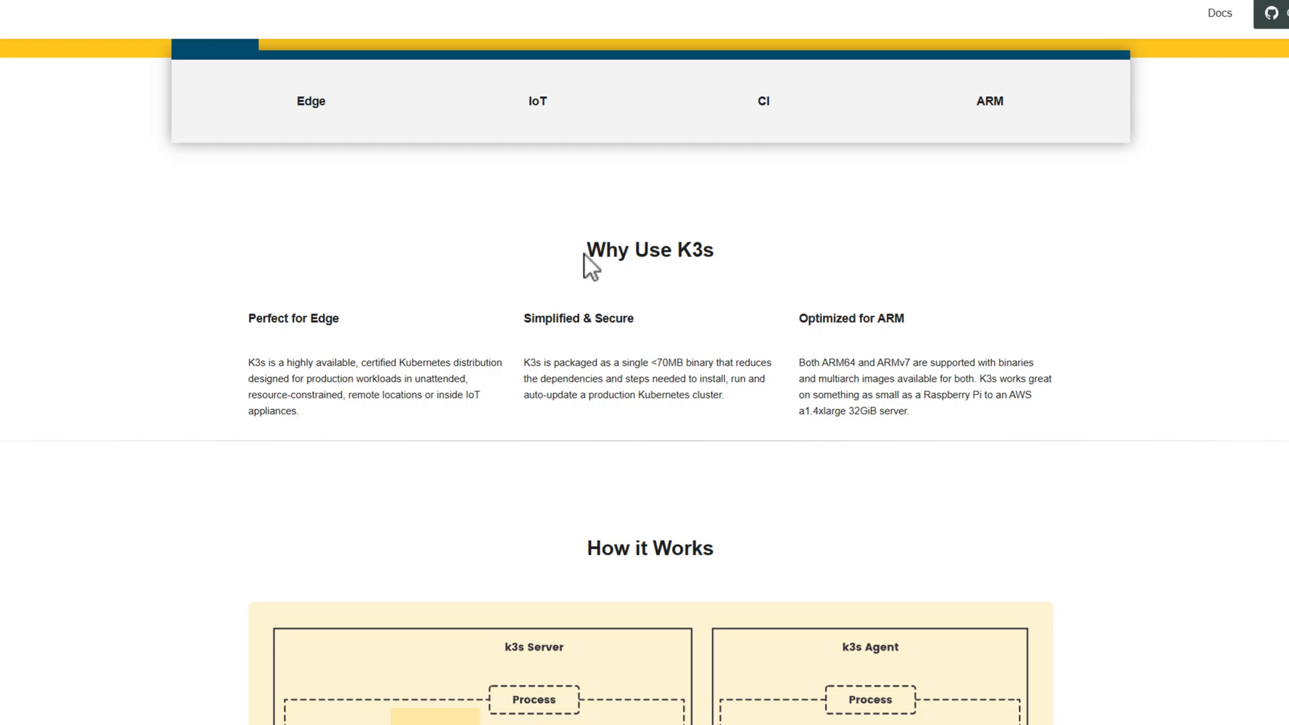
mouse_move(365, 323)
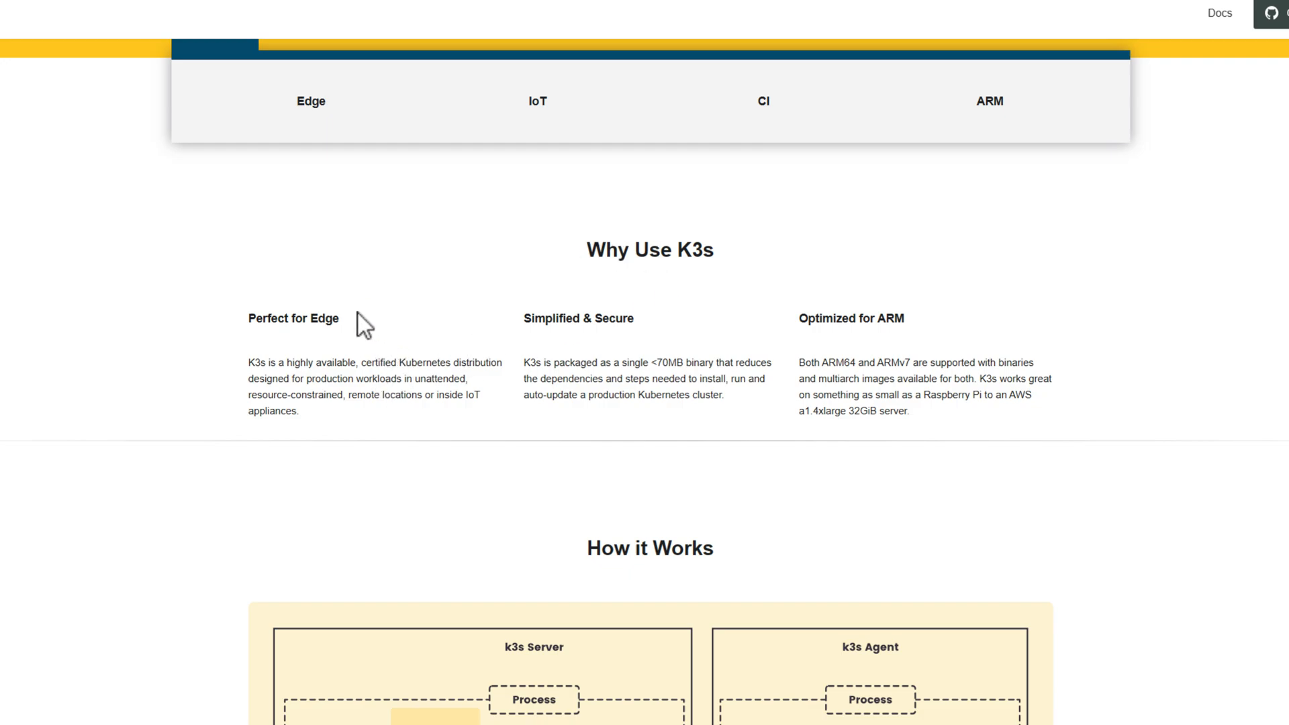
double_click(292, 318)
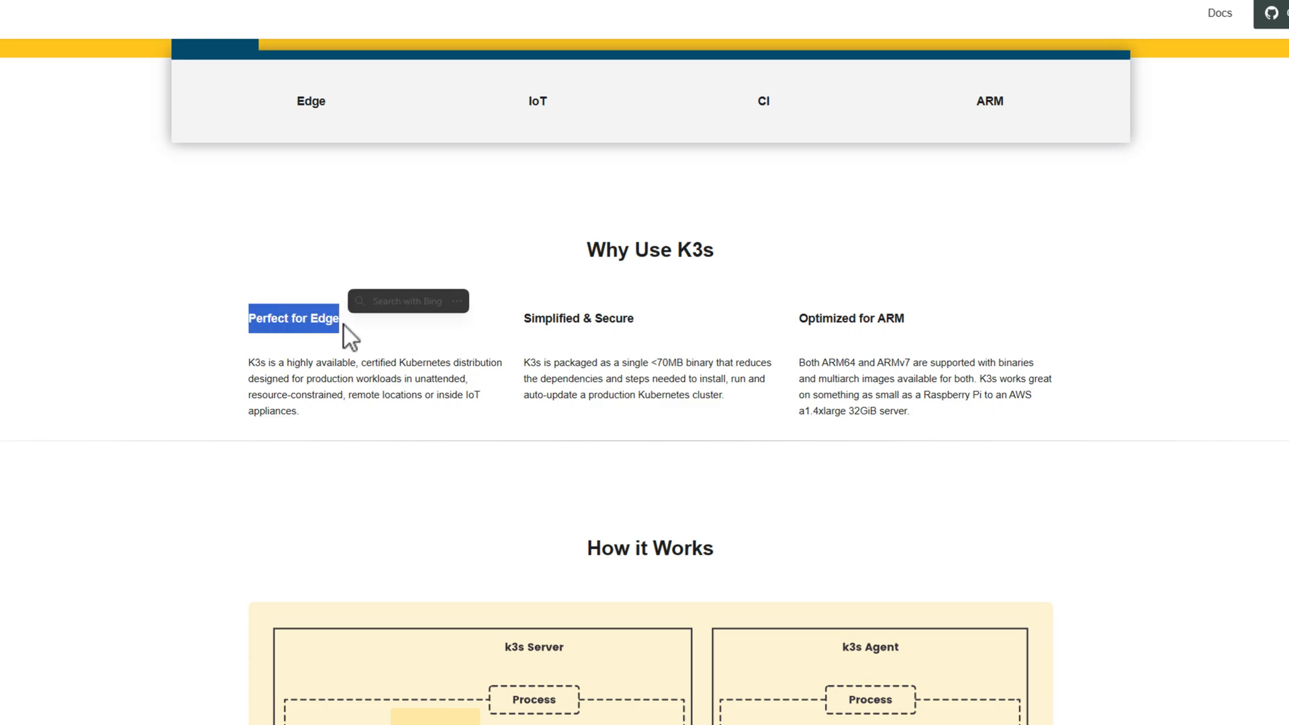
double_click(577, 318)
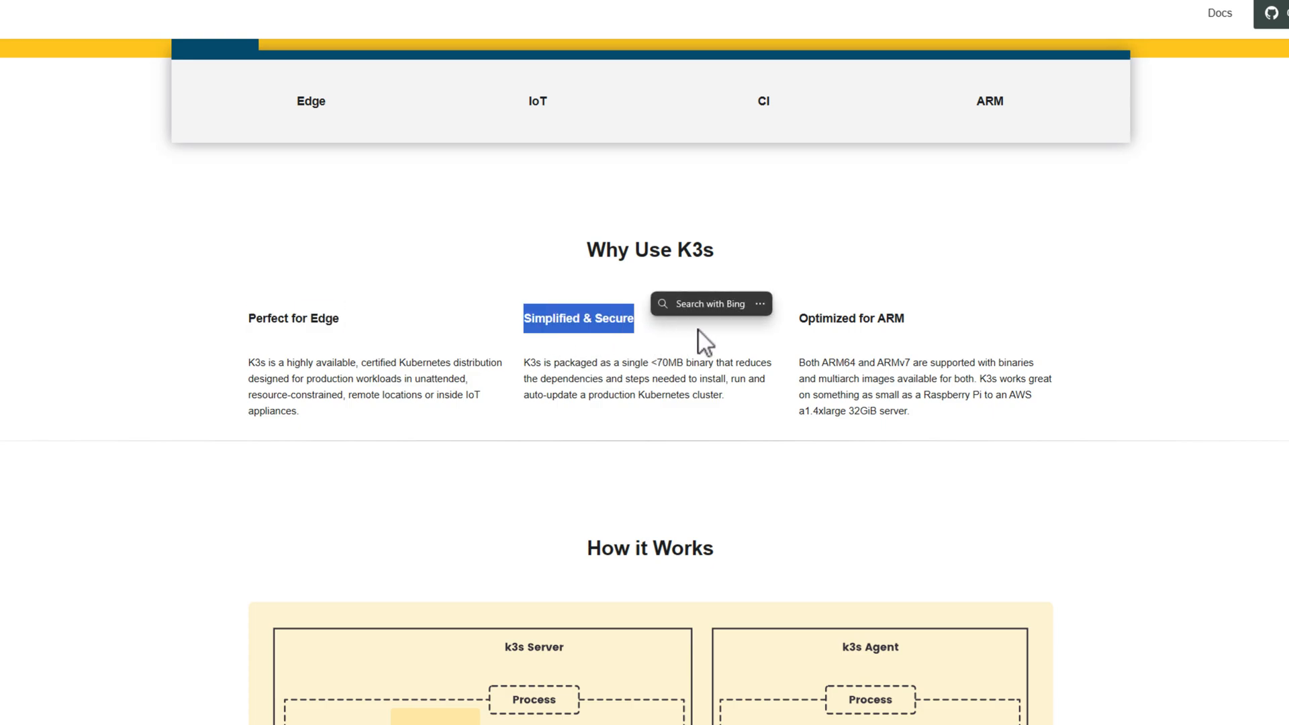
double_click(665, 362)
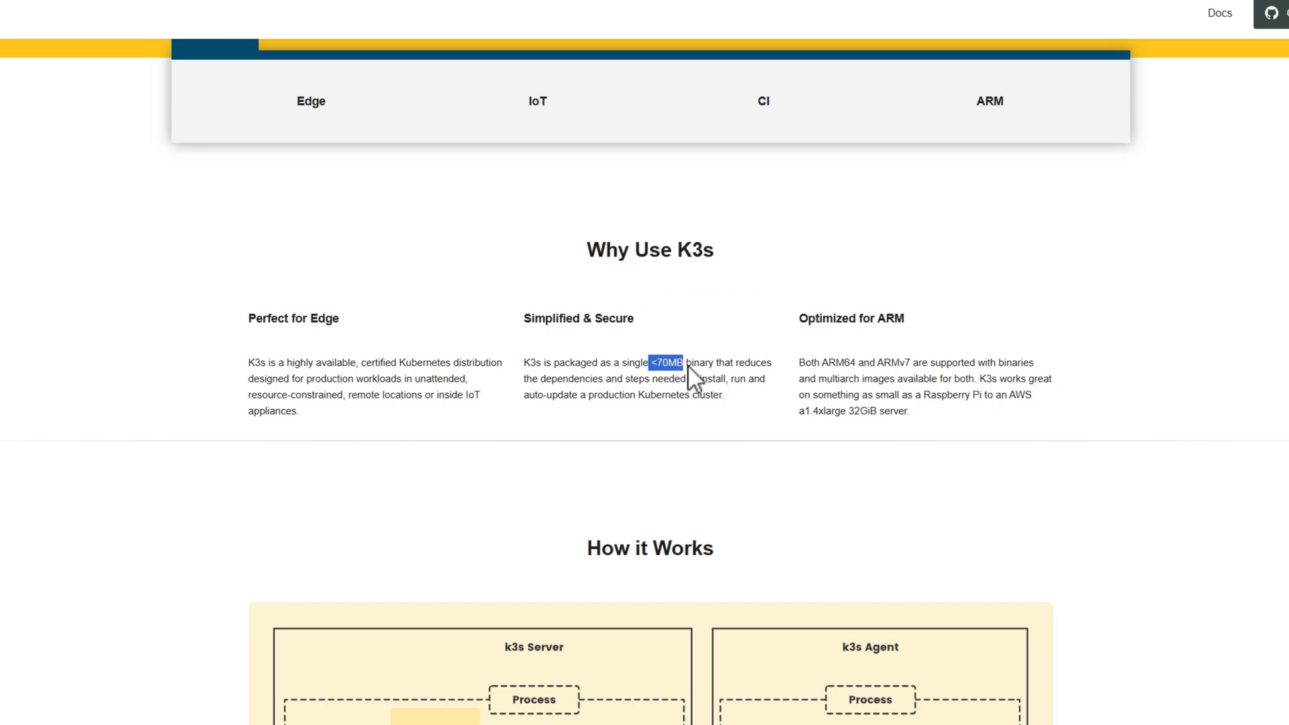
mouse_move(809, 337)
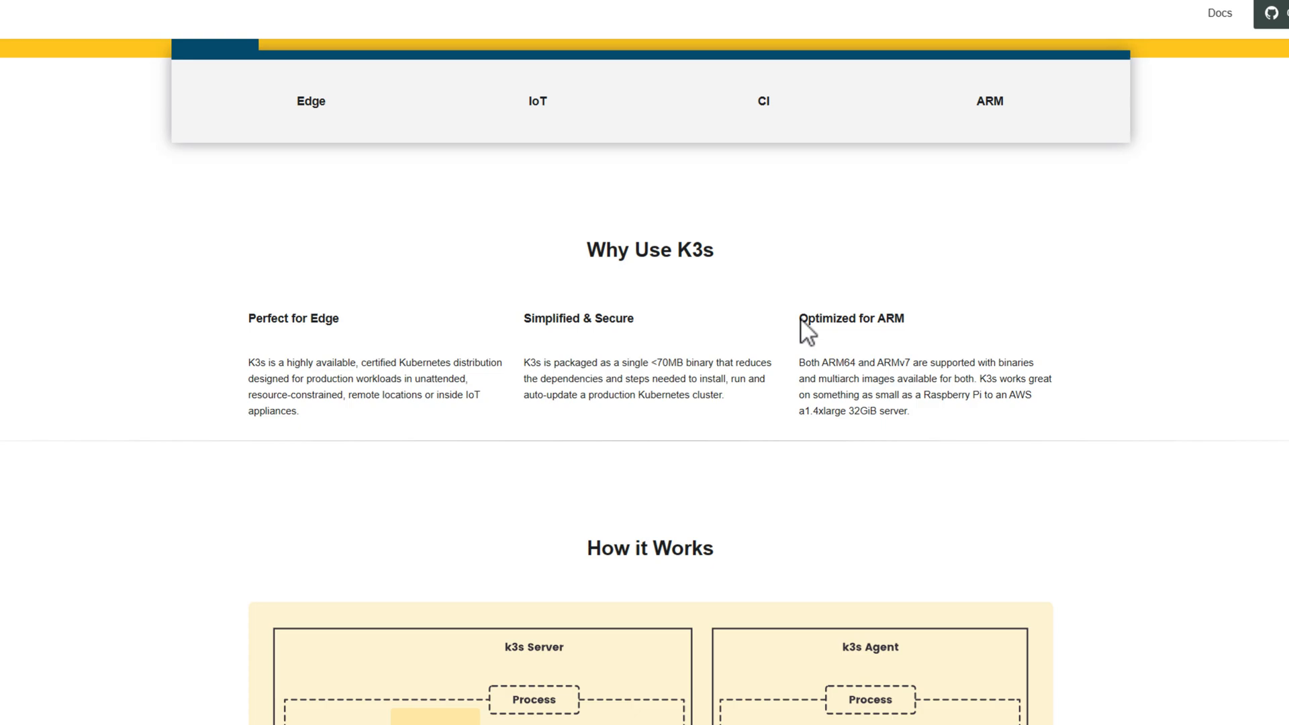
mouse_move(742, 272)
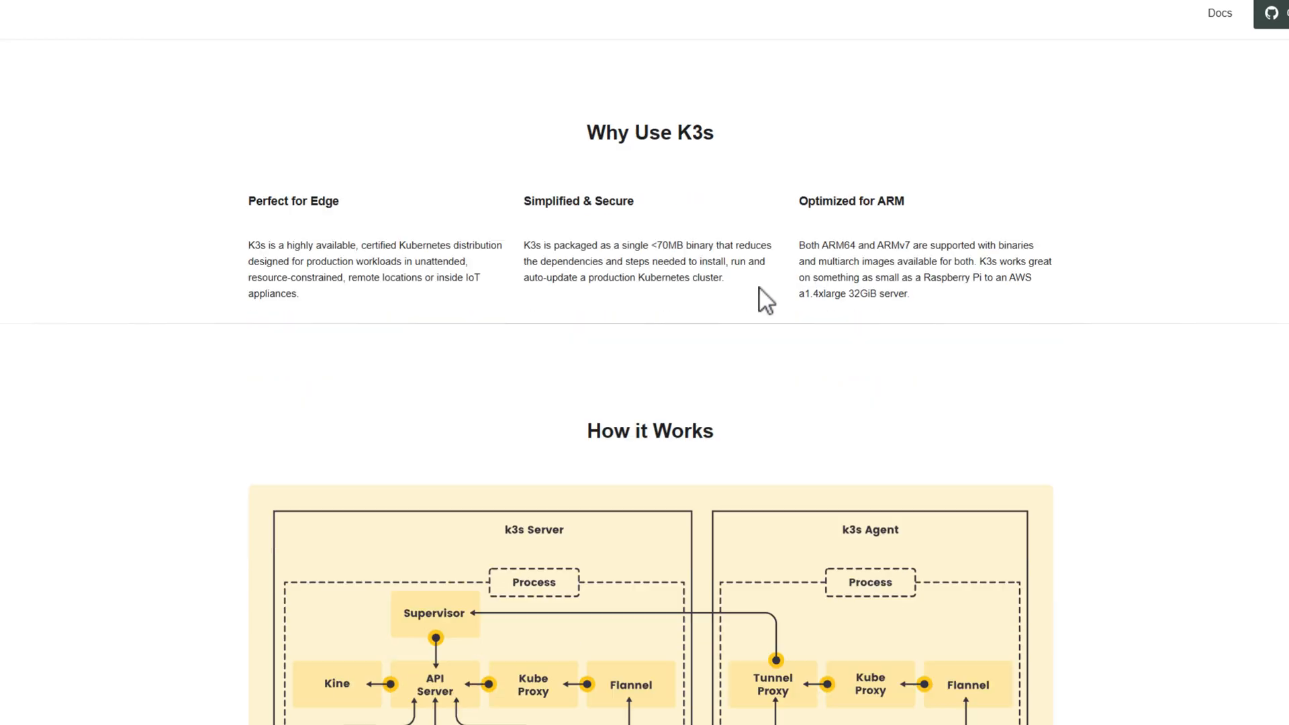
scroll("down", 3)
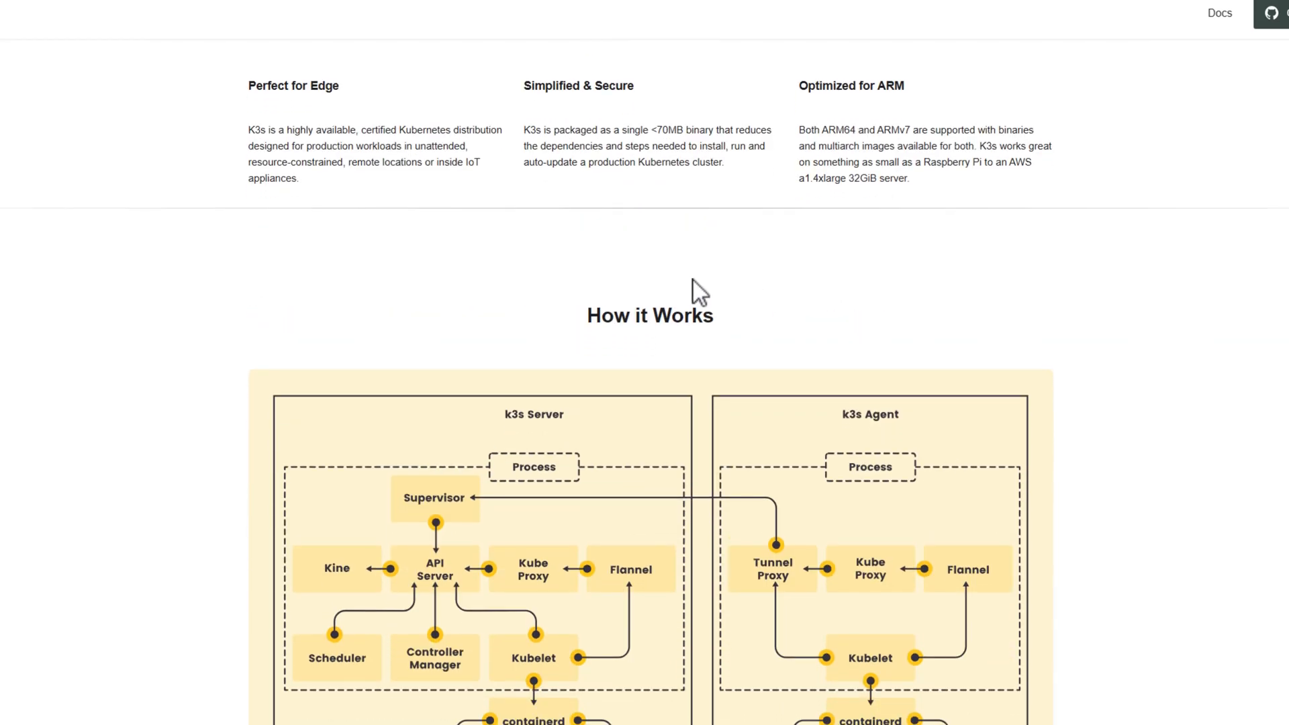
scroll("down", 3)
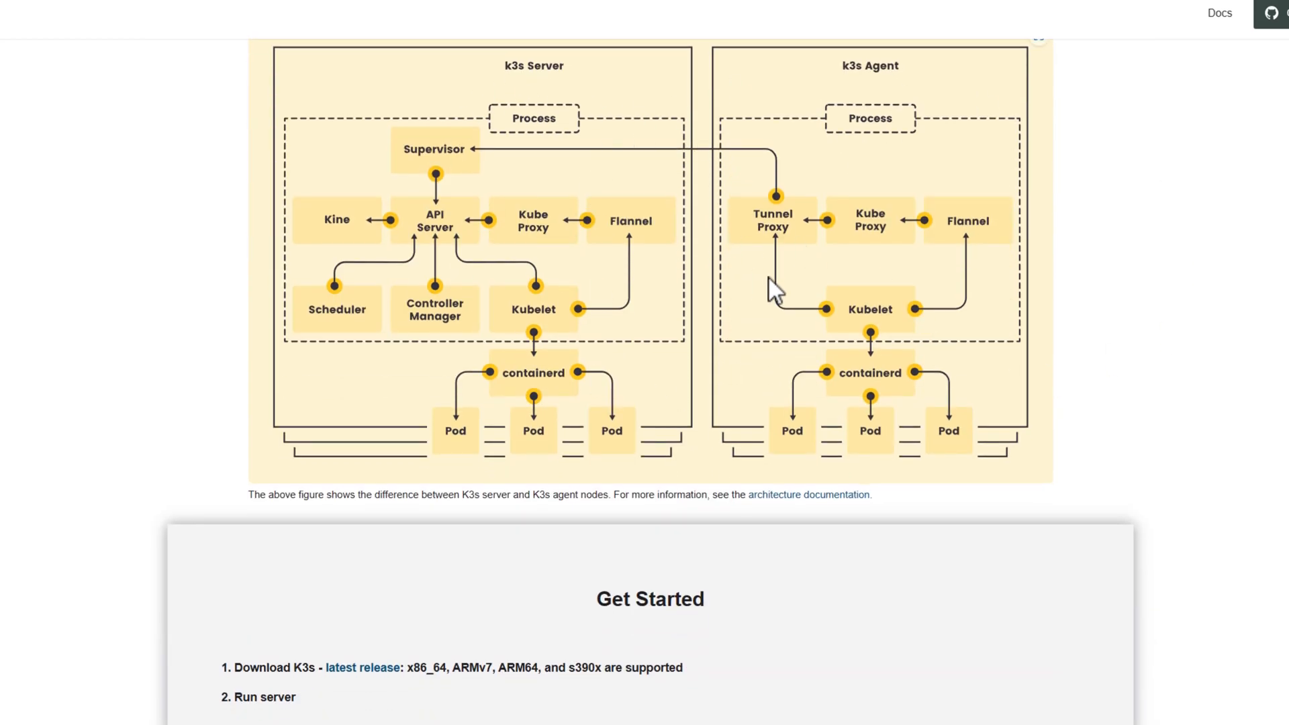
scroll("up", 3)
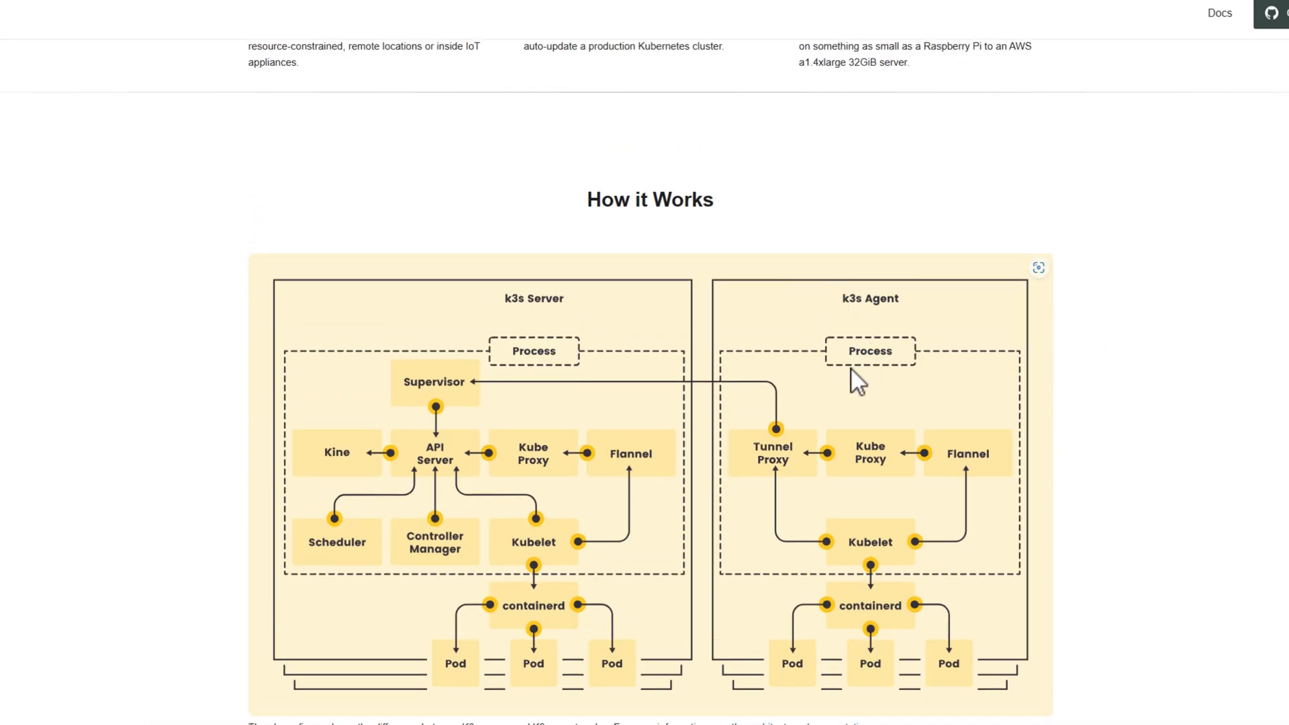
mouse_move(921, 530)
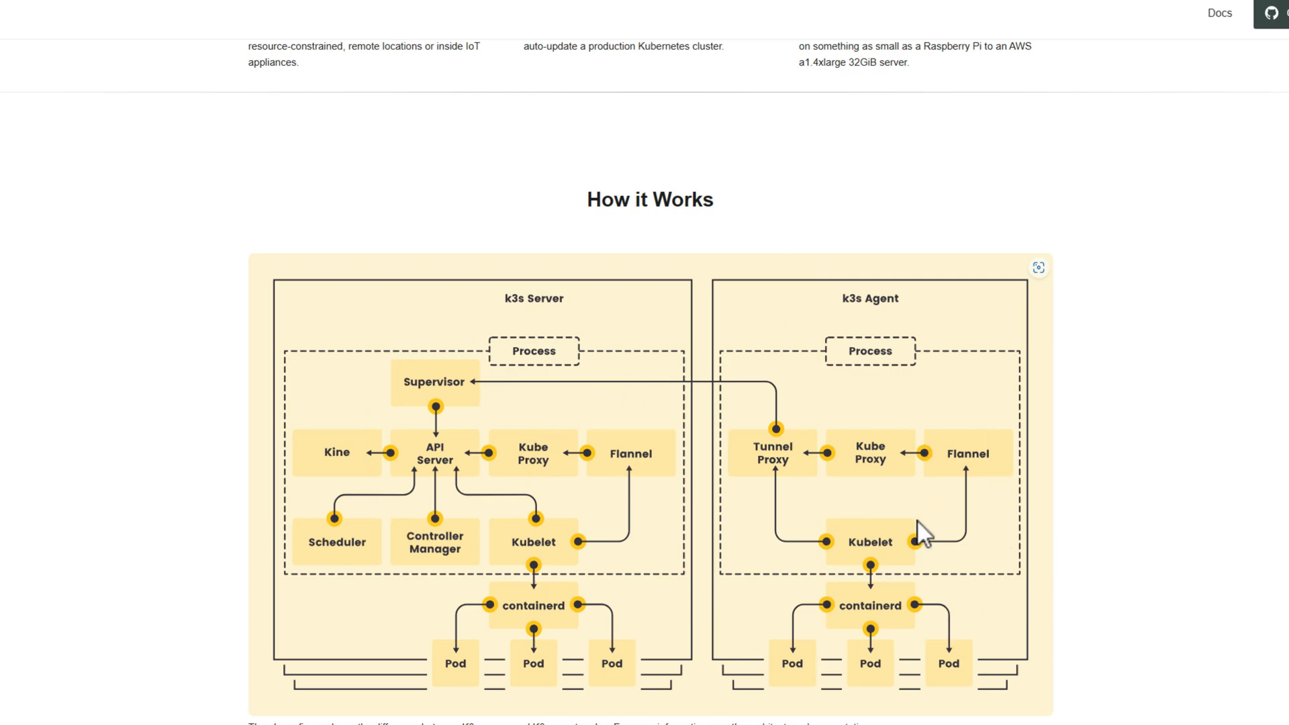
mouse_move(899, 444)
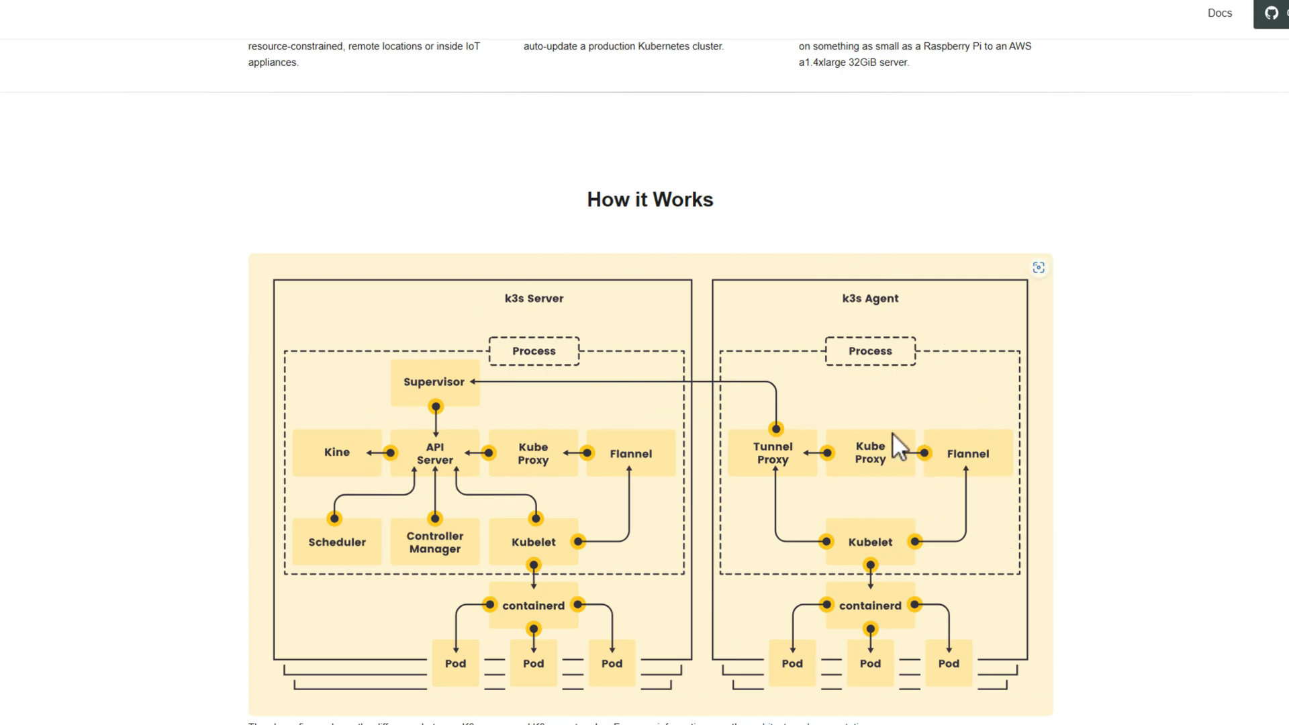
scroll("down", 3)
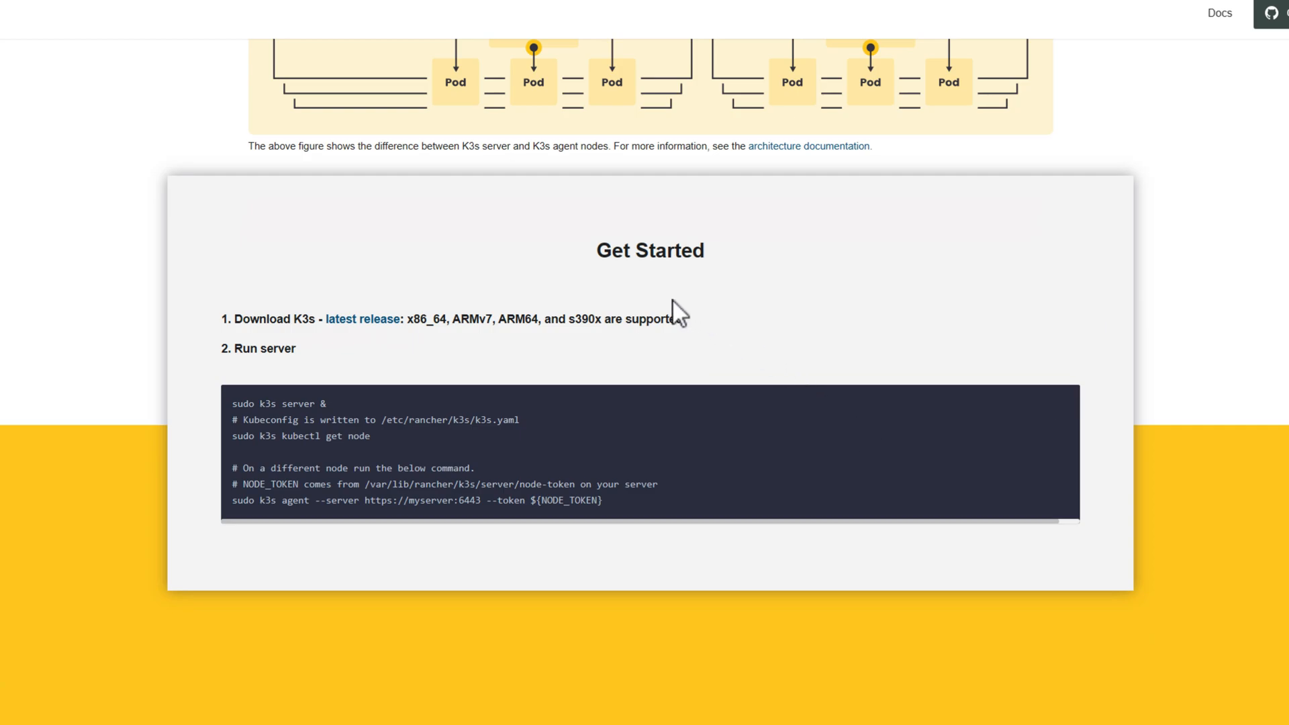
mouse_move(228, 453)
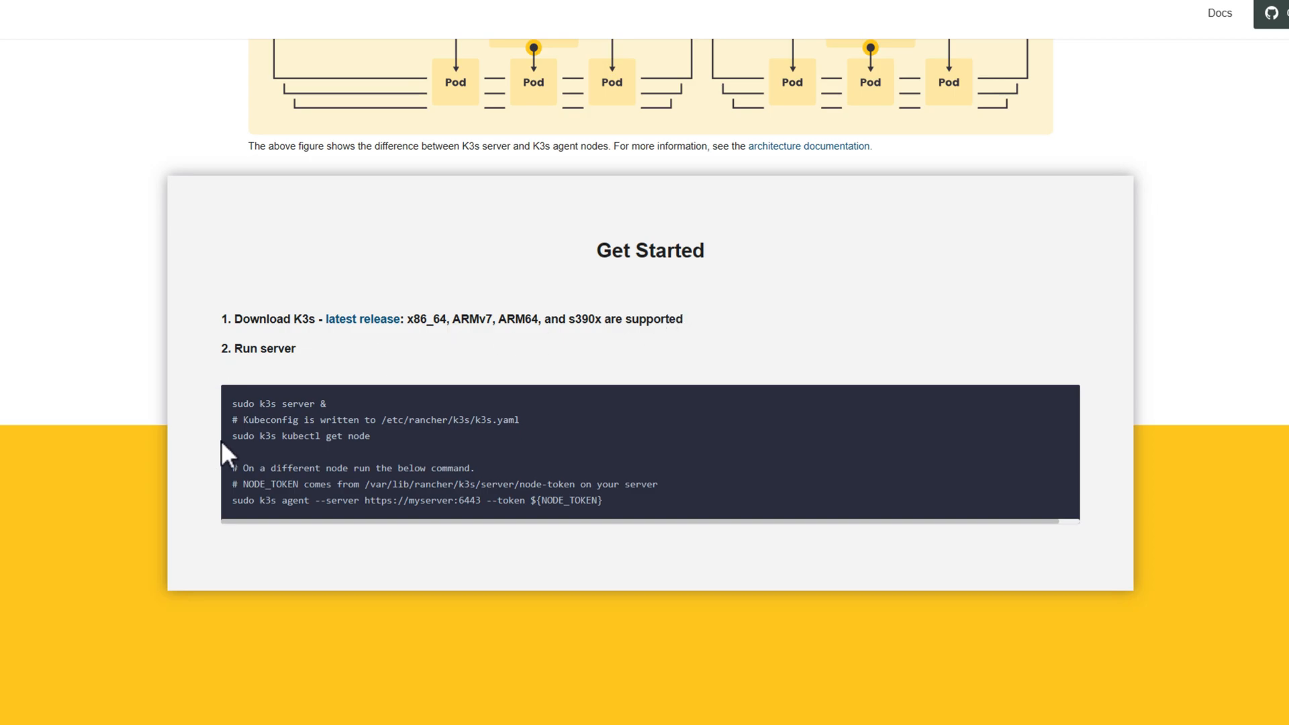
double_click(279, 404)
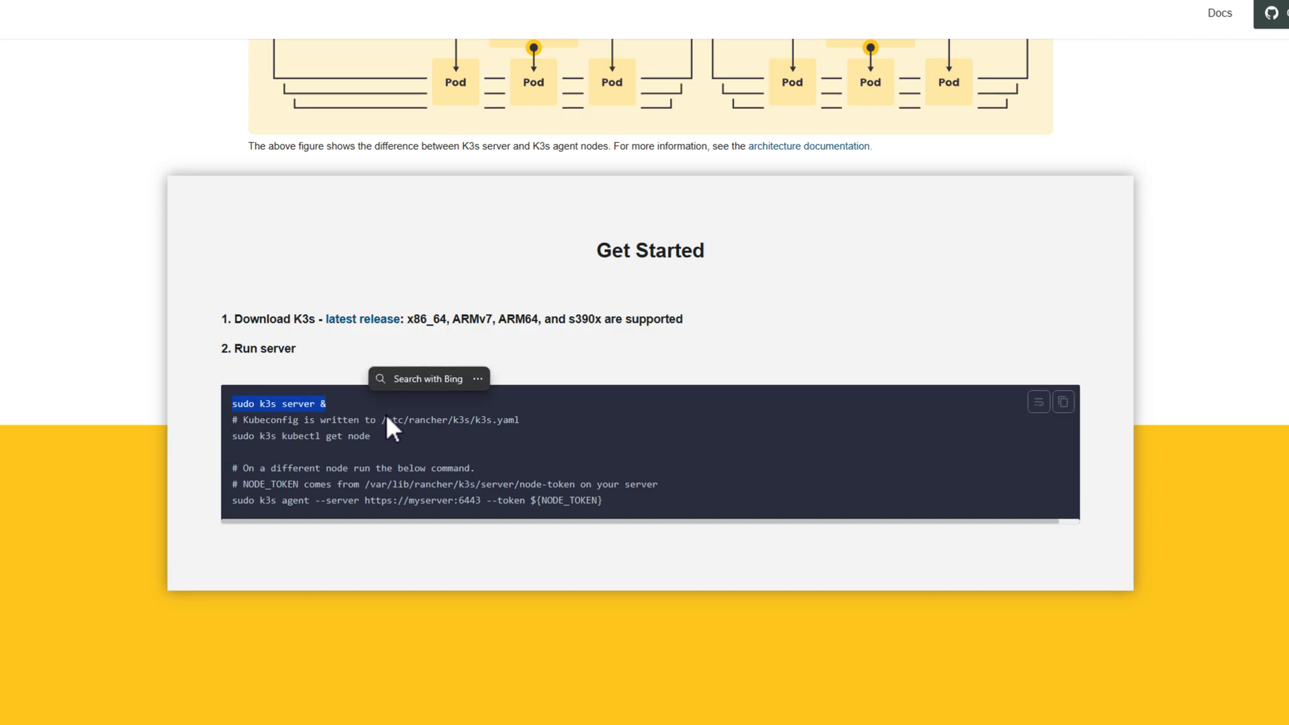
scroll("down", 3)
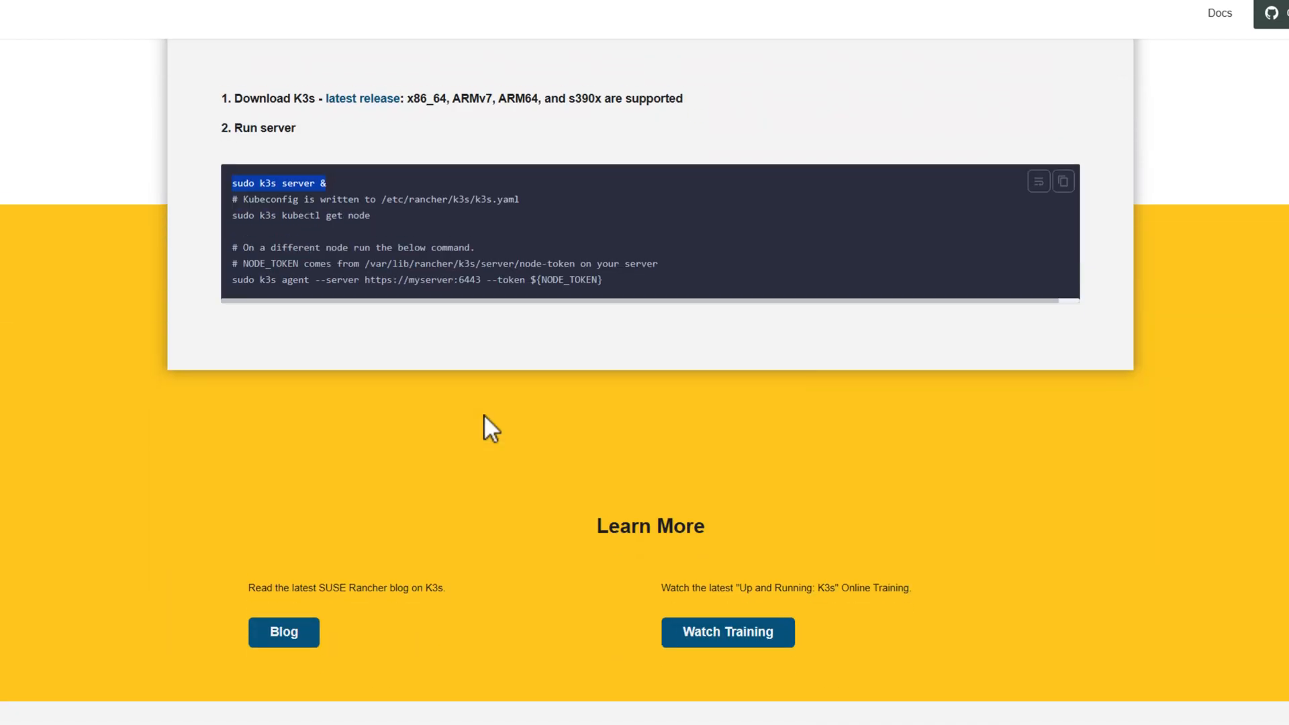
scroll("up", 3)
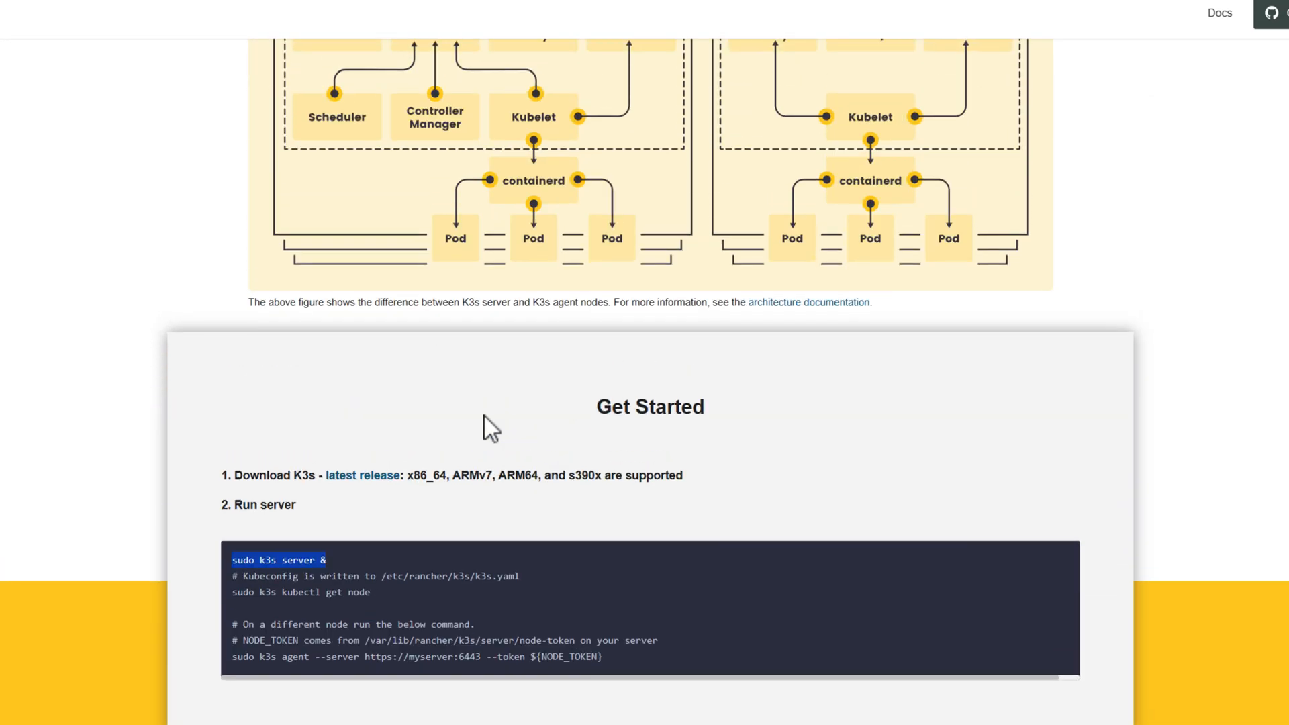
scroll("up", 3)
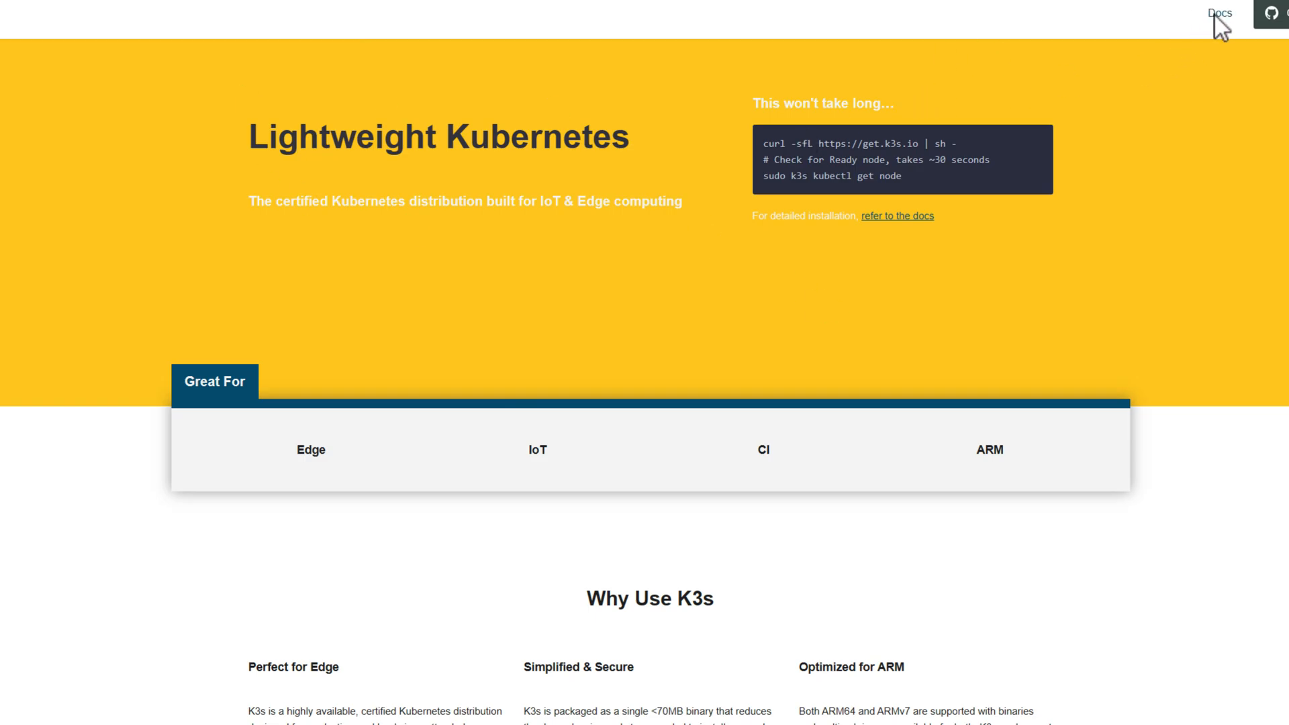
Step: Go to the K3s documentation via the Docs link in the site navigation
left_click(1220, 13)
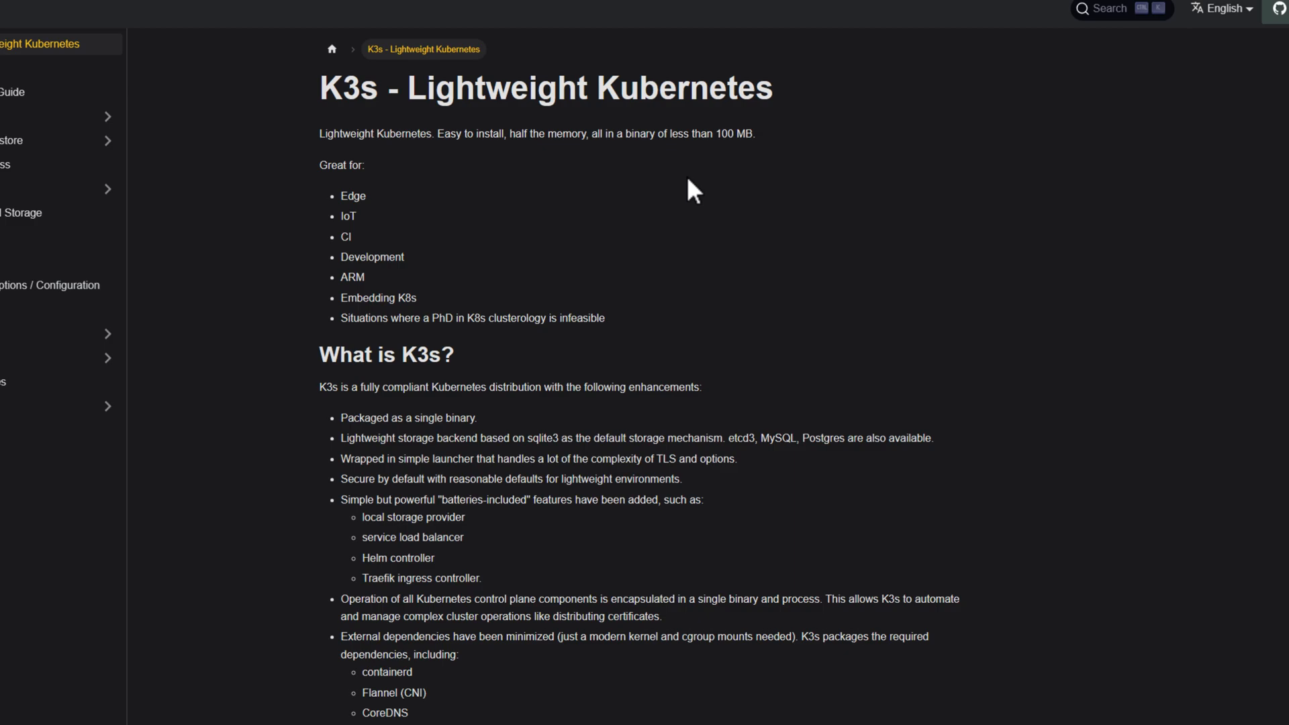
mouse_move(636, 167)
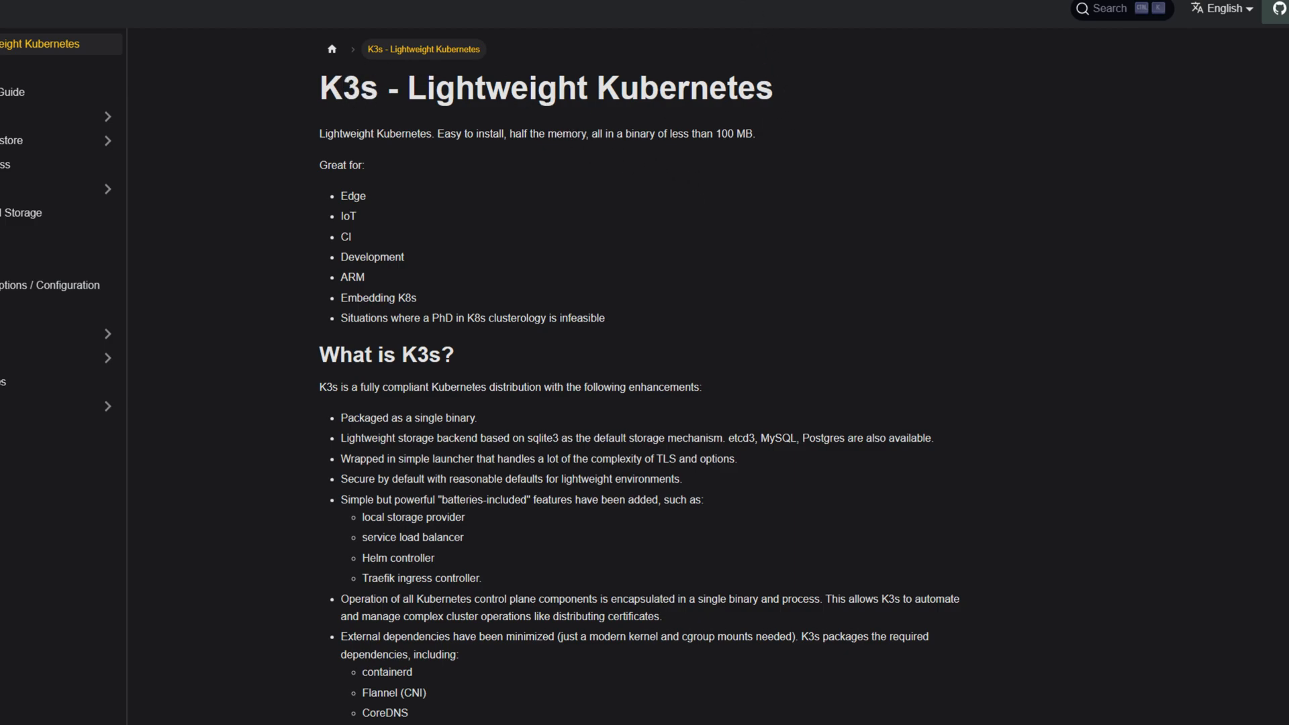
mouse_move(755, 59)
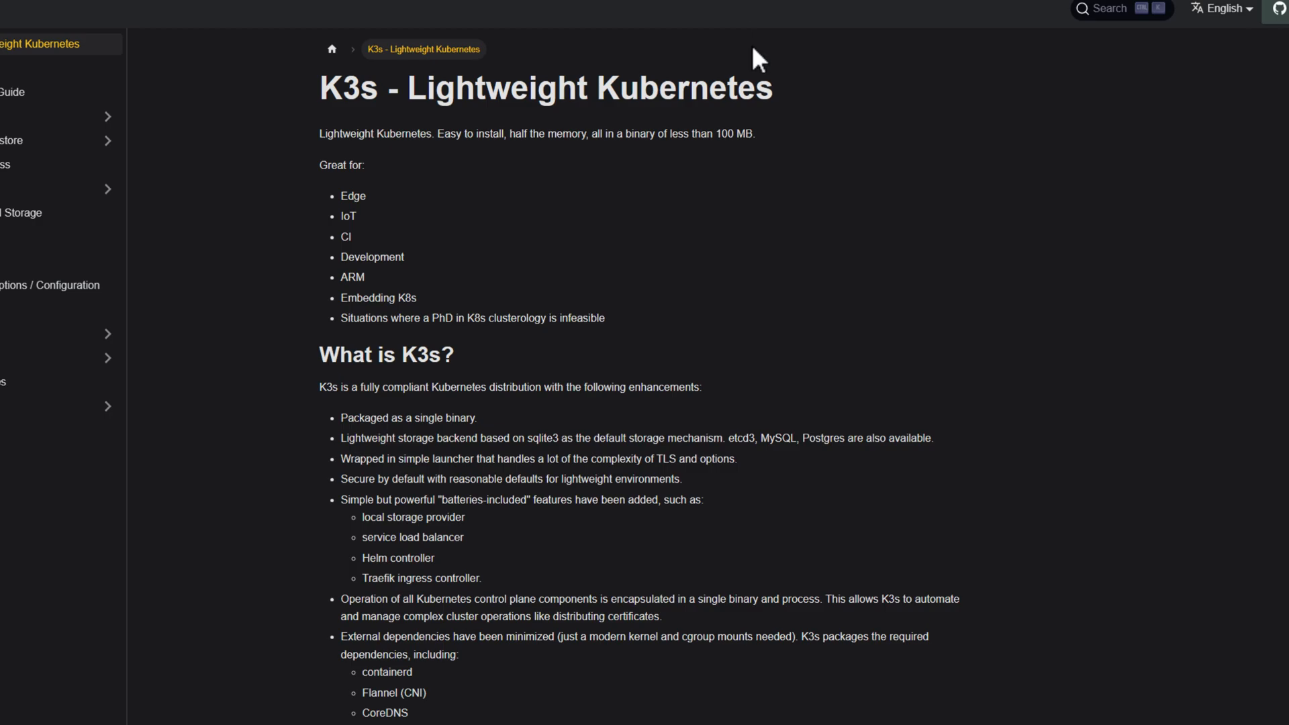
mouse_move(712, 411)
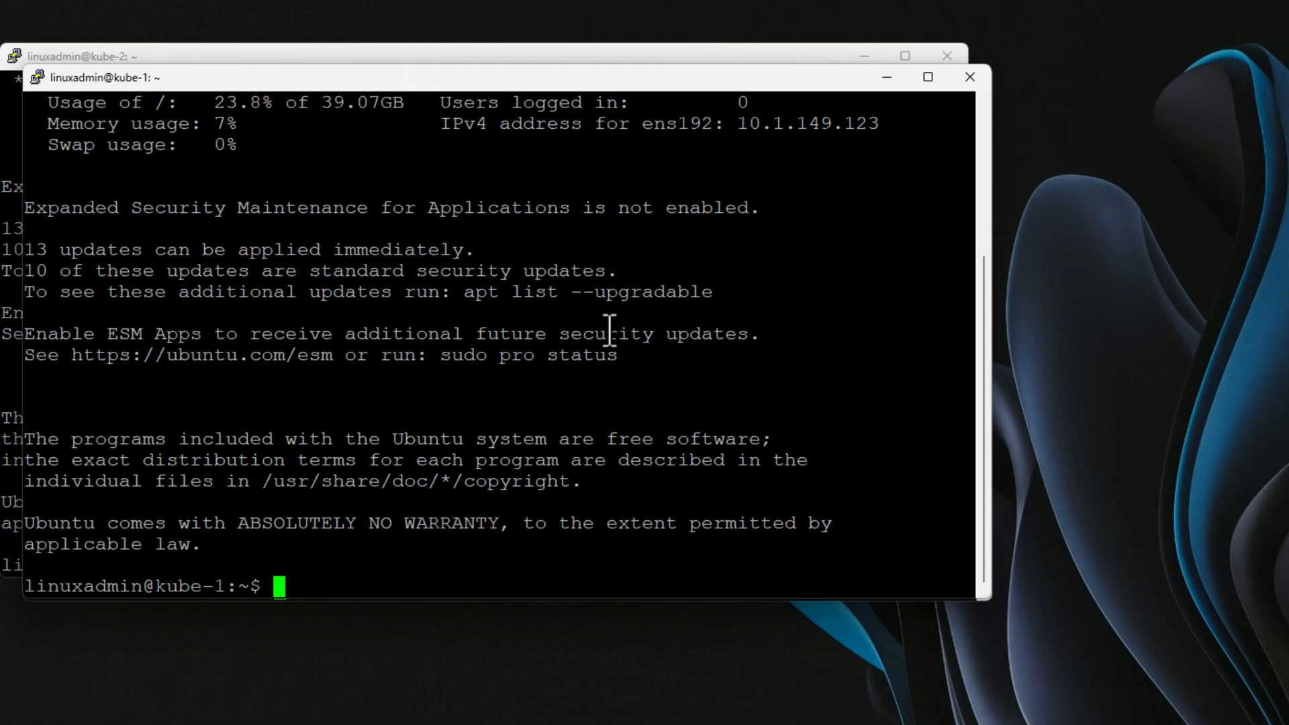
mouse_move(398, 123)
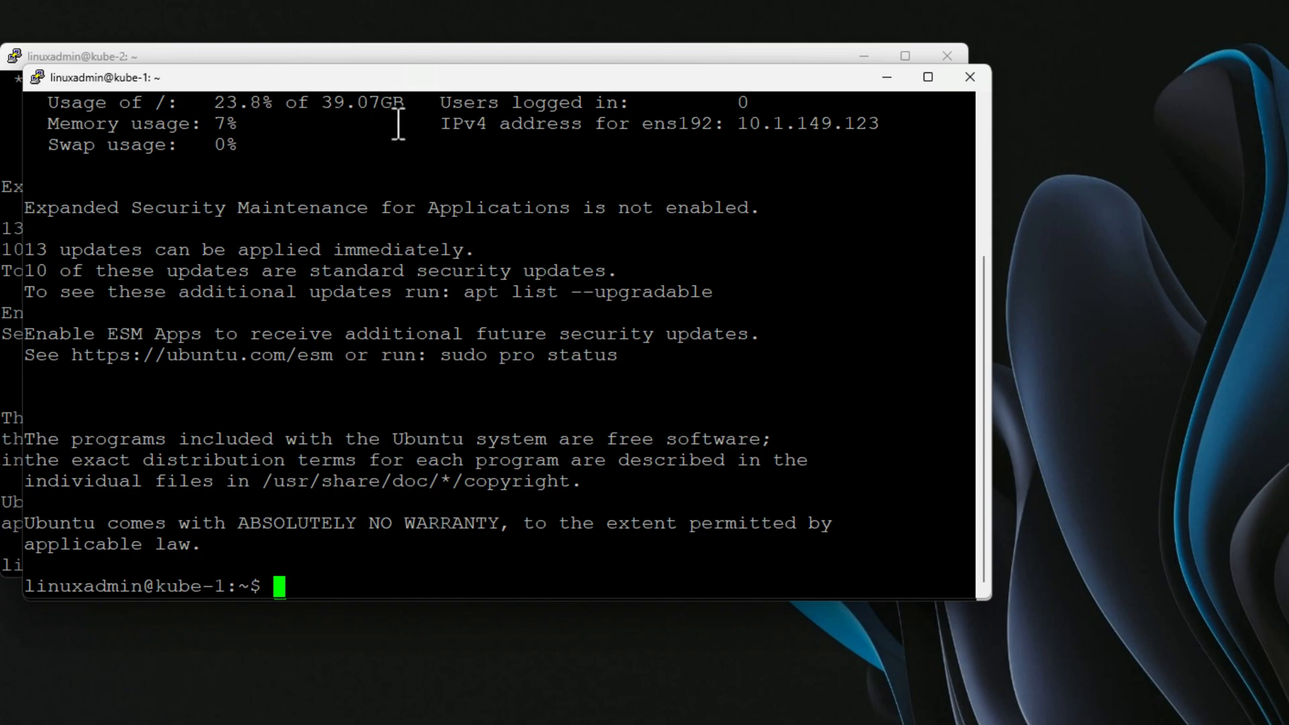
mouse_move(393, 168)
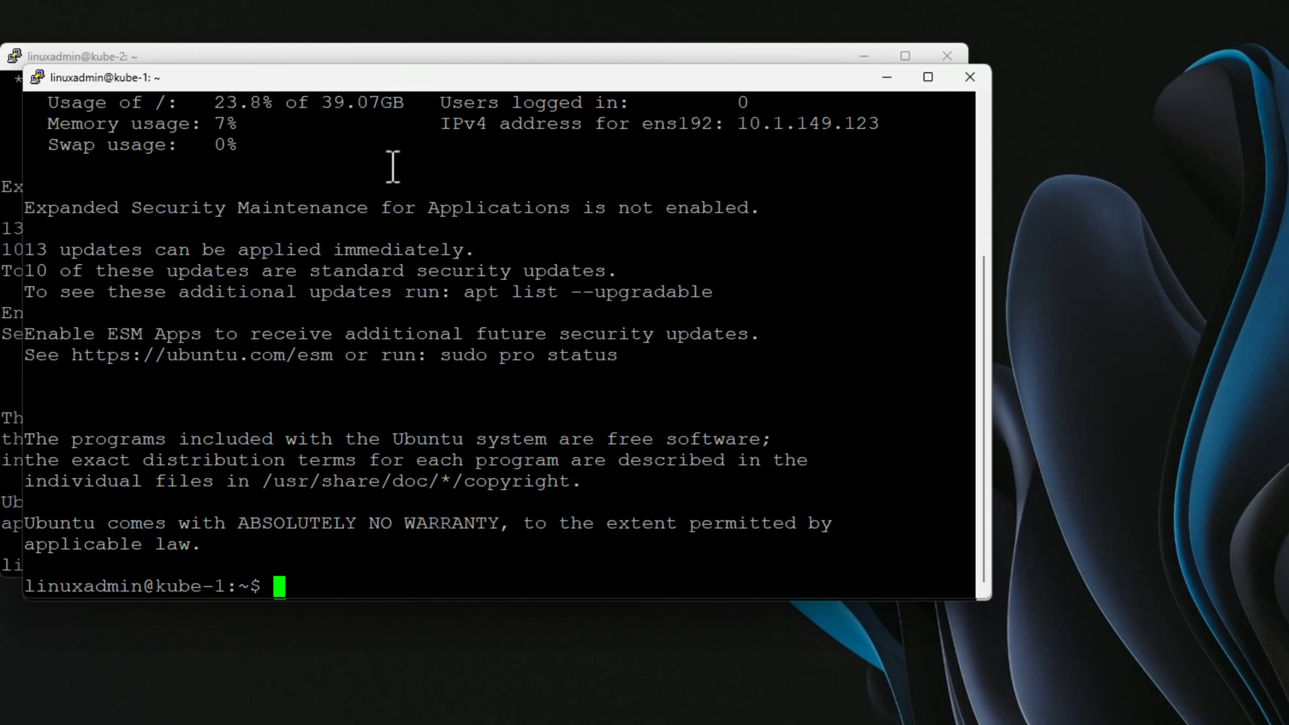
mouse_move(409, 185)
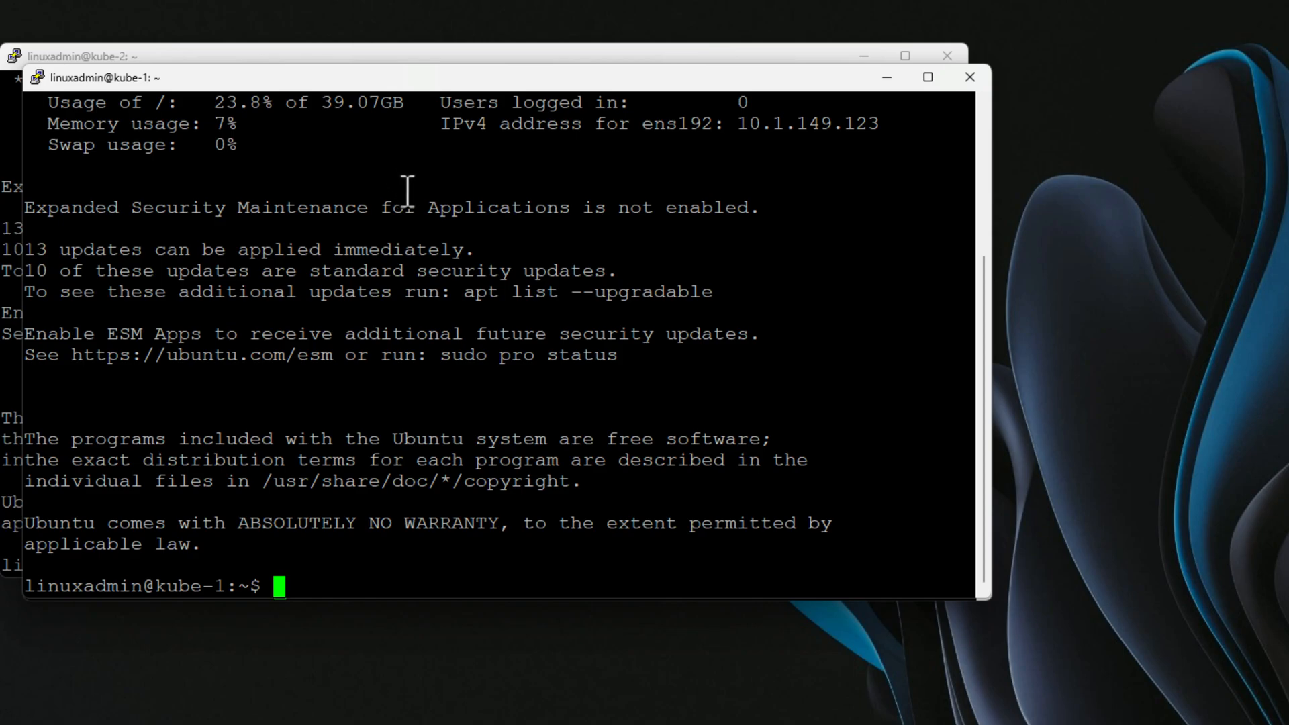
mouse_move(542, 228)
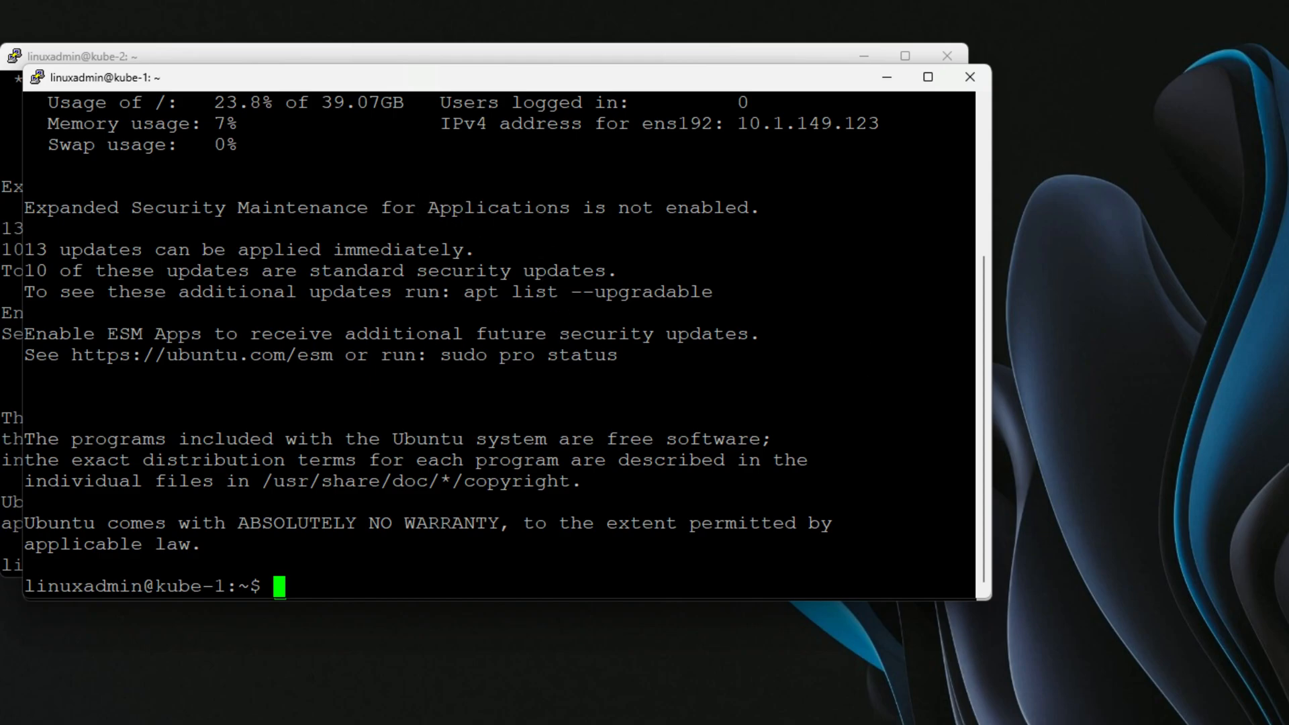
mouse_move(894, 313)
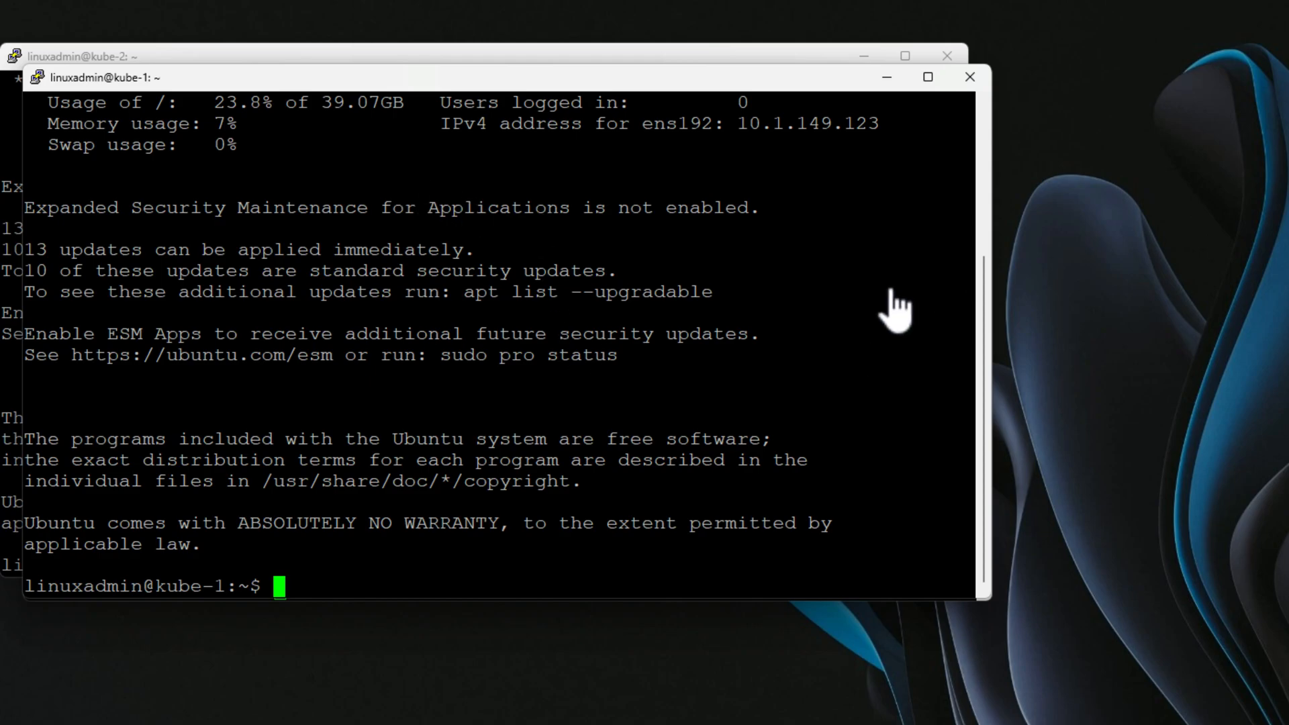
Step: Run the get.k0s.sh curl | sh install script on kube-1 and then on kube-2
type("sudo curl -sSLf https://get.k0s.sh | sudo sh")
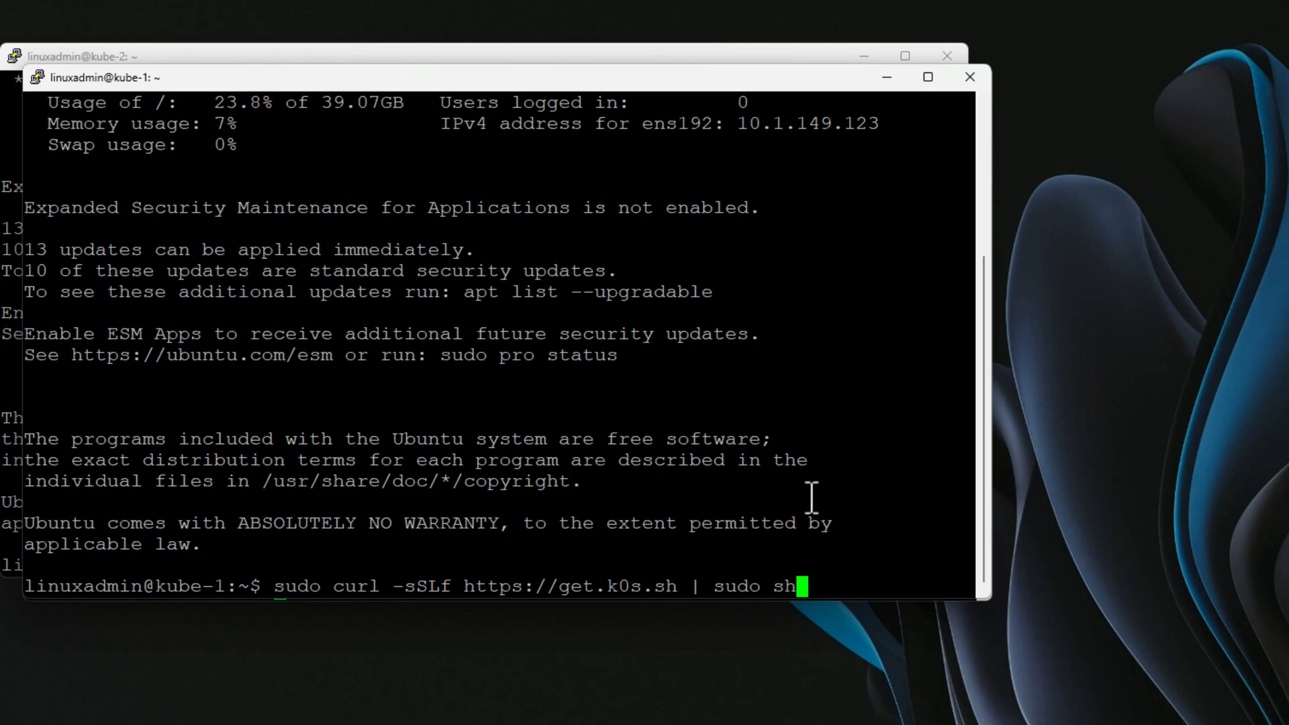
mouse_move(341, 596)
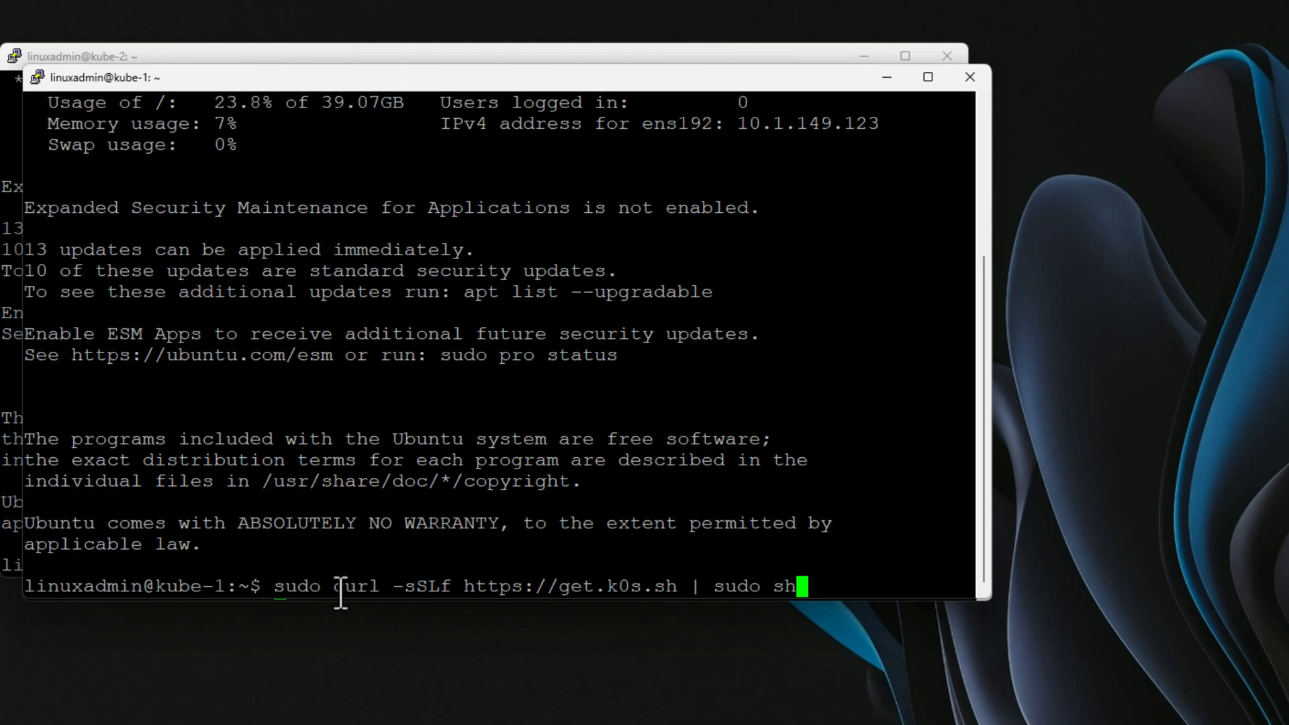
mouse_move(468, 593)
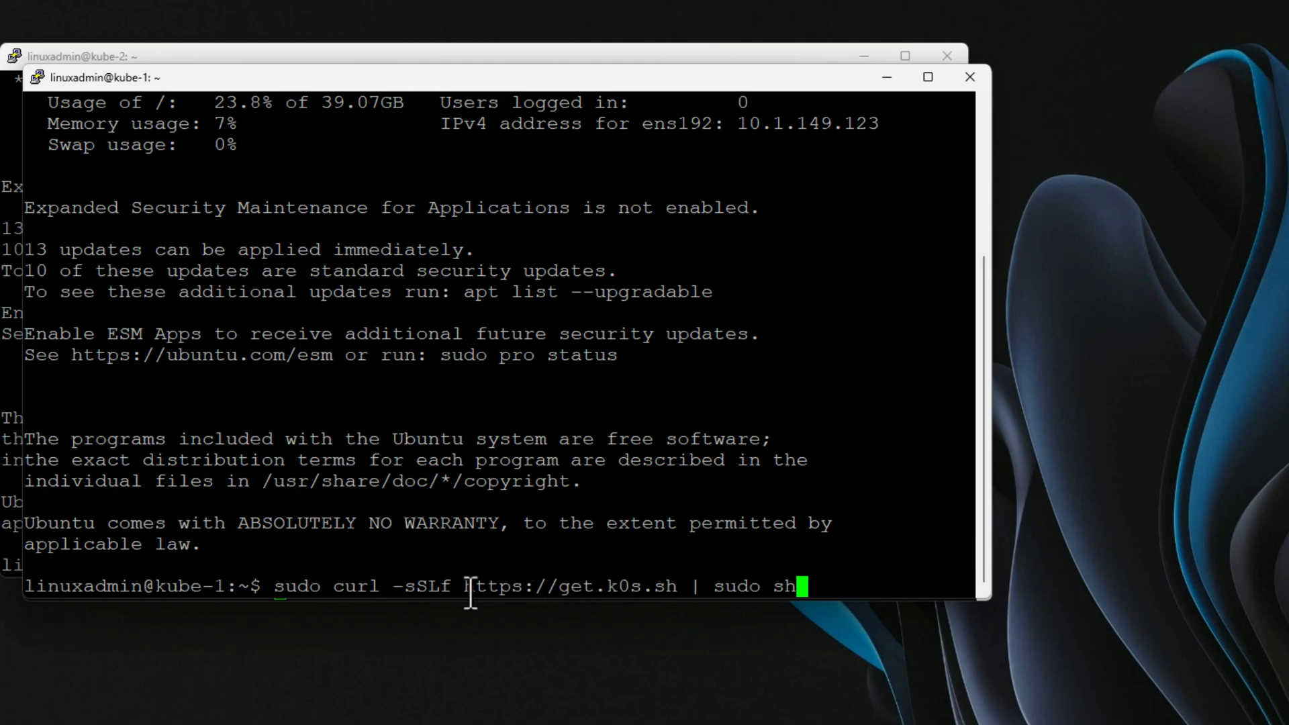
mouse_move(562, 591)
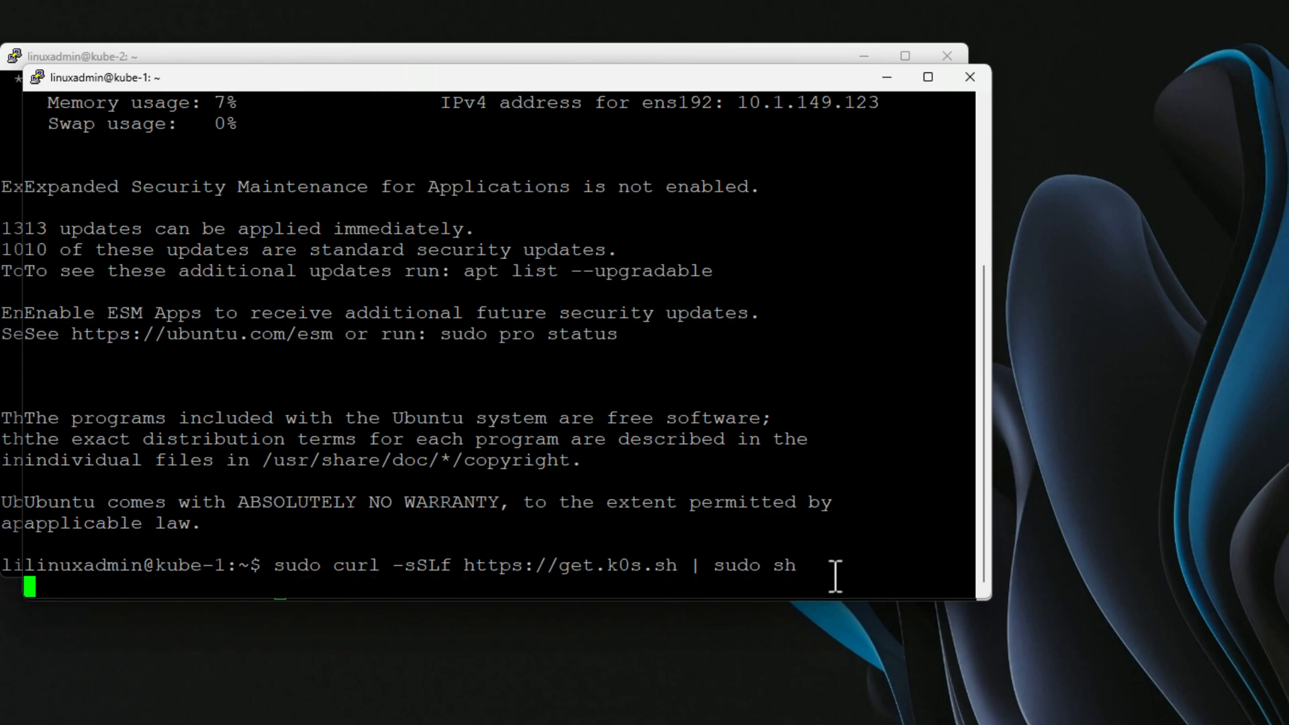
key("Return")
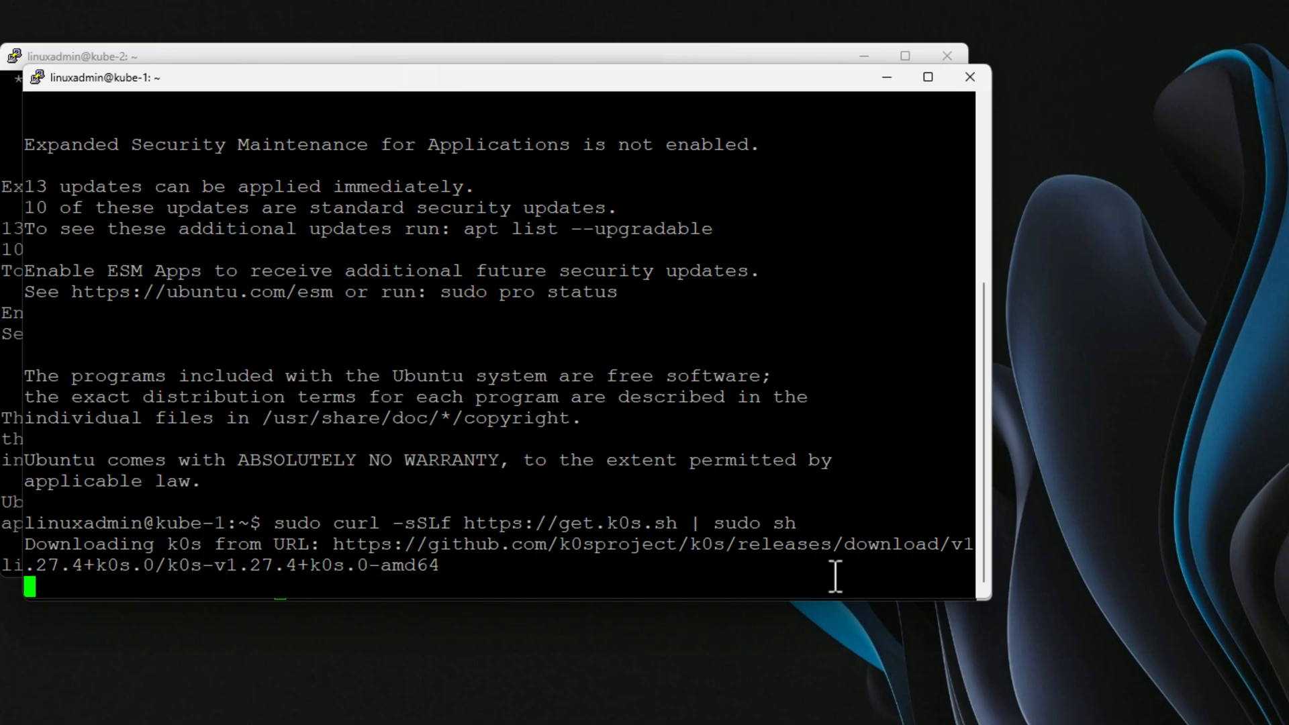
mouse_move(805, 566)
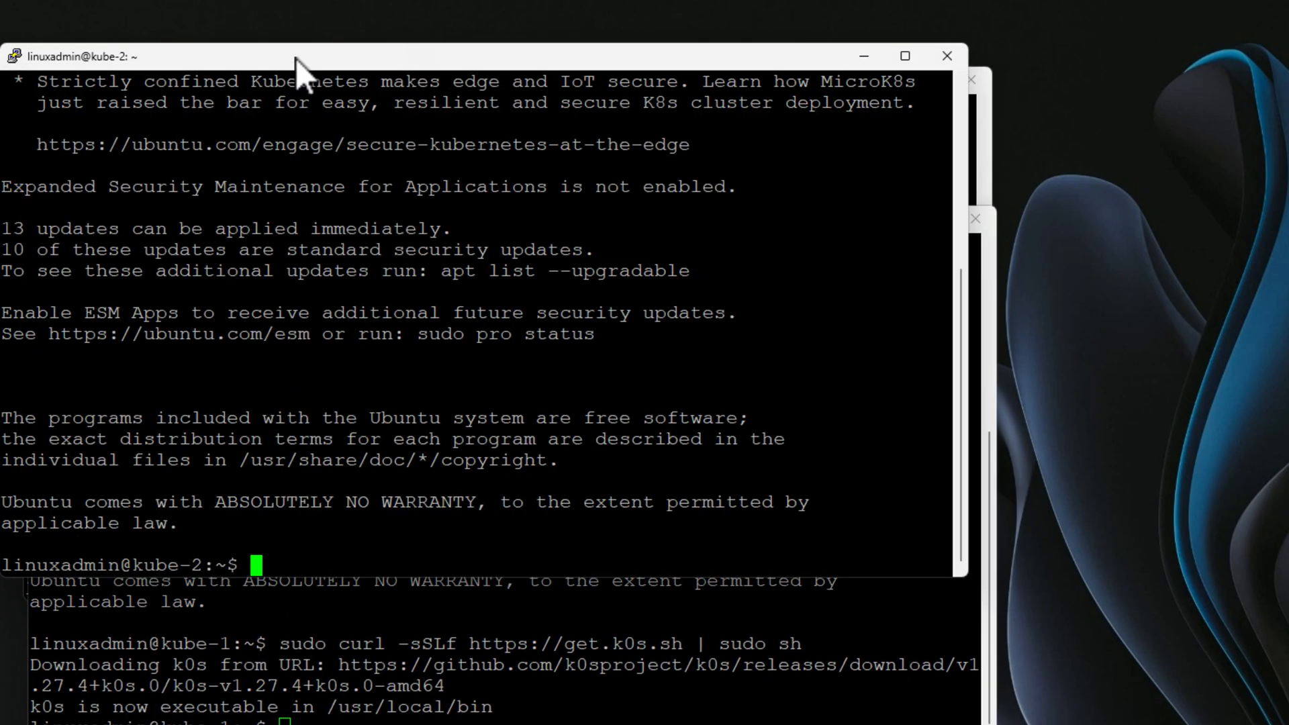
type("sudo curl -sSLf https://get.k0s.sh | sudo sh")
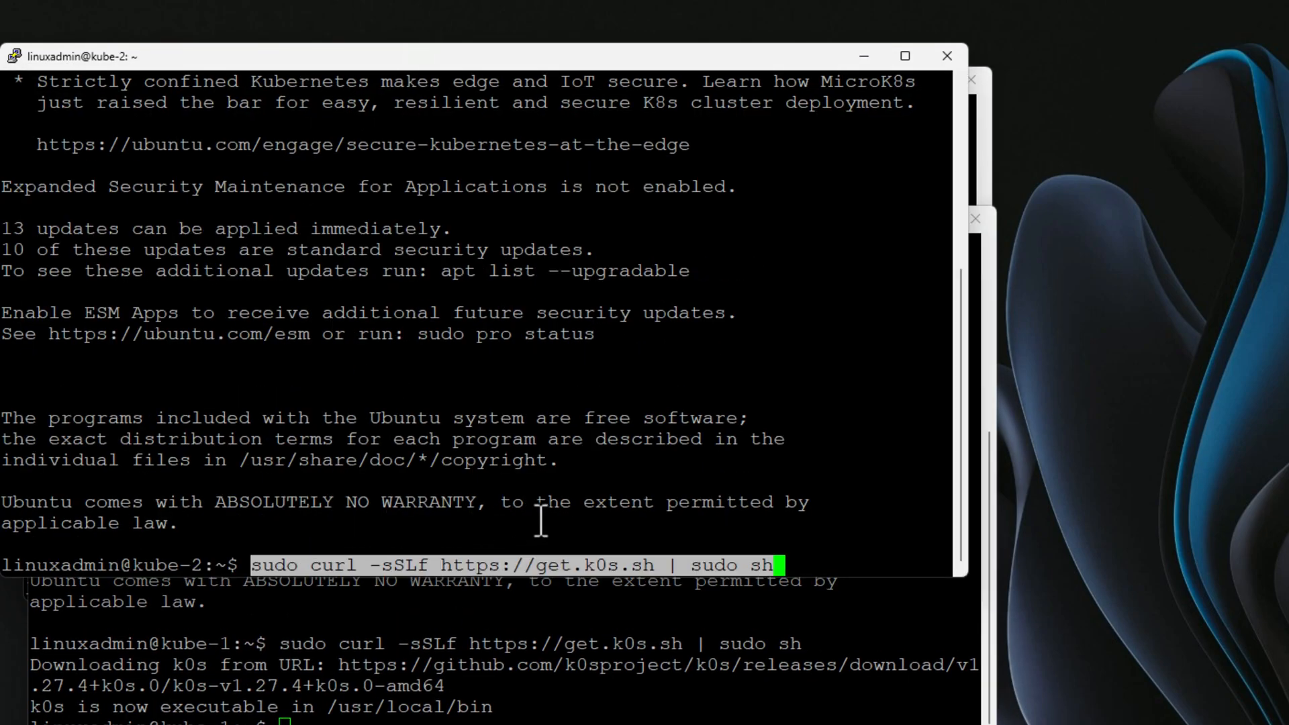
key("Return")
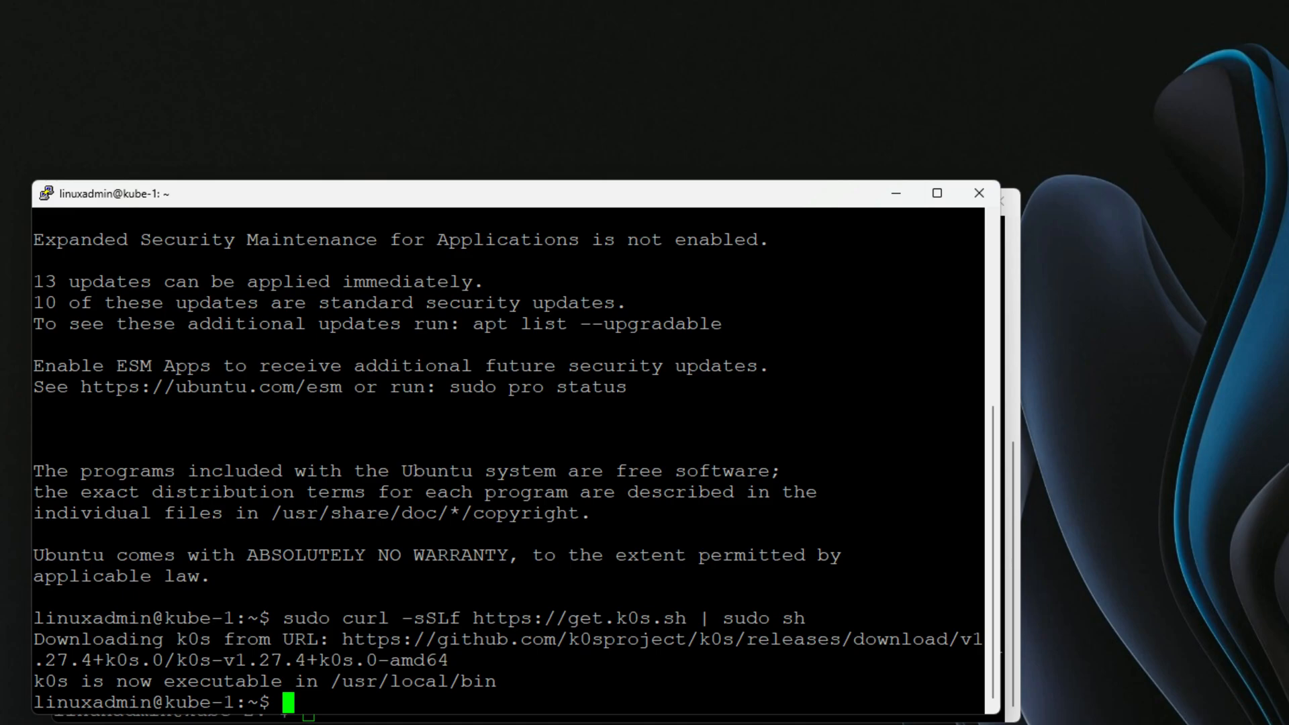
Step: Install k0s on kube-1 as a controller with --enable-worker and start the service
type("sudo k0s install controller --enable-worker")
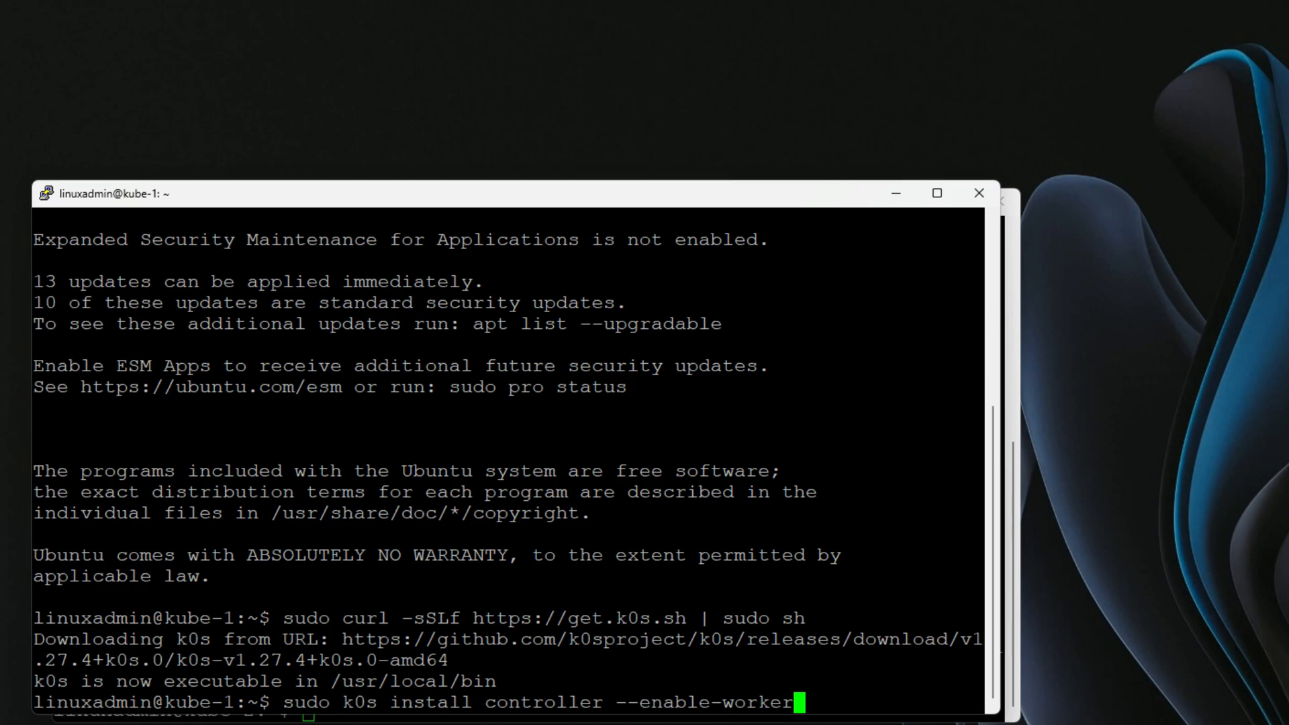
key("Return")
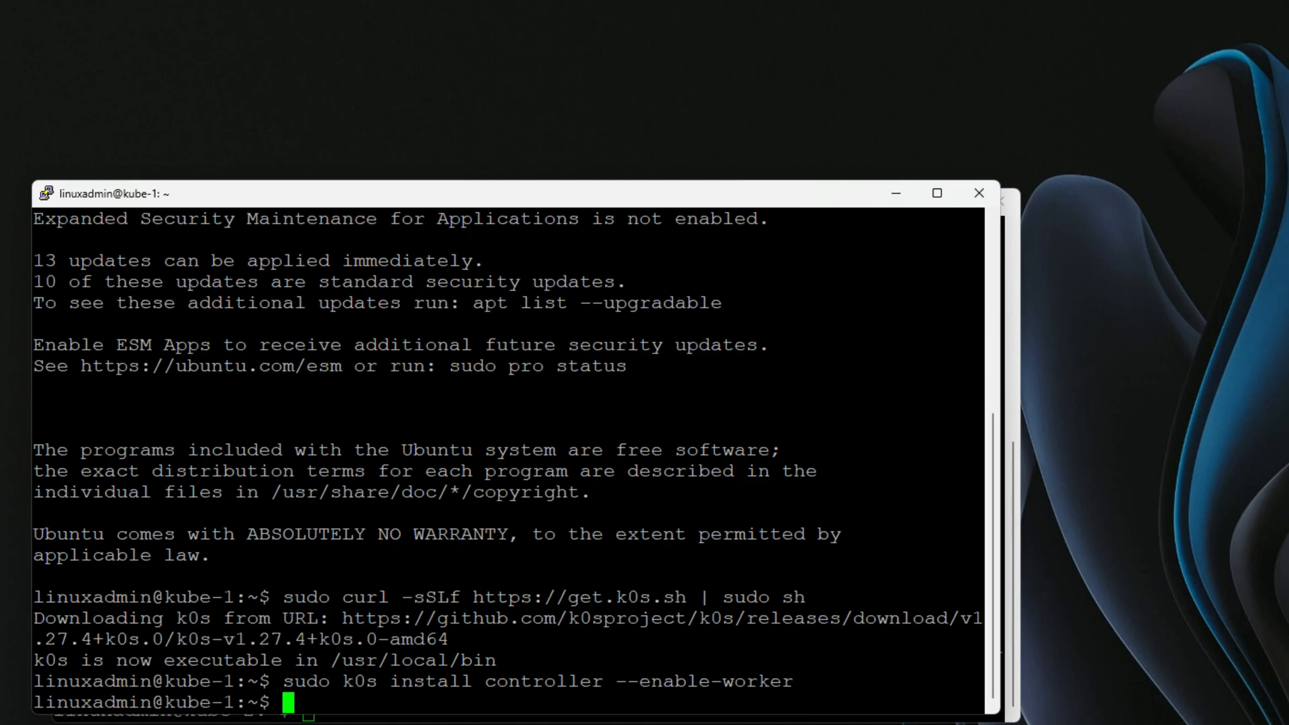
type("sudo k0s sta")
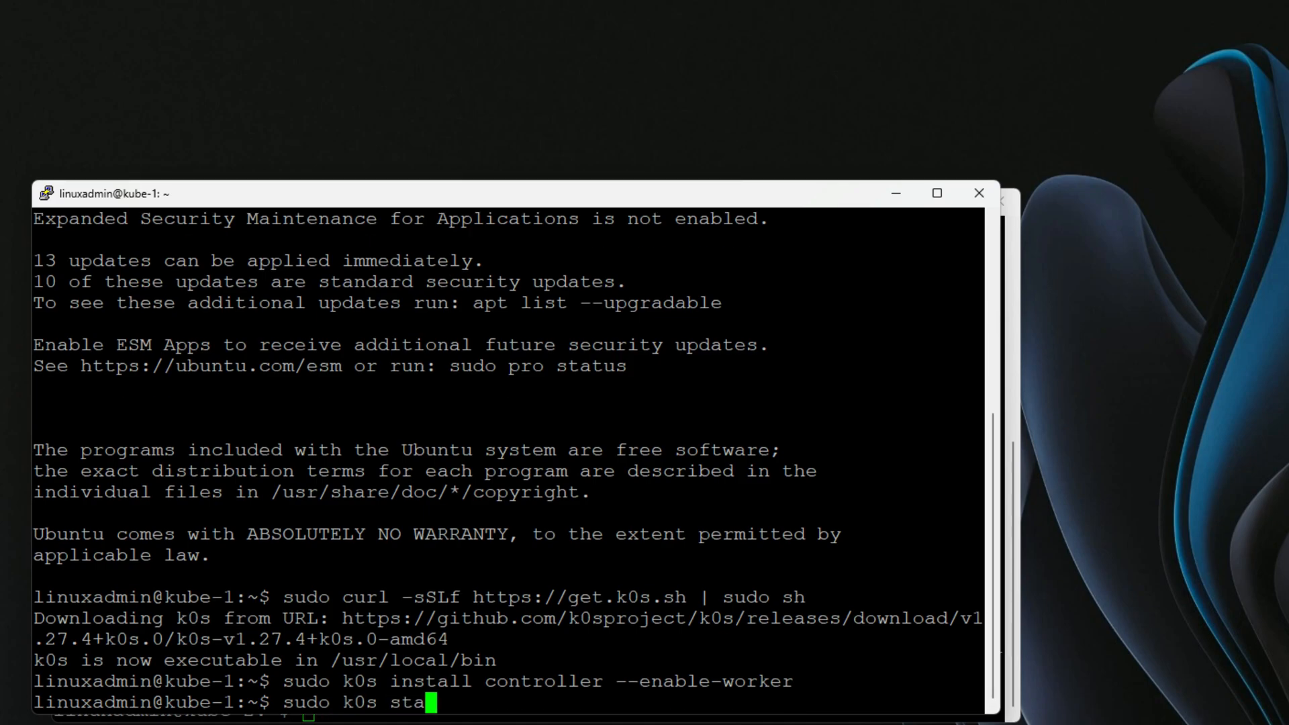
key("Return")
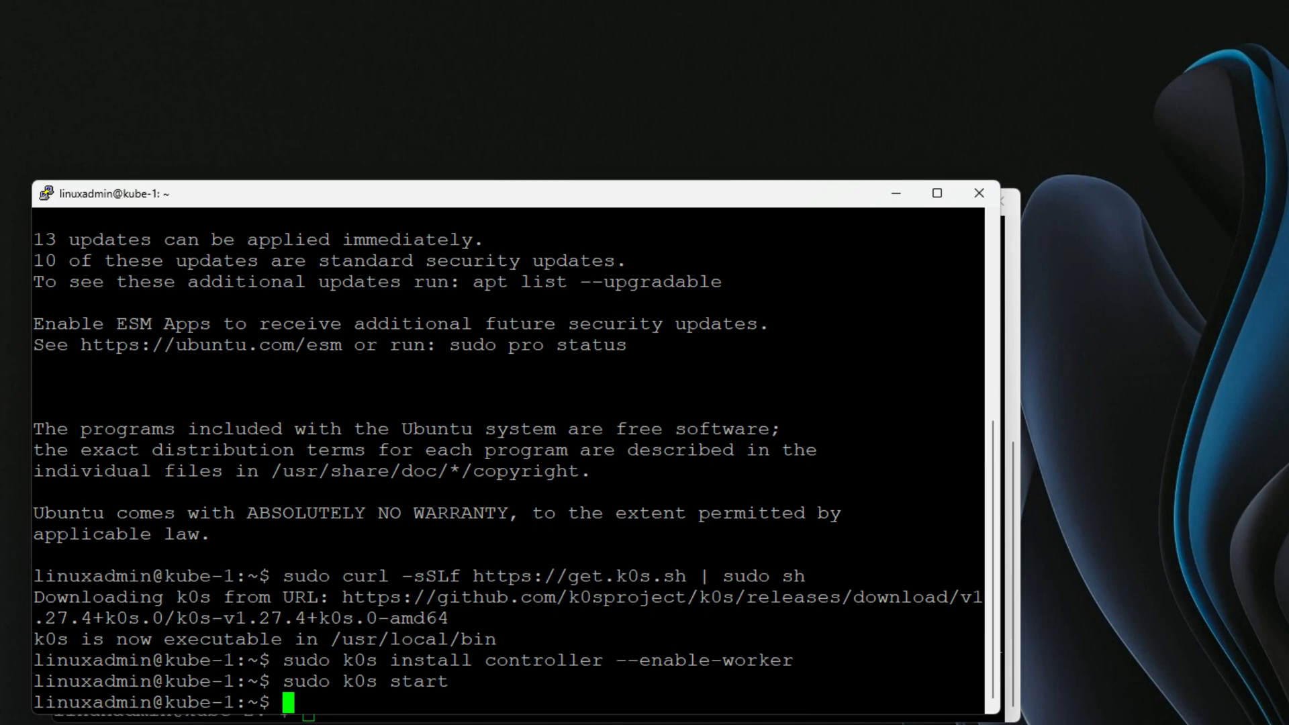
Step: Check sudo k0s status on kube-1 and confirm the controller is running
type("sudo")
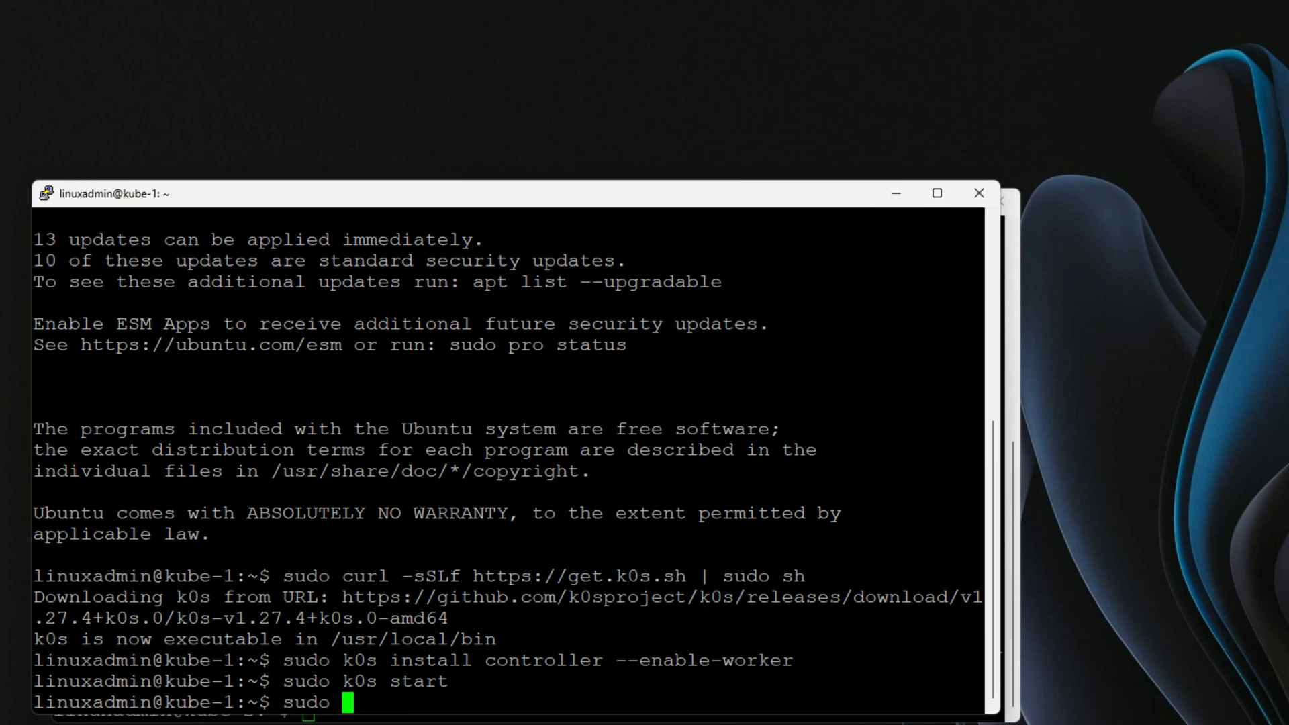
type("k0s status")
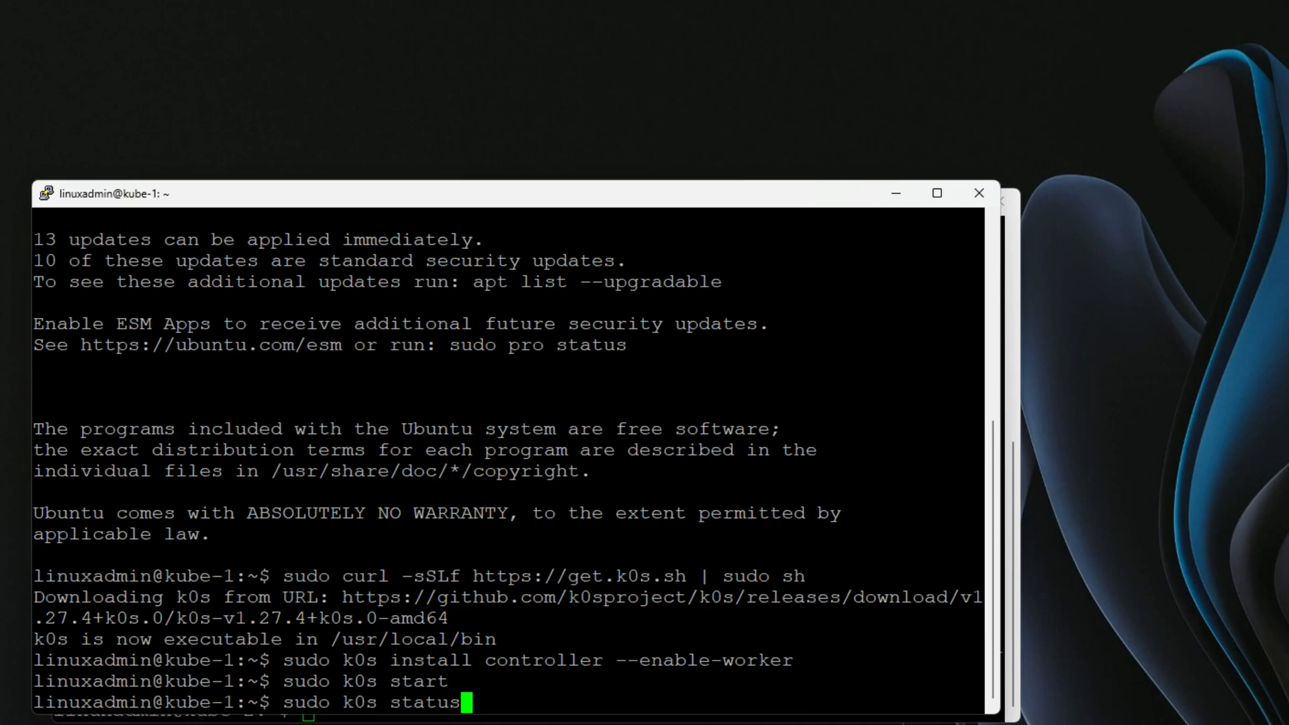
key("Return")
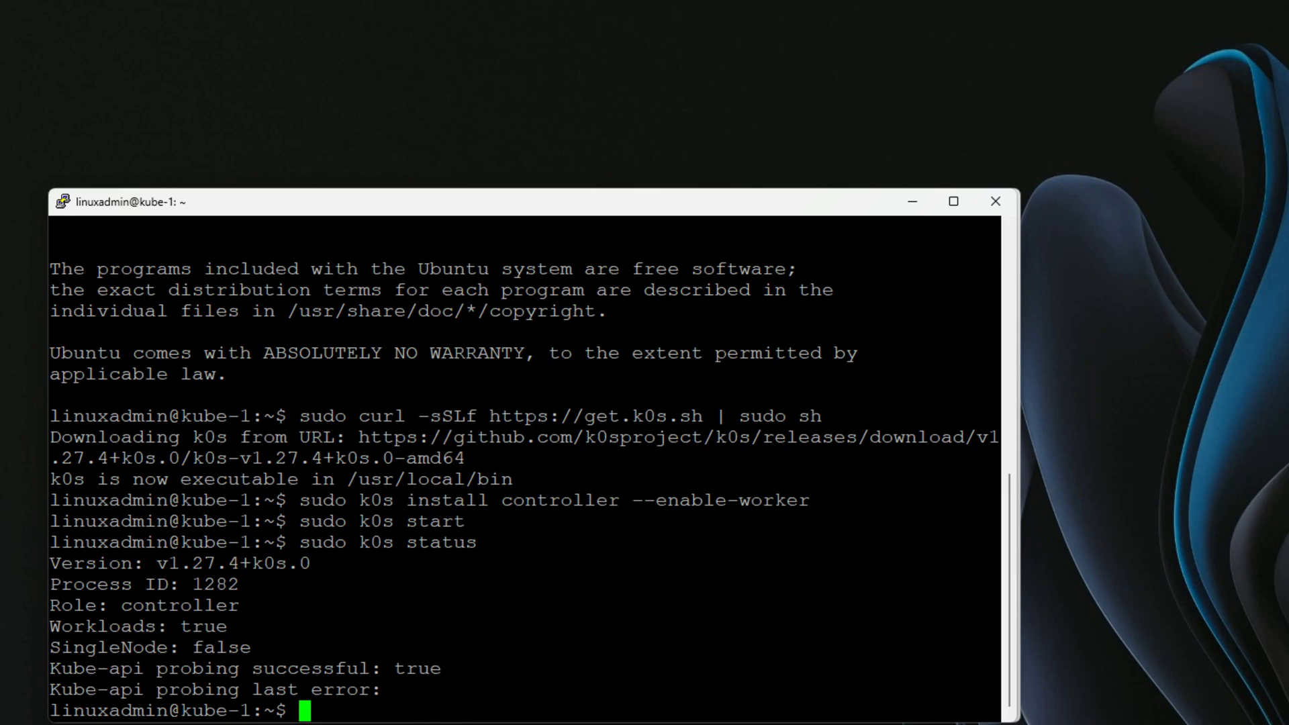
double_click(138, 626)
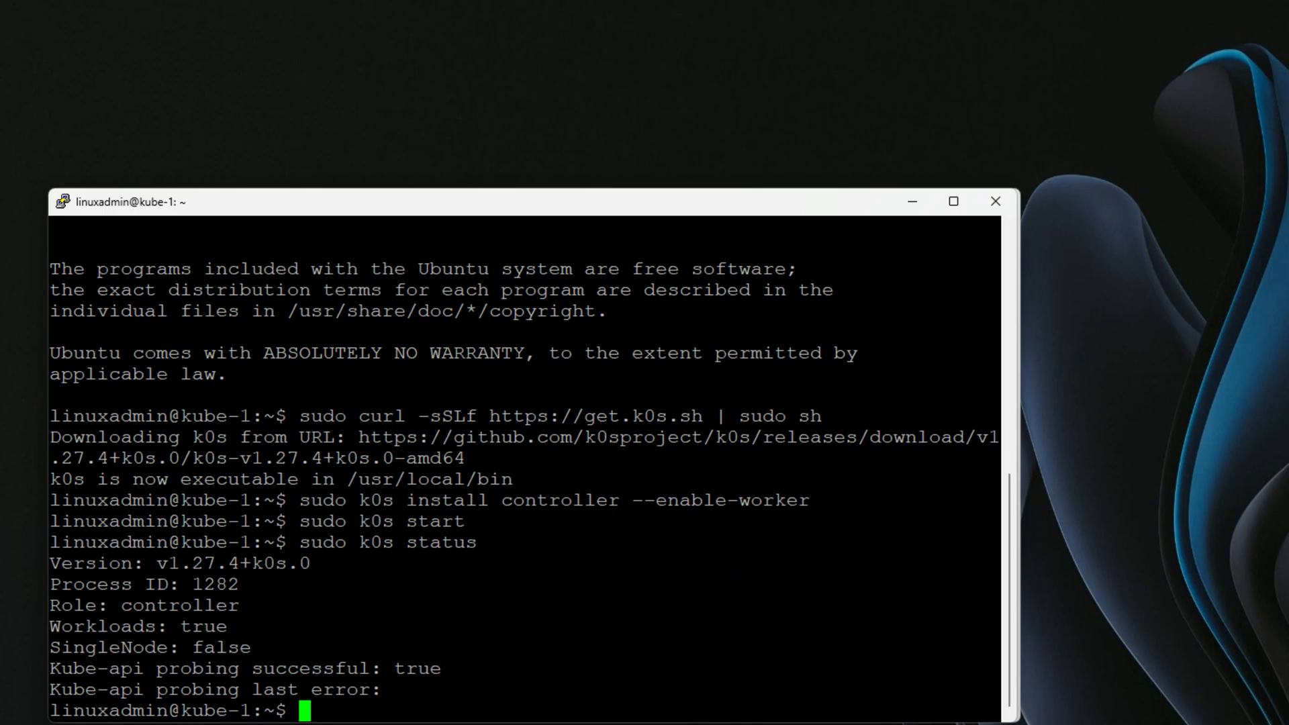
Step: Create a worker join token on kube-1 with k0s token create --role=worker
type("sudo k0s token create --role=worker")
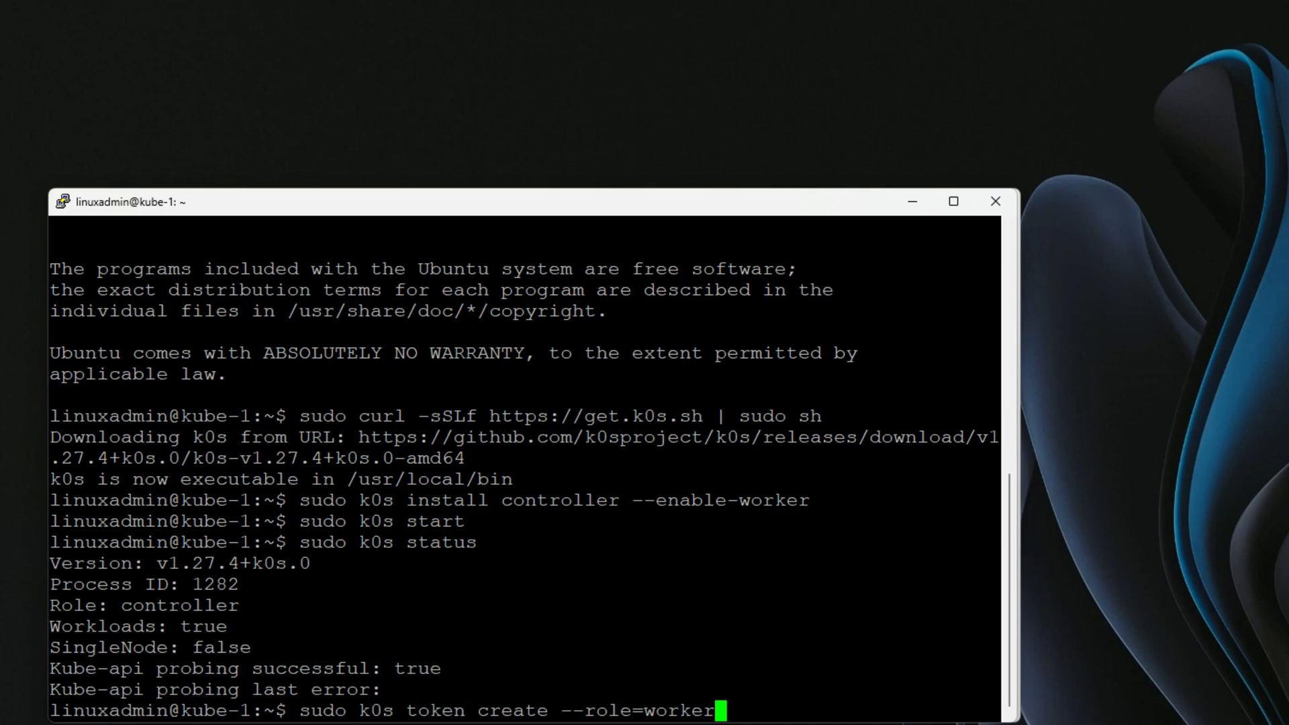
key("Return")
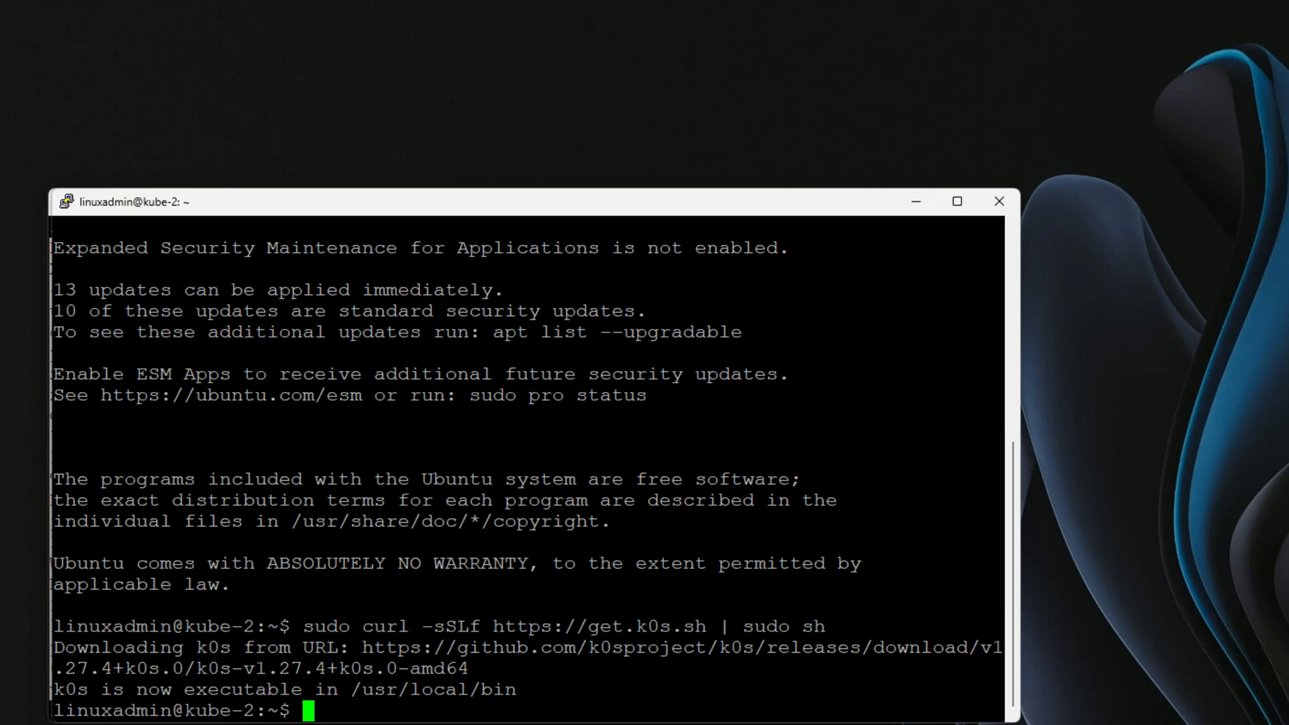
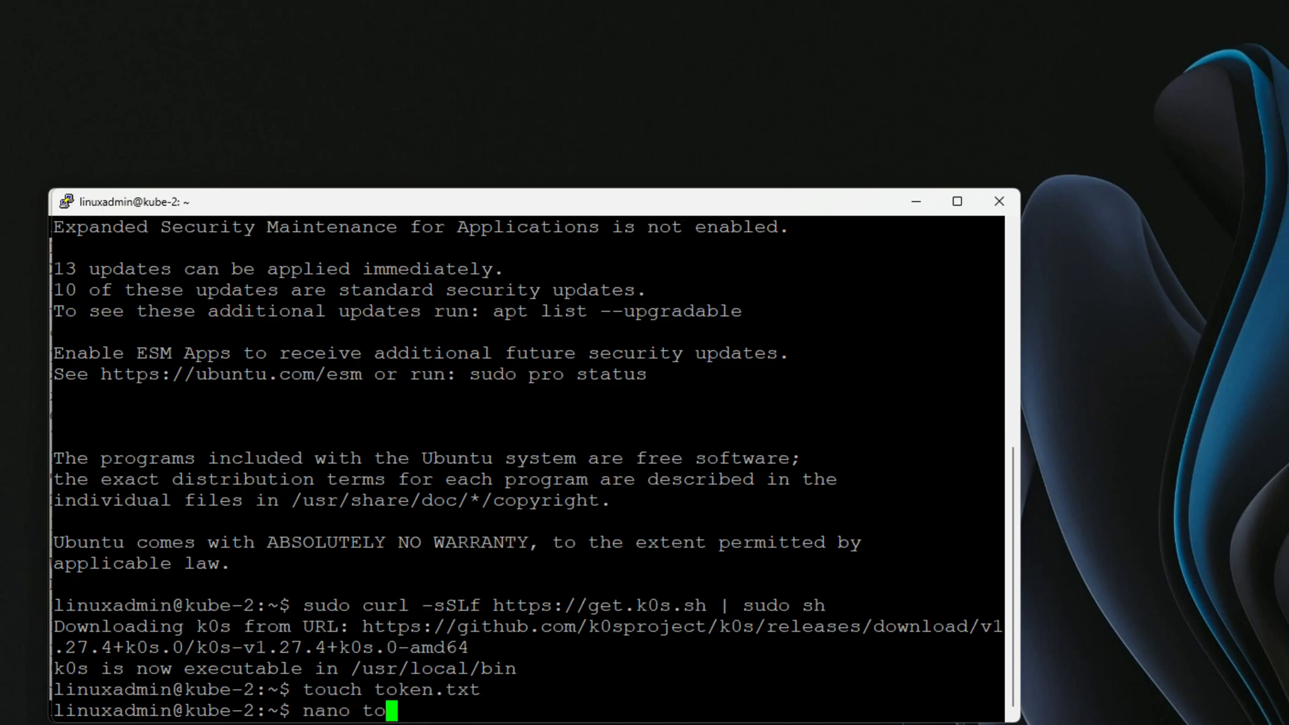
Step: Create token.txt on kube-2, paste the worker join token into it and save the file
key("Return")
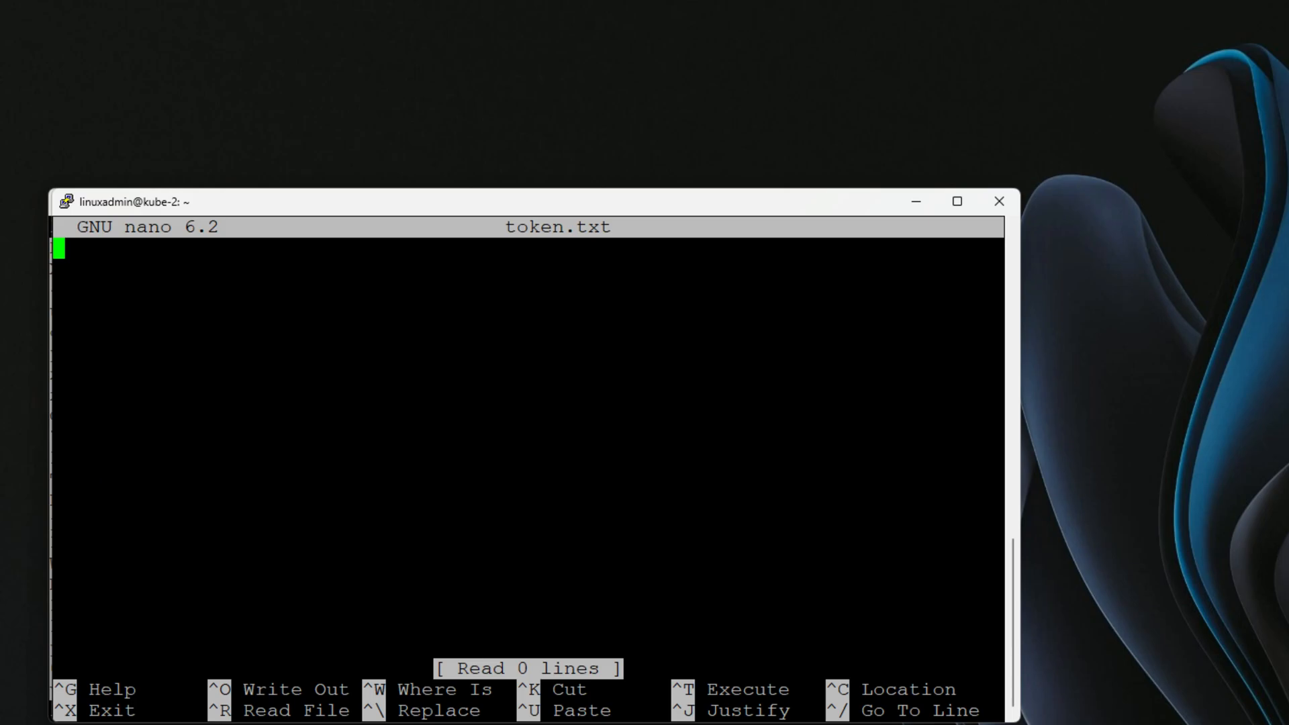
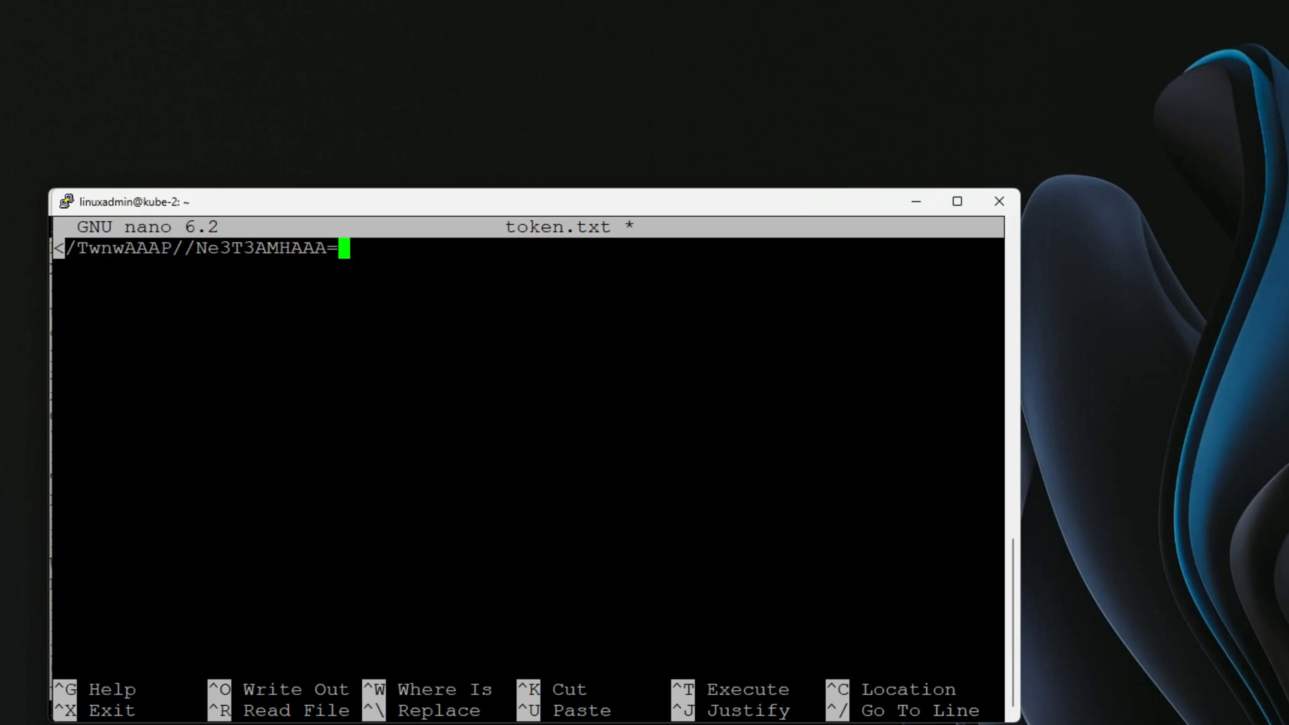
key("ctrl+o")
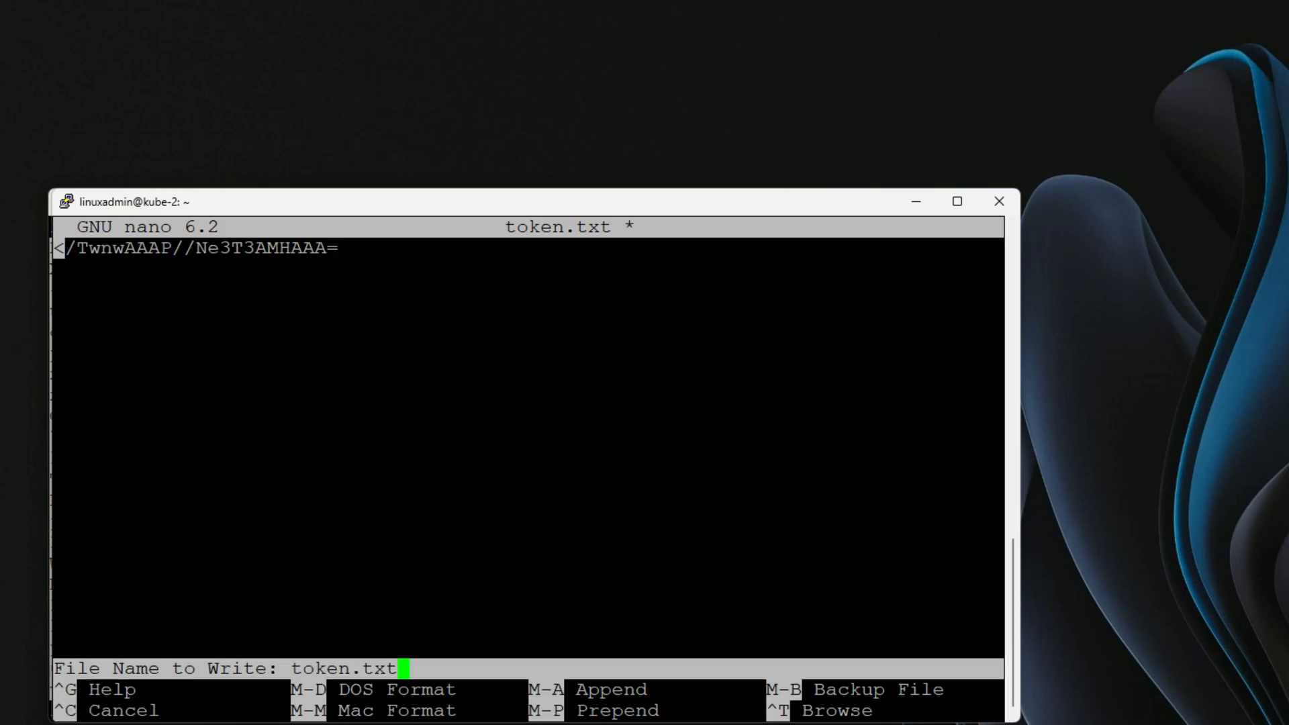
key("Return")
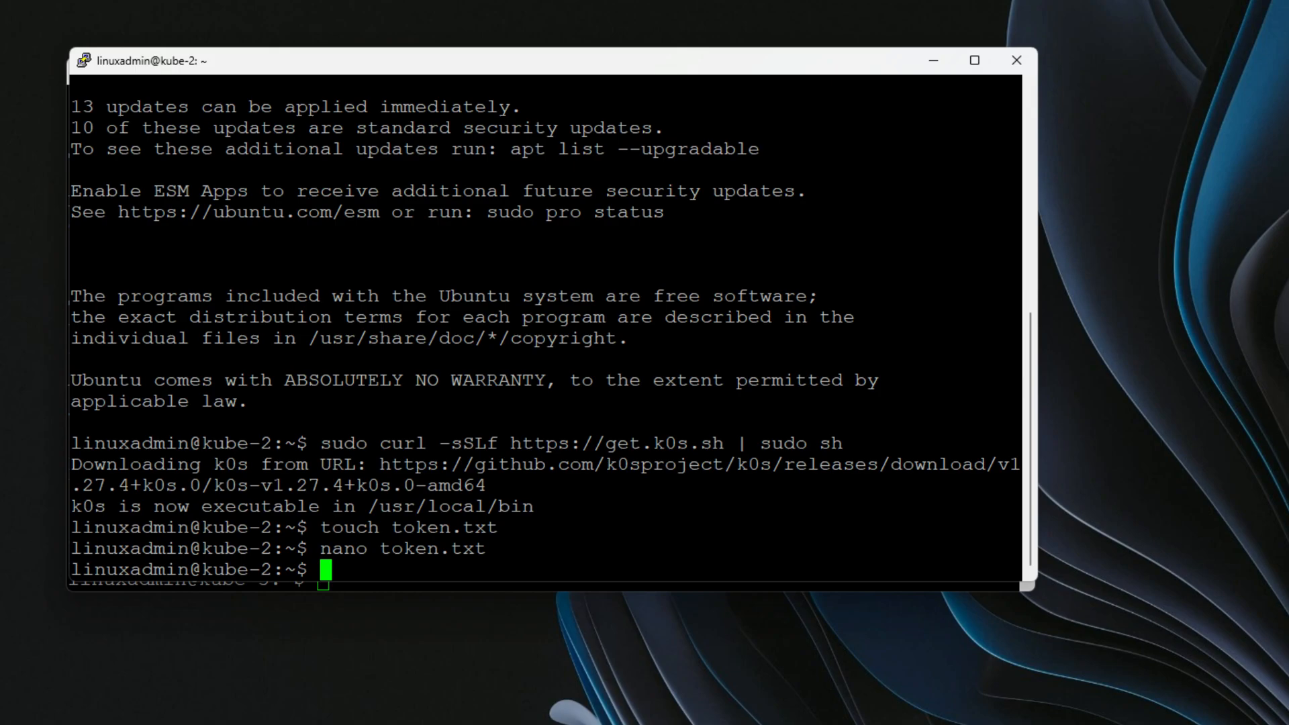
Step: Install k0s as a worker from token.txt on kube-2 and then kube-3
type("sudo k0s install worker --token-file token.txt")
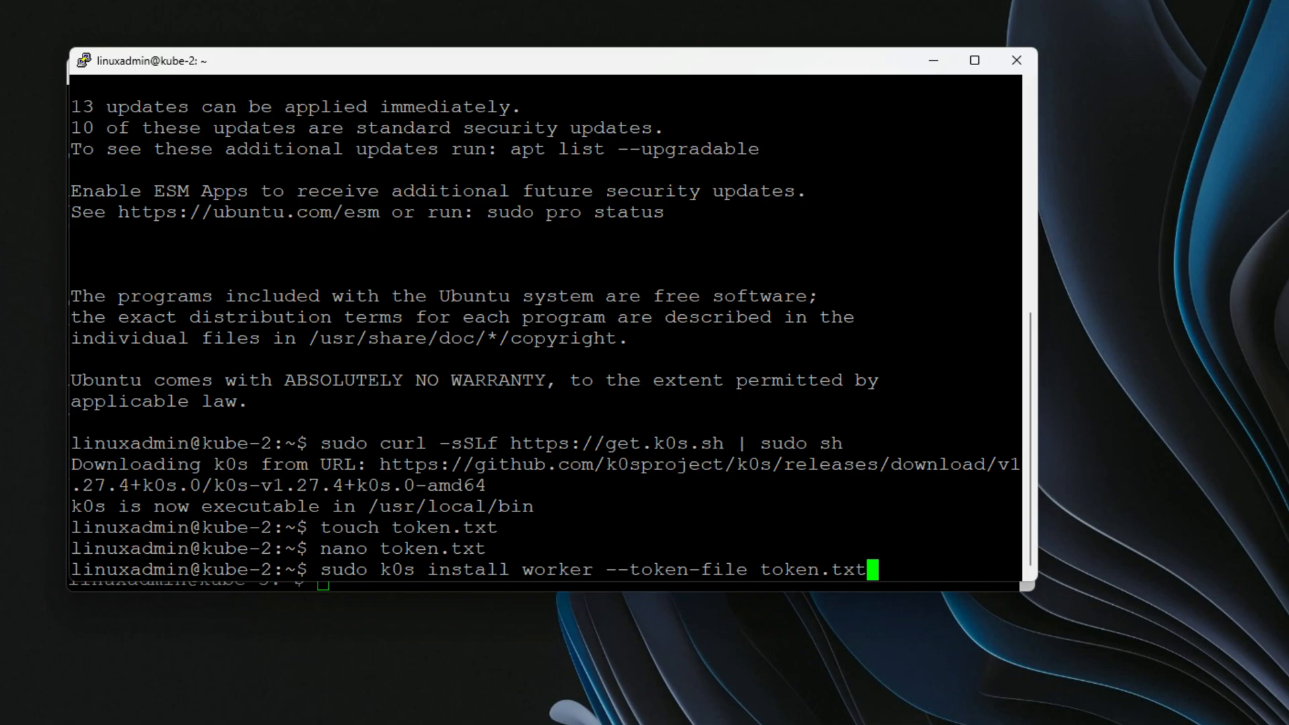
key("Return")
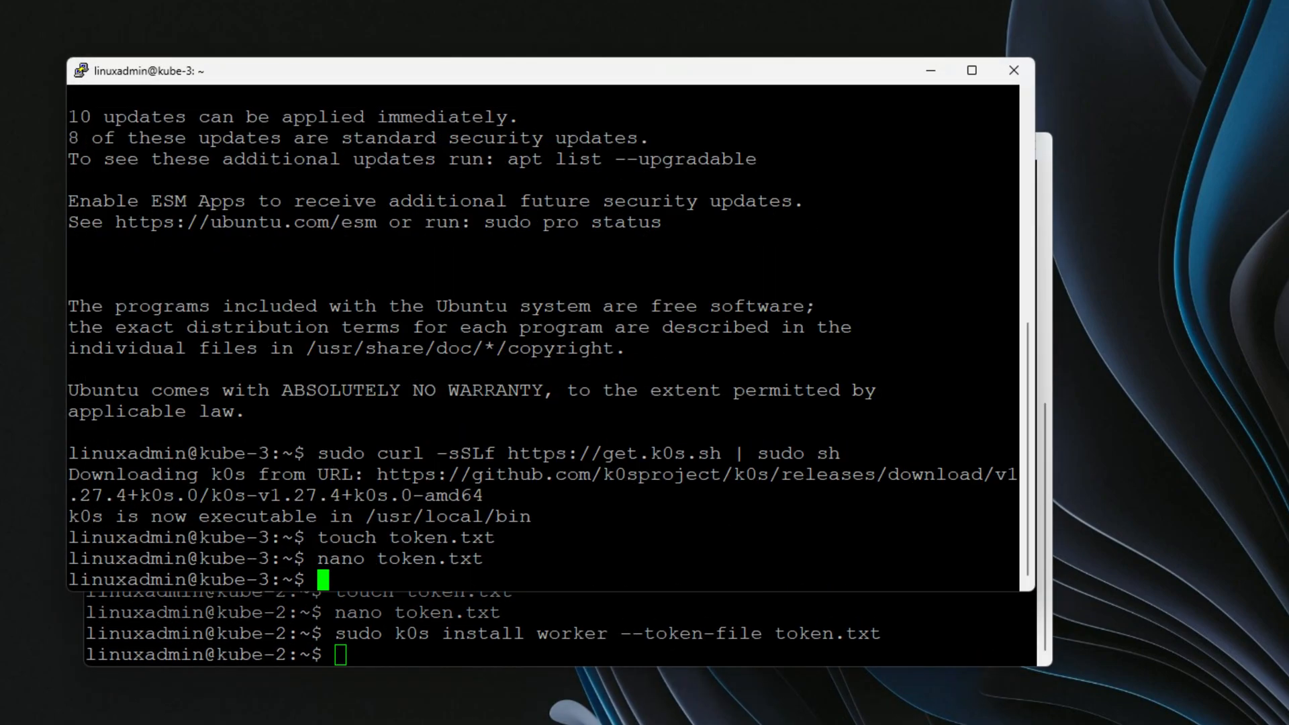
type("sudo k0s install worker --token-file token.txt")
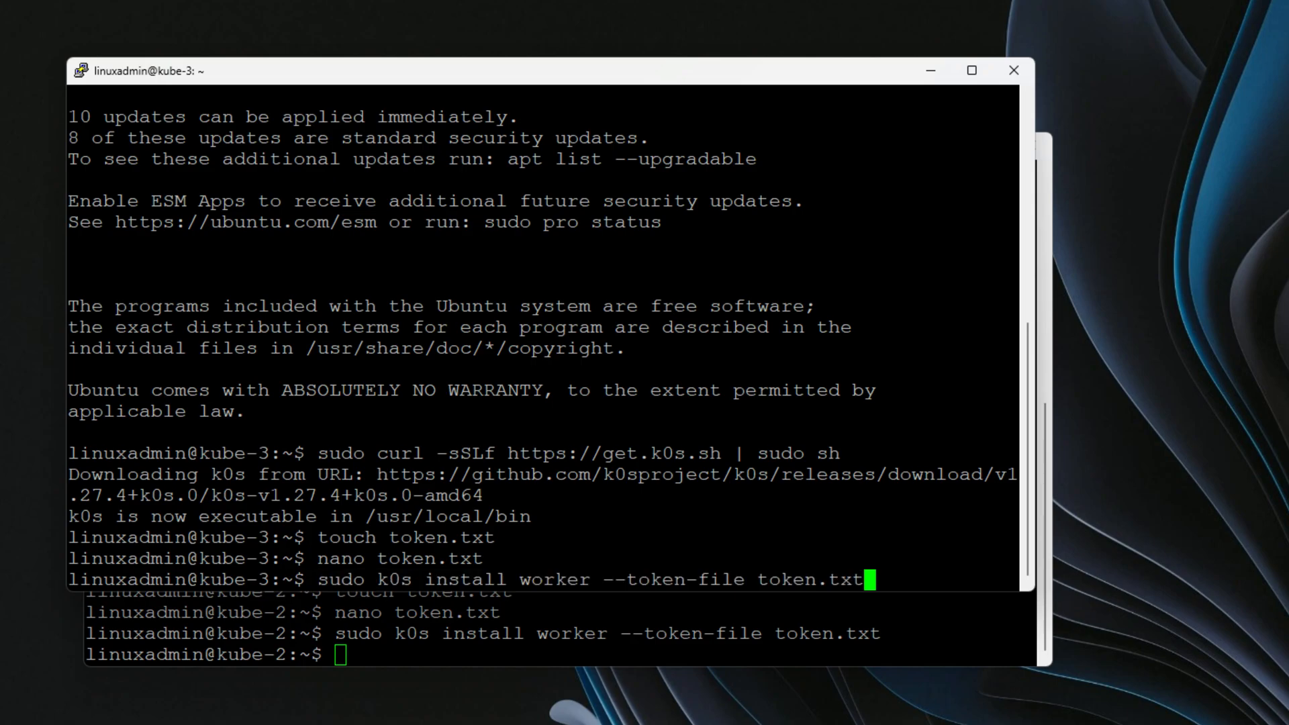
key("Return")
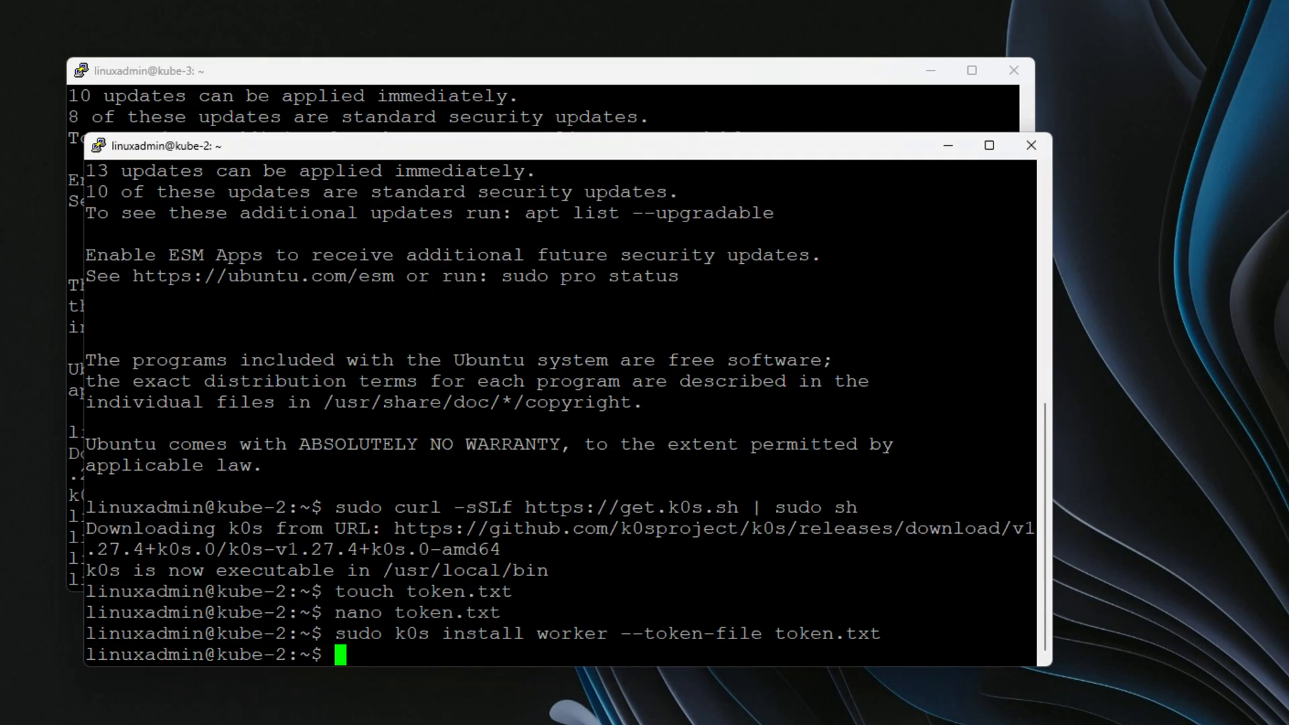
Step: Start the k0s workers, then list nodes from kube-1 with k0s kubectl get nodes
type("sudo k0s s")
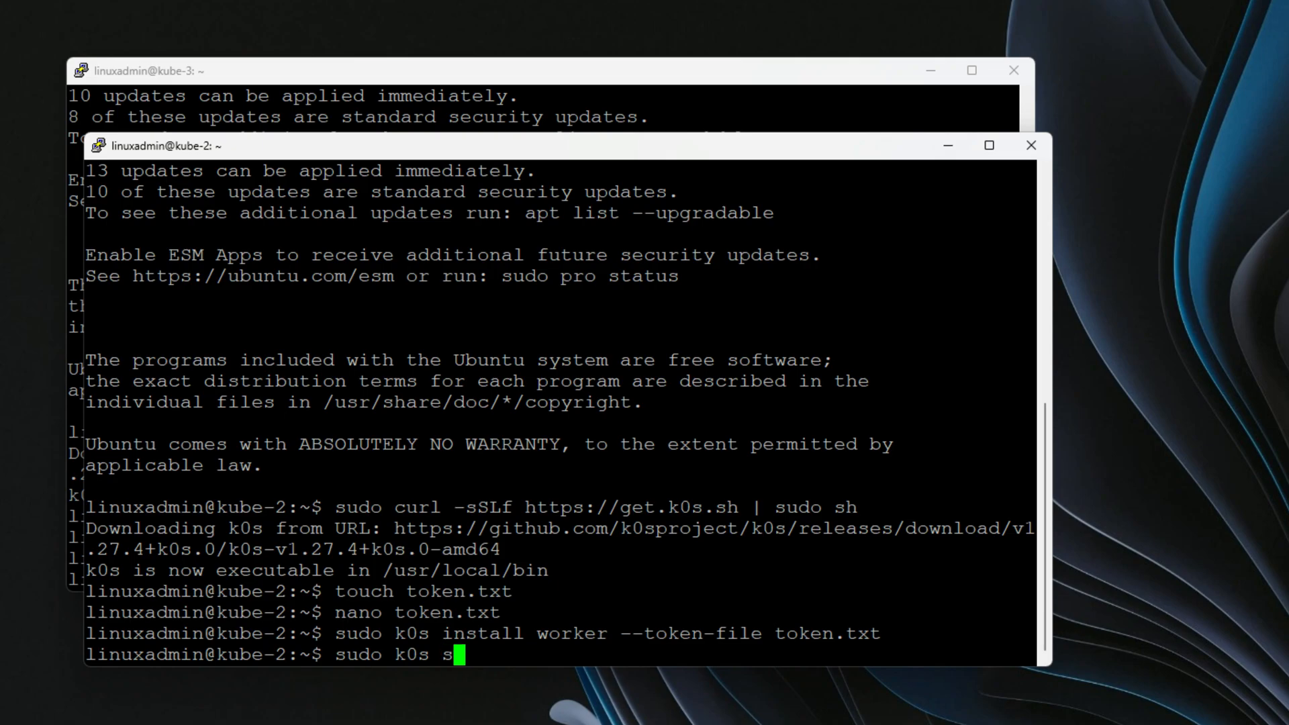
type("tart")
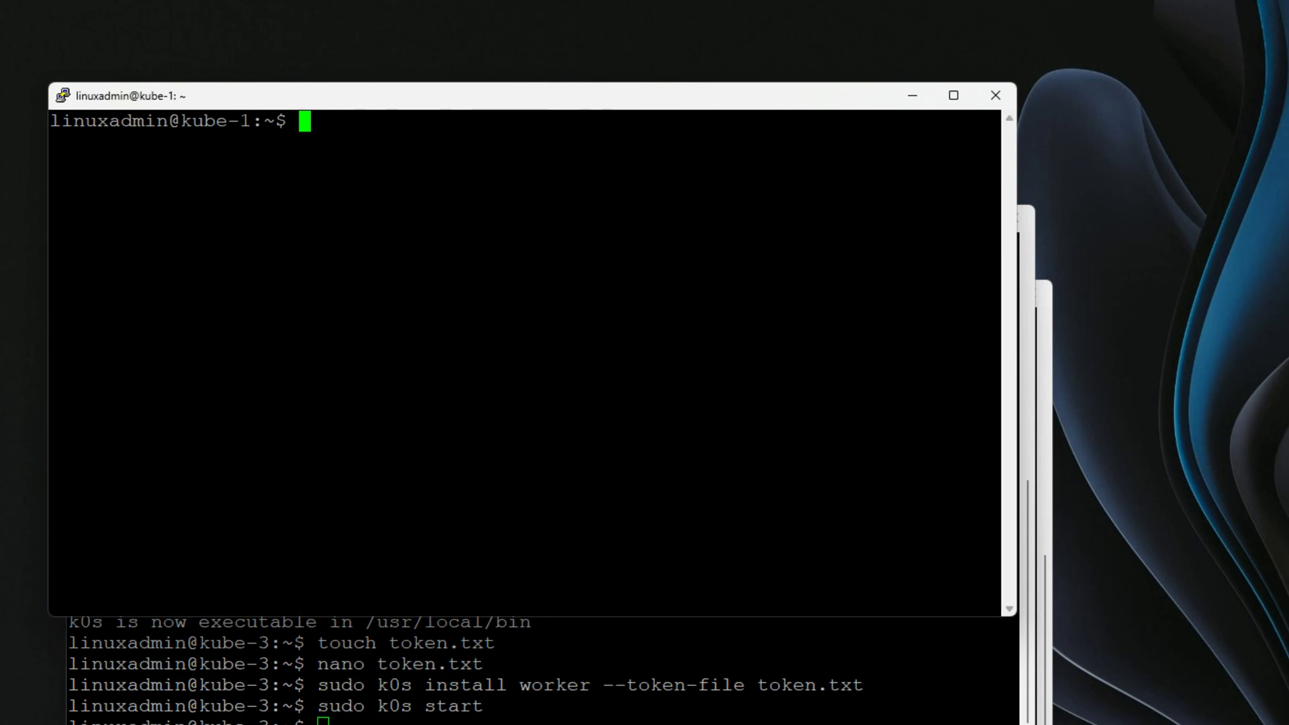
type("sudo k0s")
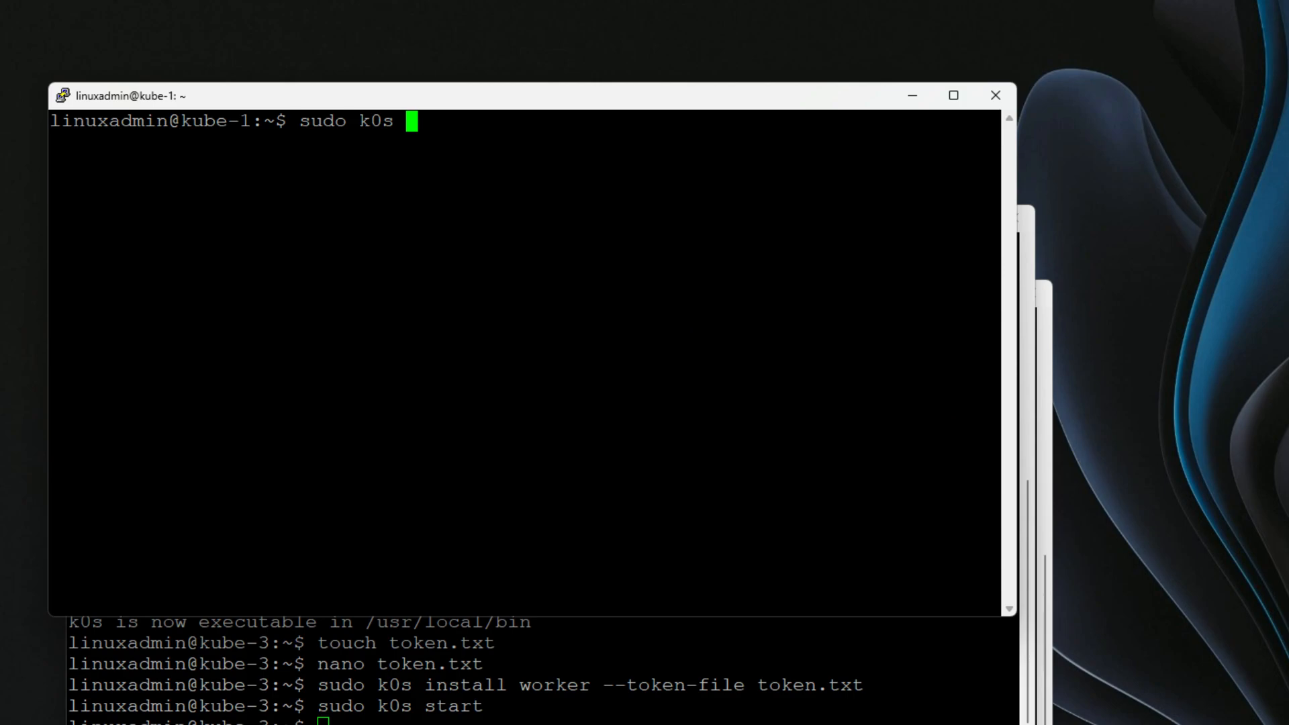
type("kubectl get nodes")
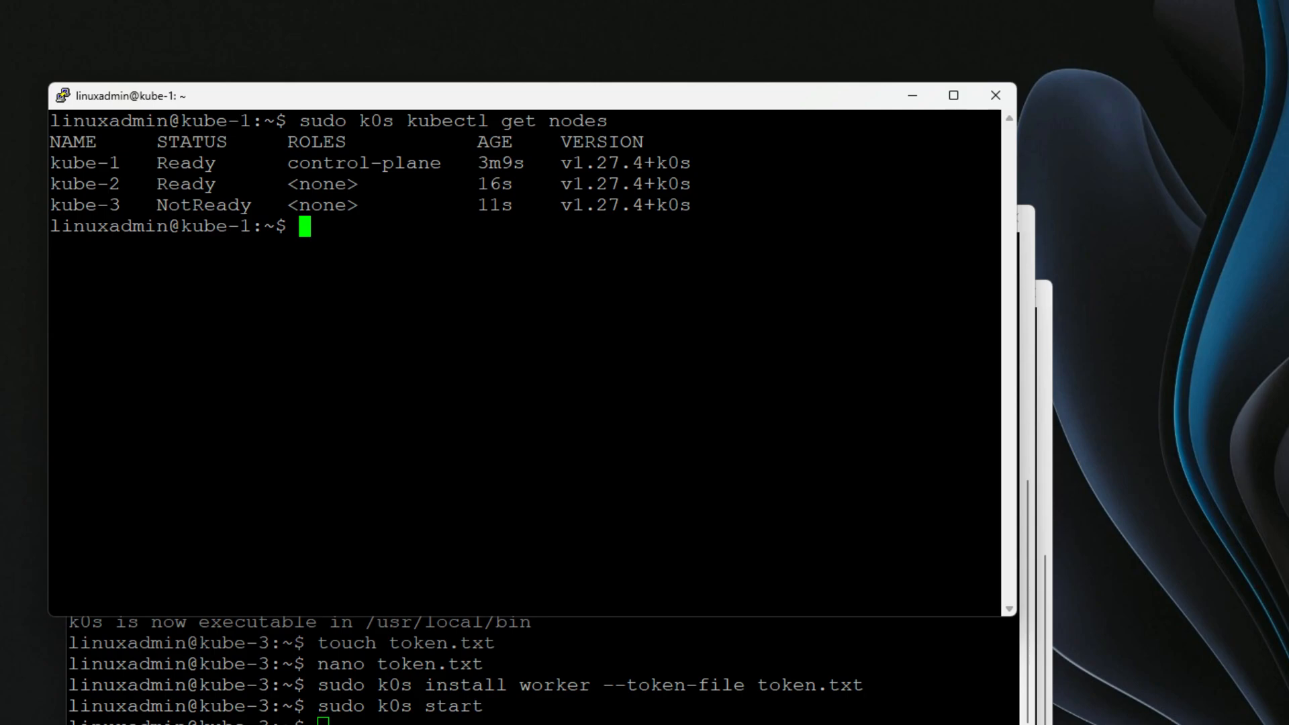
key("Return")
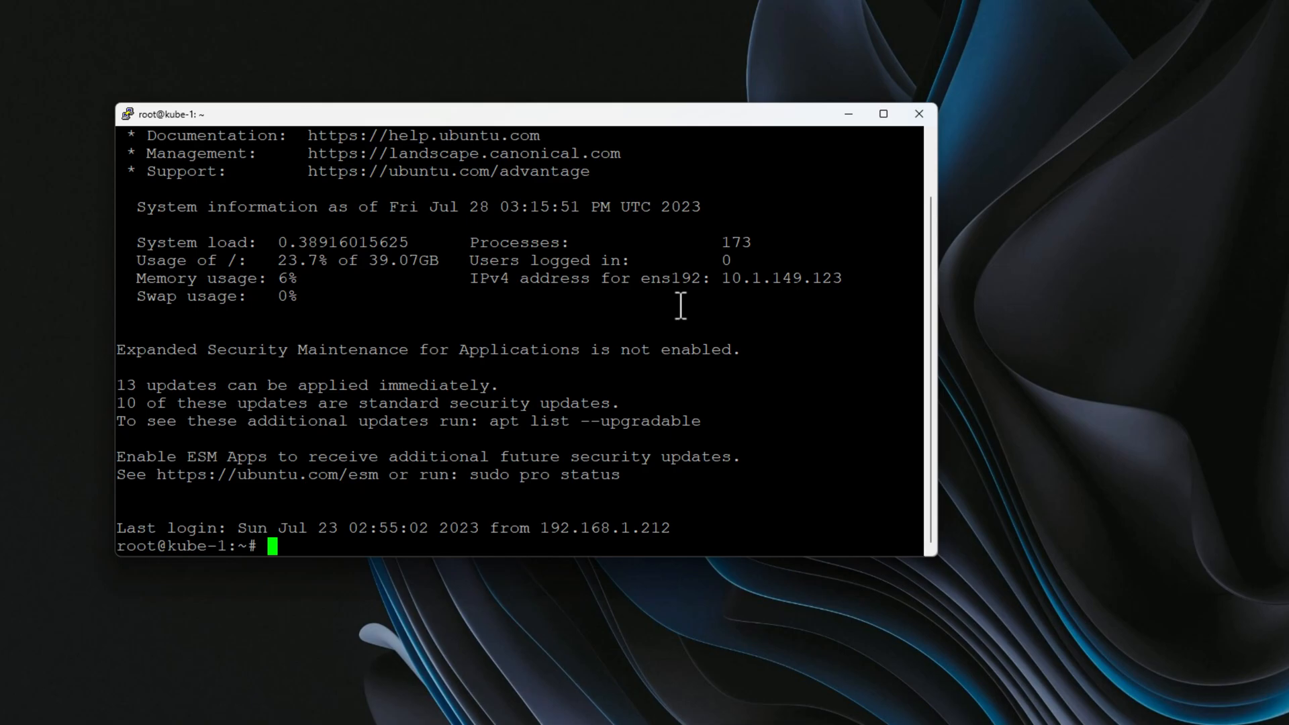
mouse_move(468, 138)
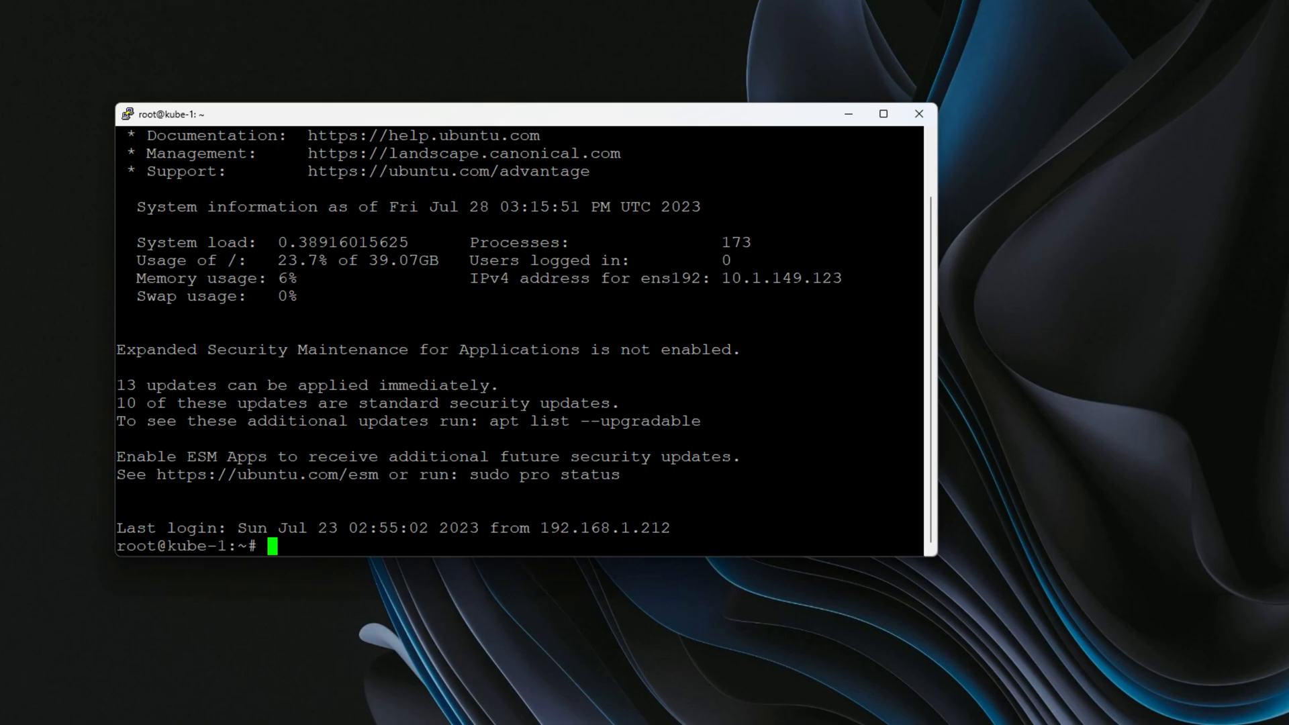
mouse_move(399, 546)
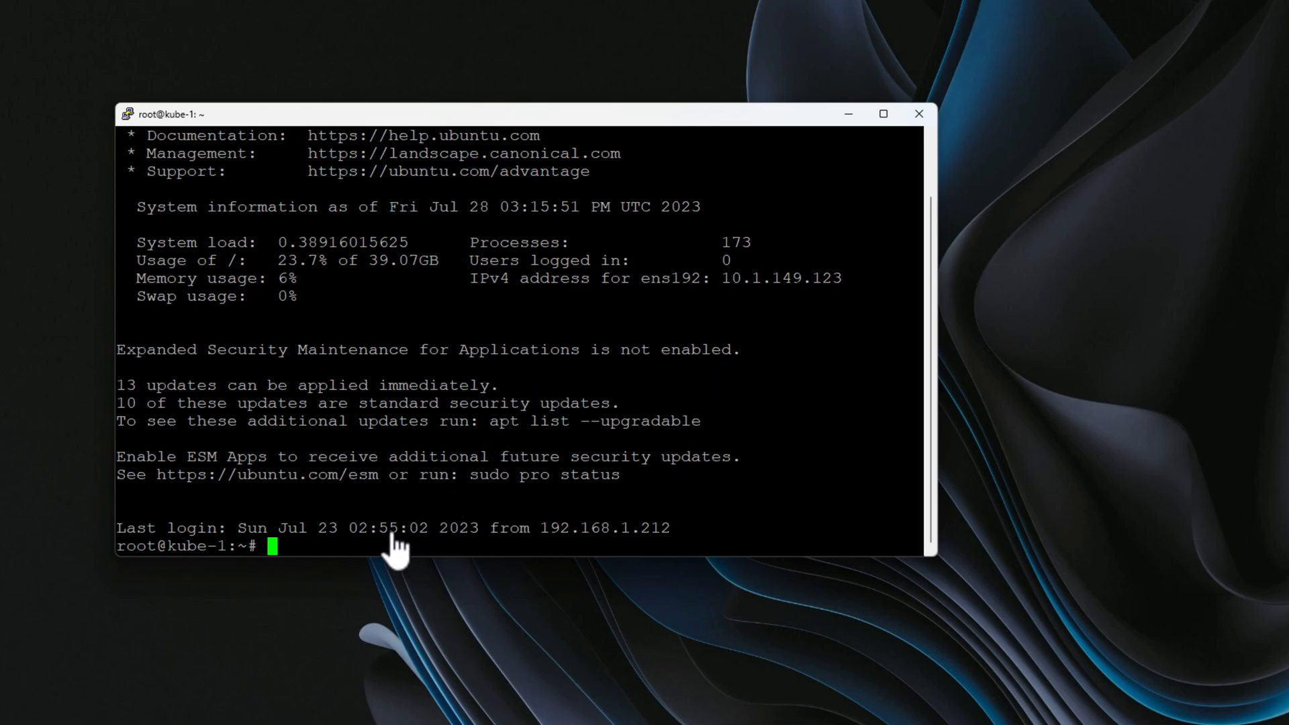
Step: Run the get.k3s.io install script on kube-1 with INSTALL_K3S_CHANNEL=v1.27.3+k3s1
type("curl -sfL https://get.k3s.io | INSTALL_K3S_CHANNEL=v1.27.3+k3s1 sh -")
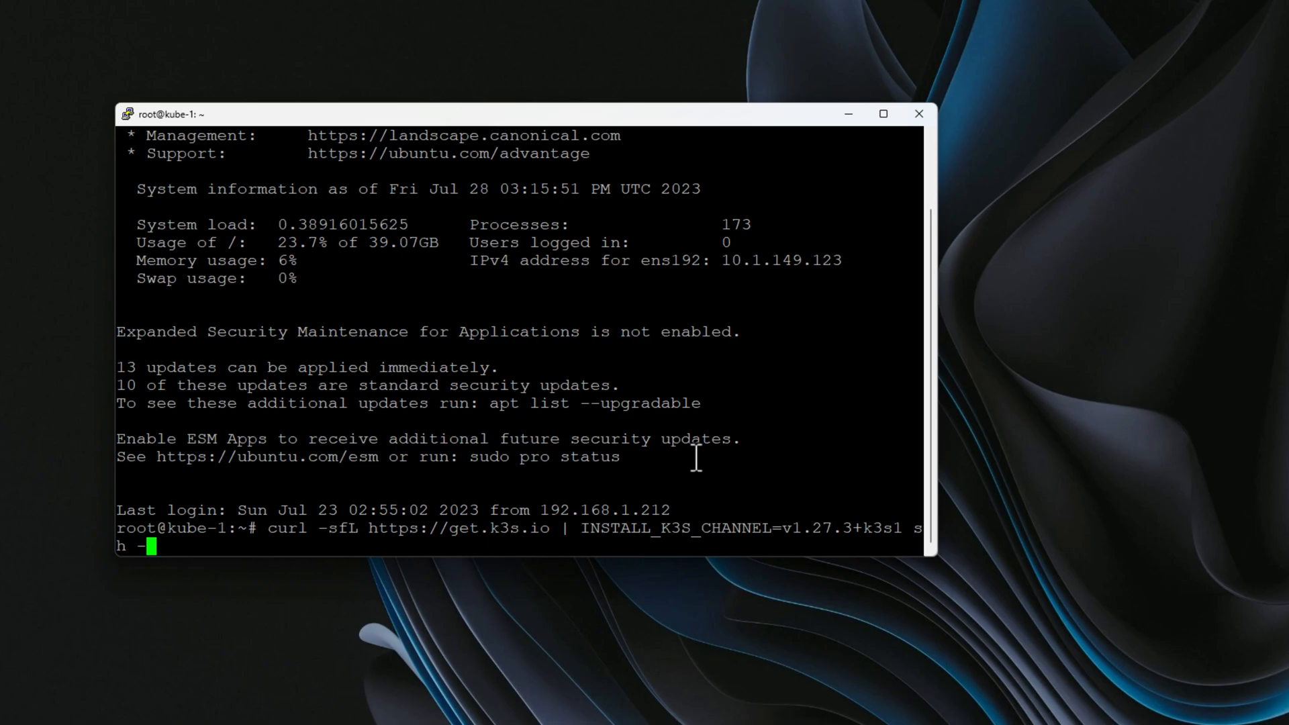
mouse_move(444, 530)
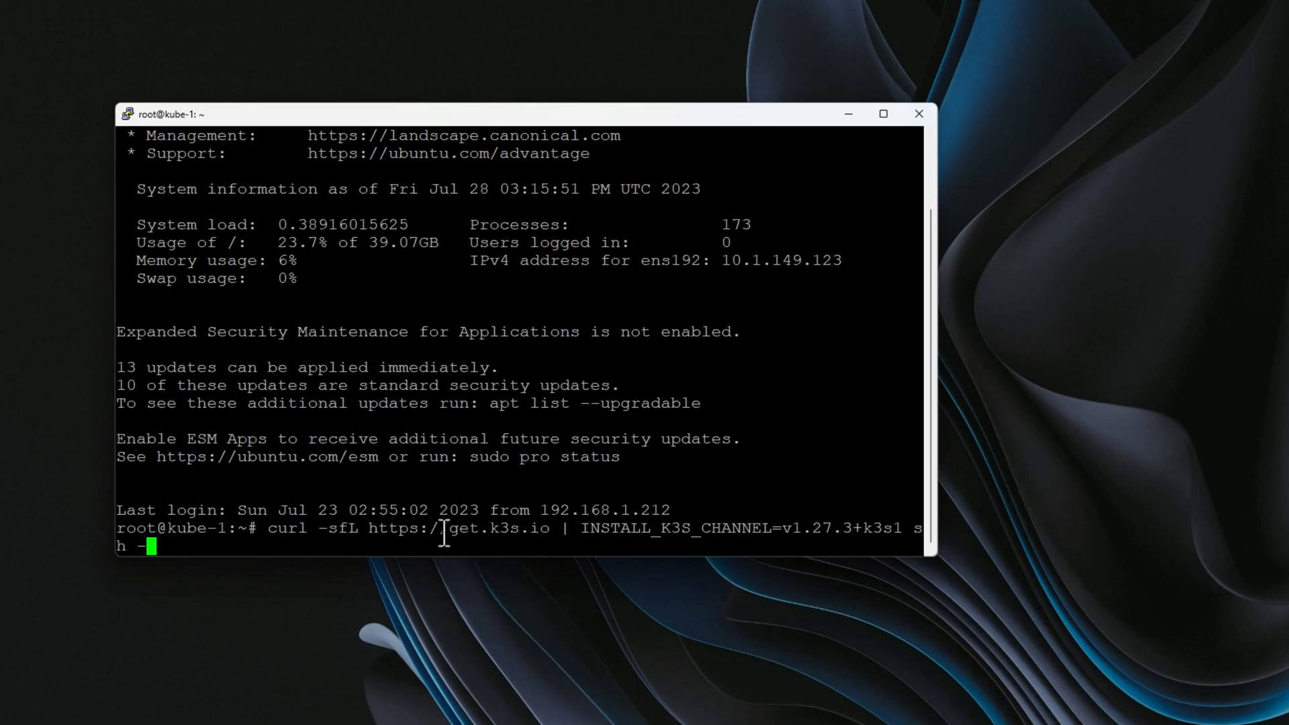
mouse_move(501, 530)
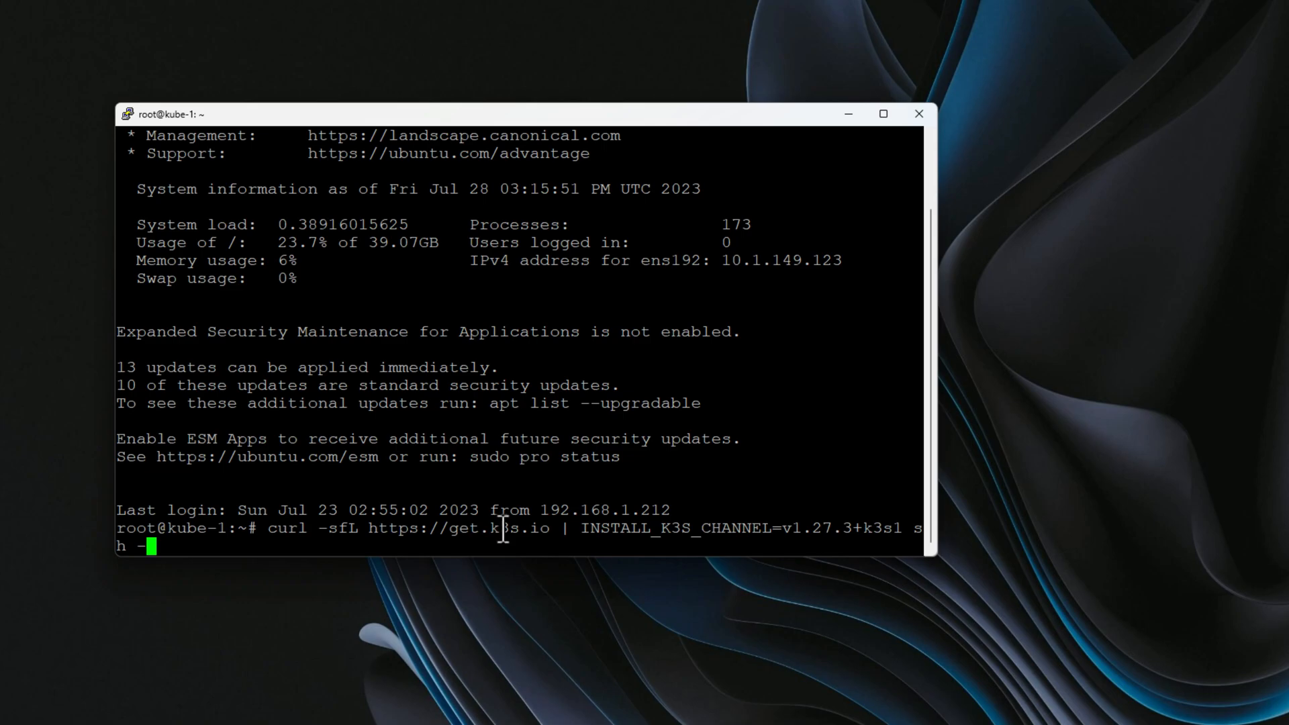
mouse_move(650, 530)
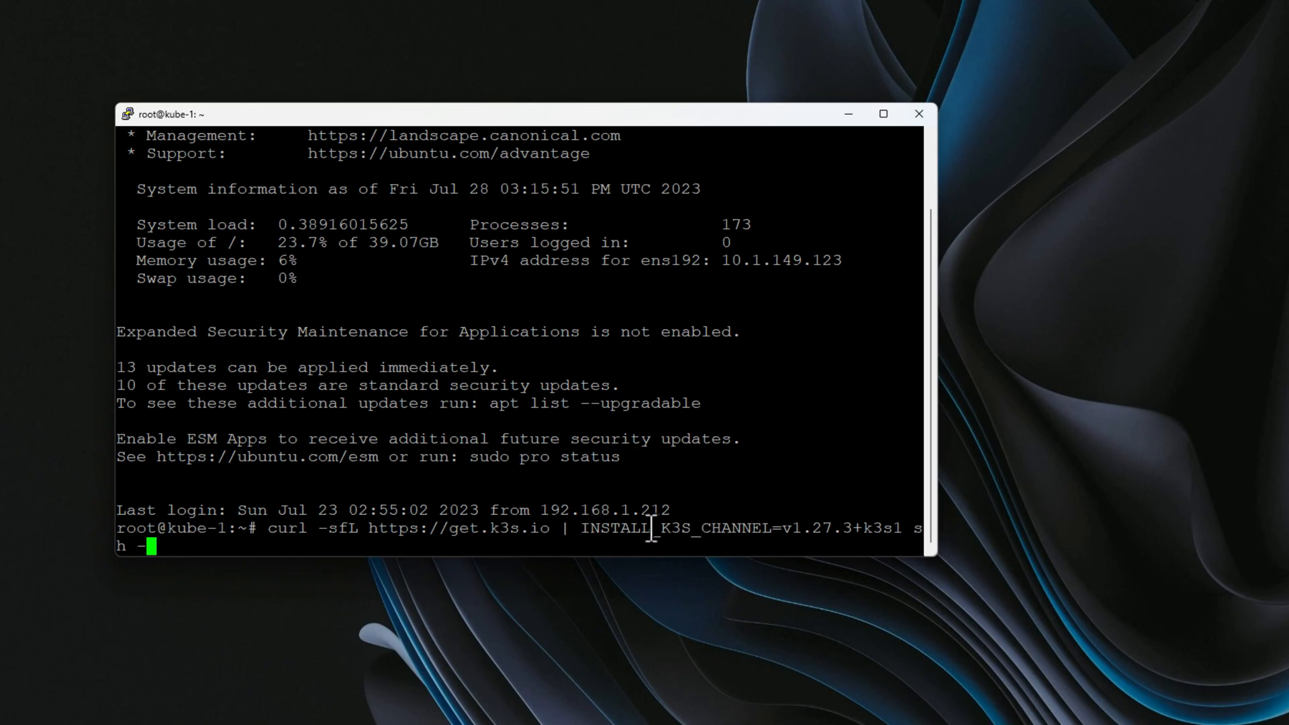
mouse_move(833, 527)
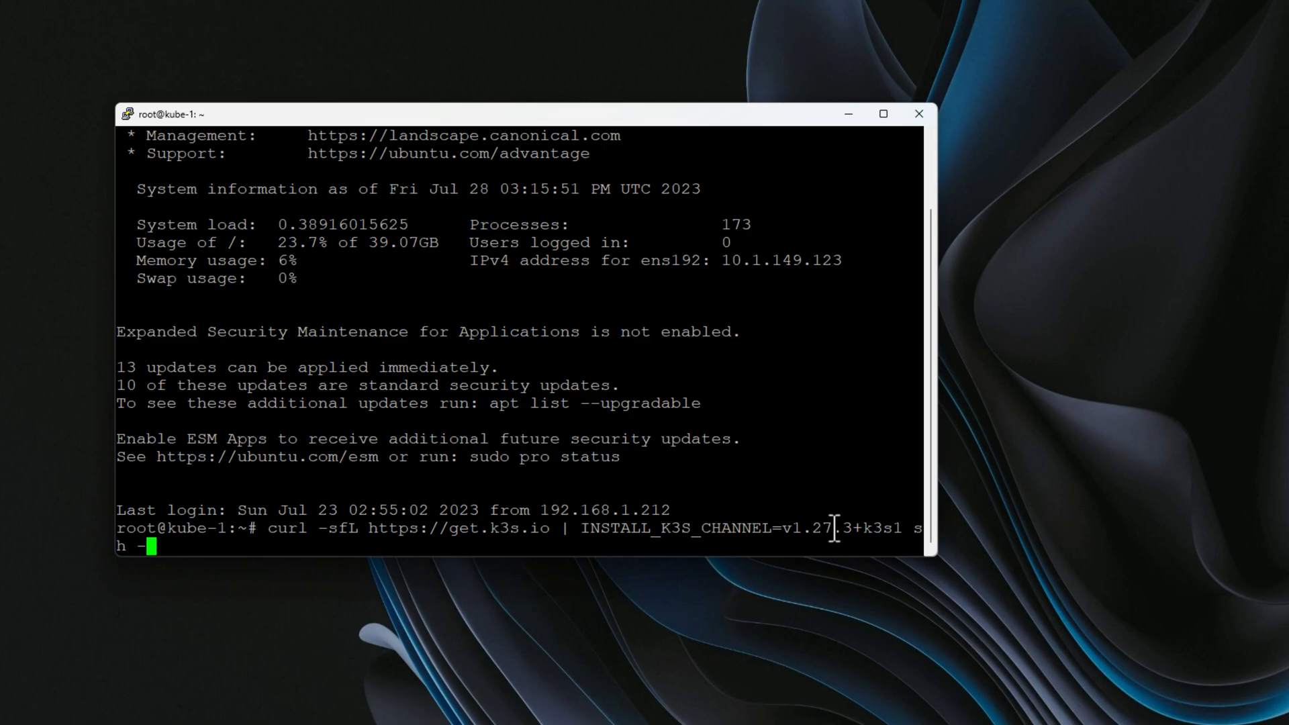
mouse_move(737, 510)
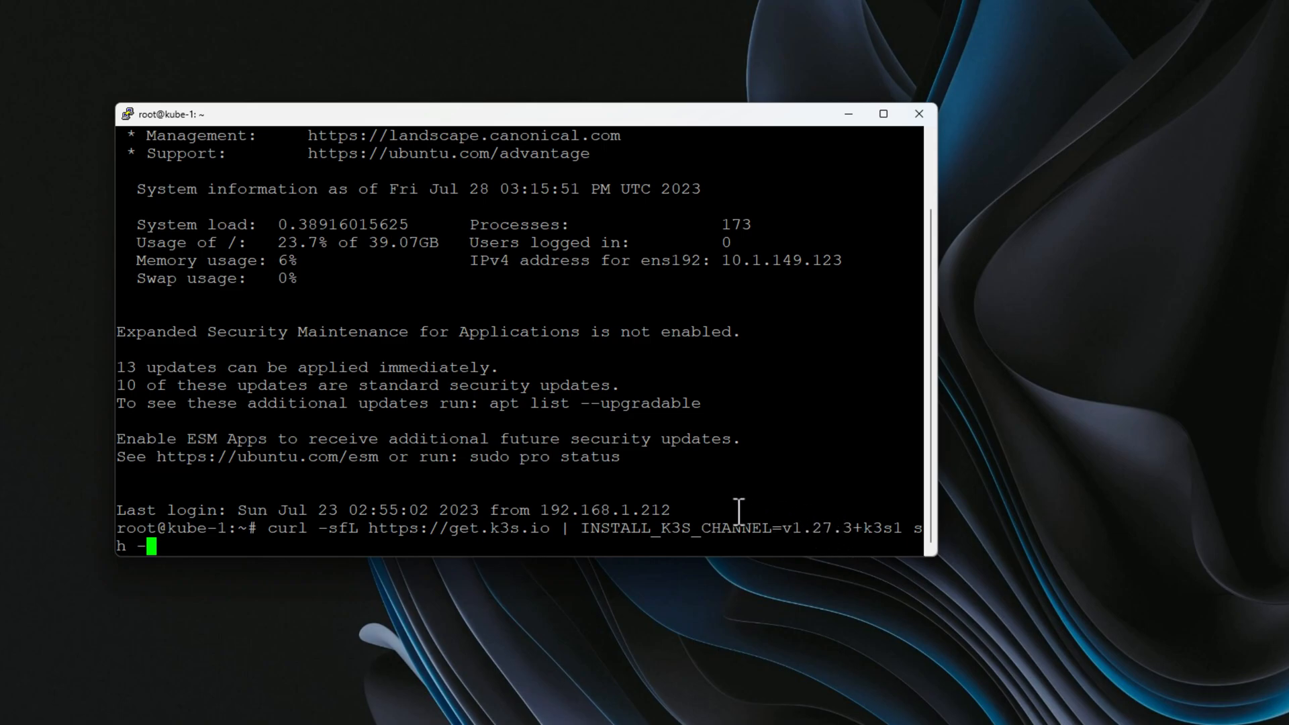
mouse_move(682, 518)
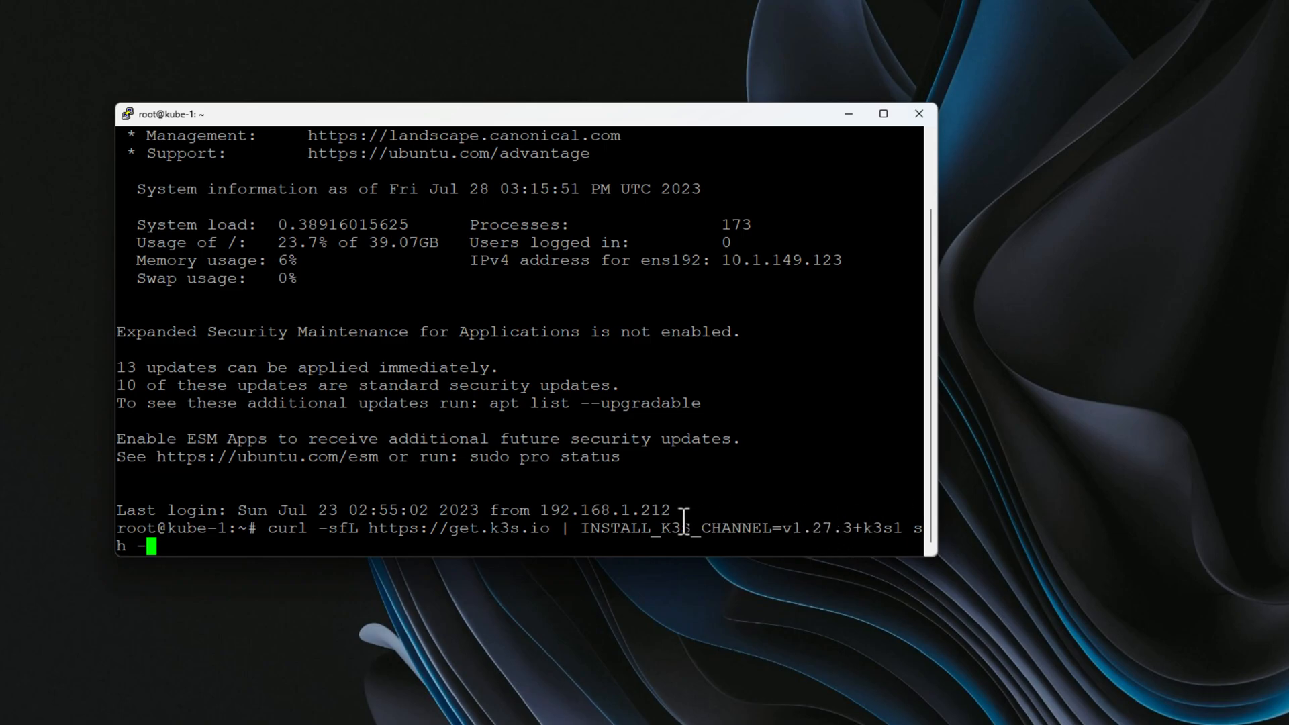
key("Return")
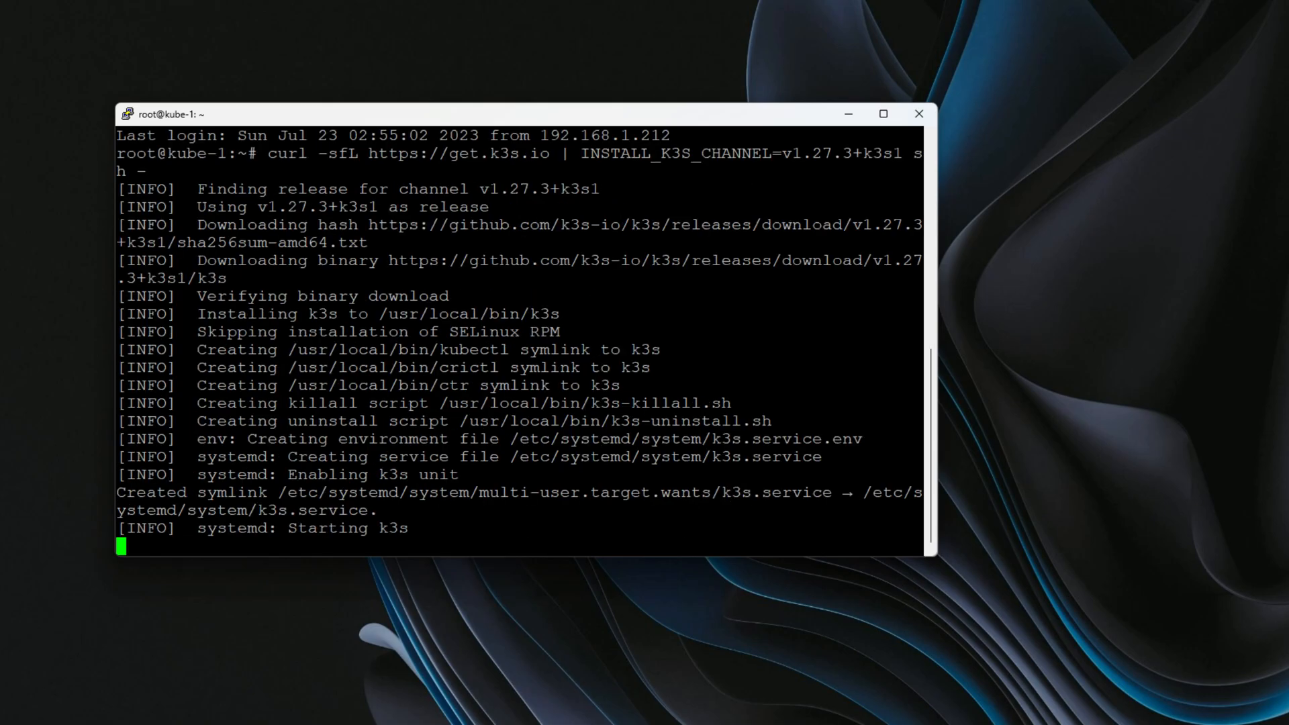
mouse_move(554, 464)
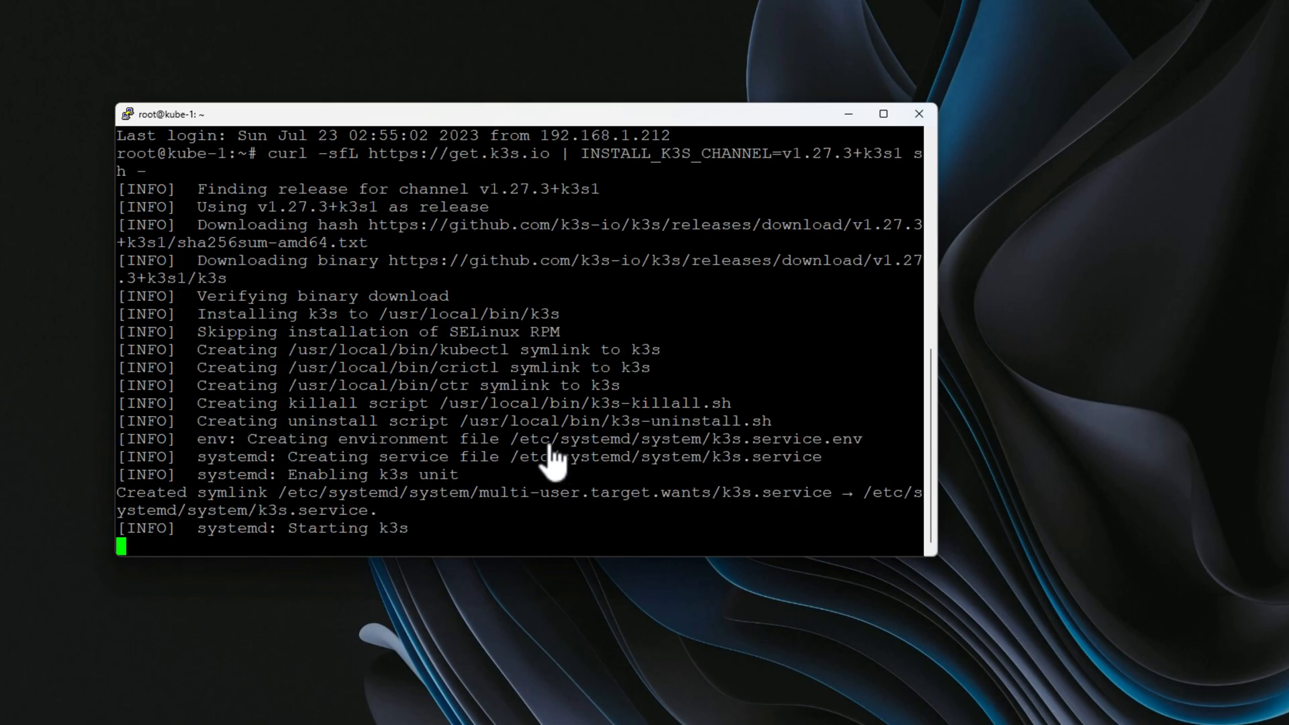
mouse_move(518, 460)
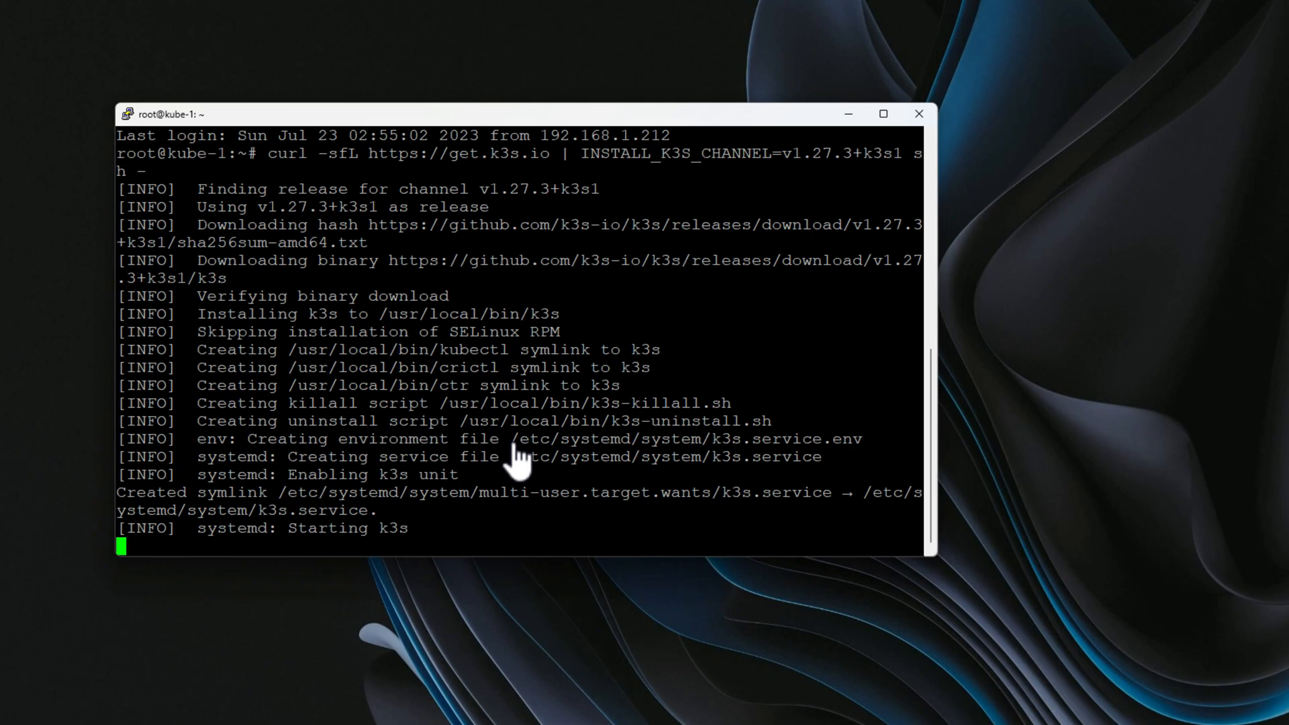
Step: Check systemctl status k3s shows active (running), quit, and prepare the node-token read command
type("systemctl status k3s")
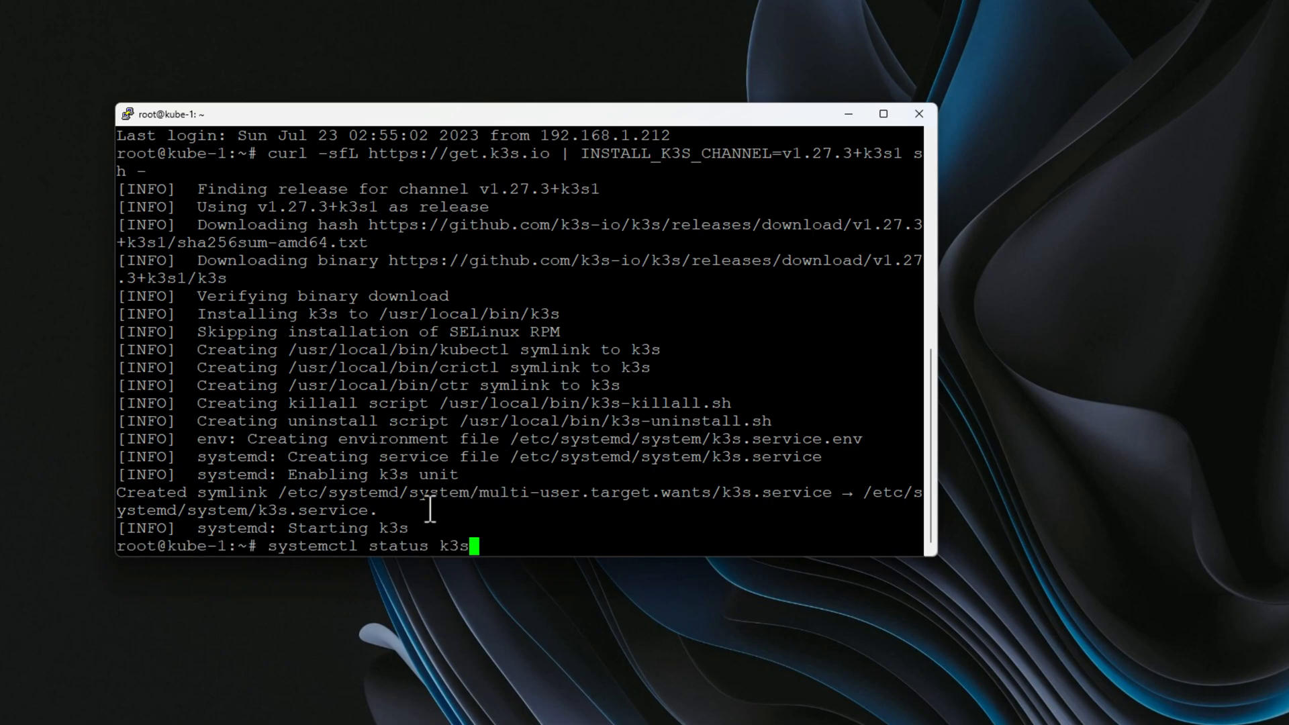
key("Return")
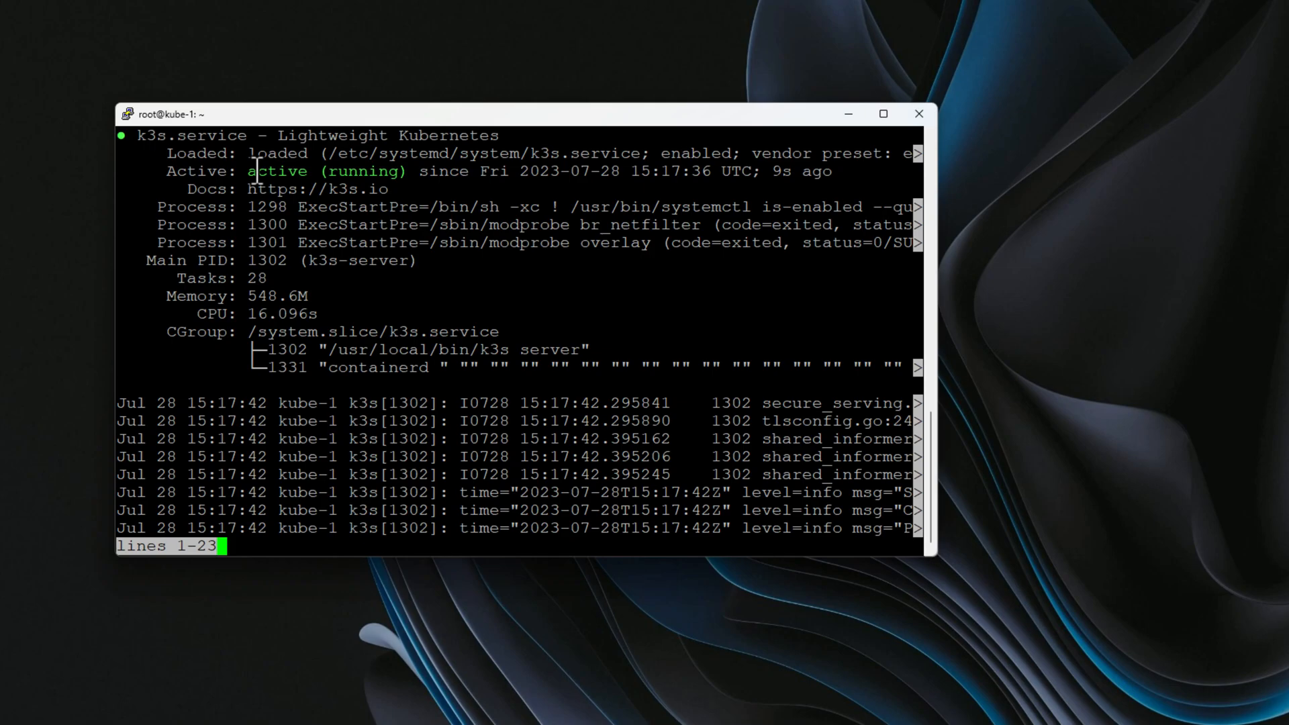
mouse_move(340, 177)
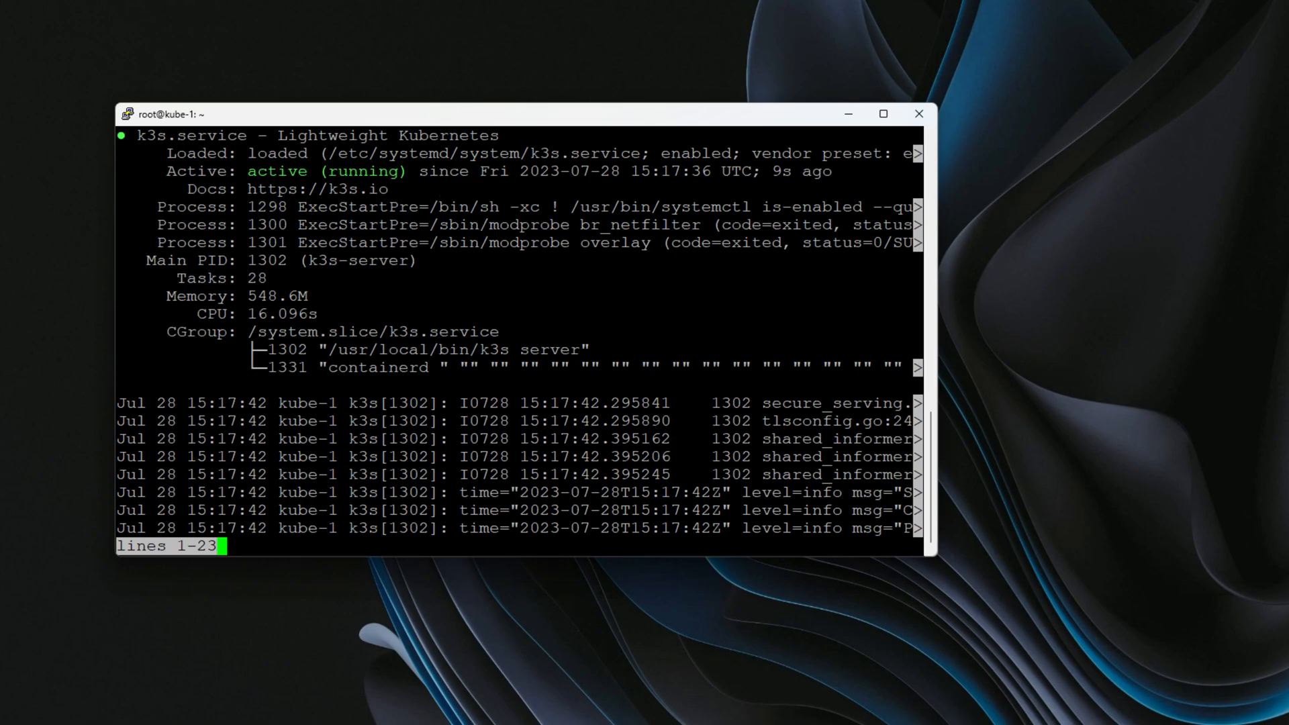
key("ctrl+c")
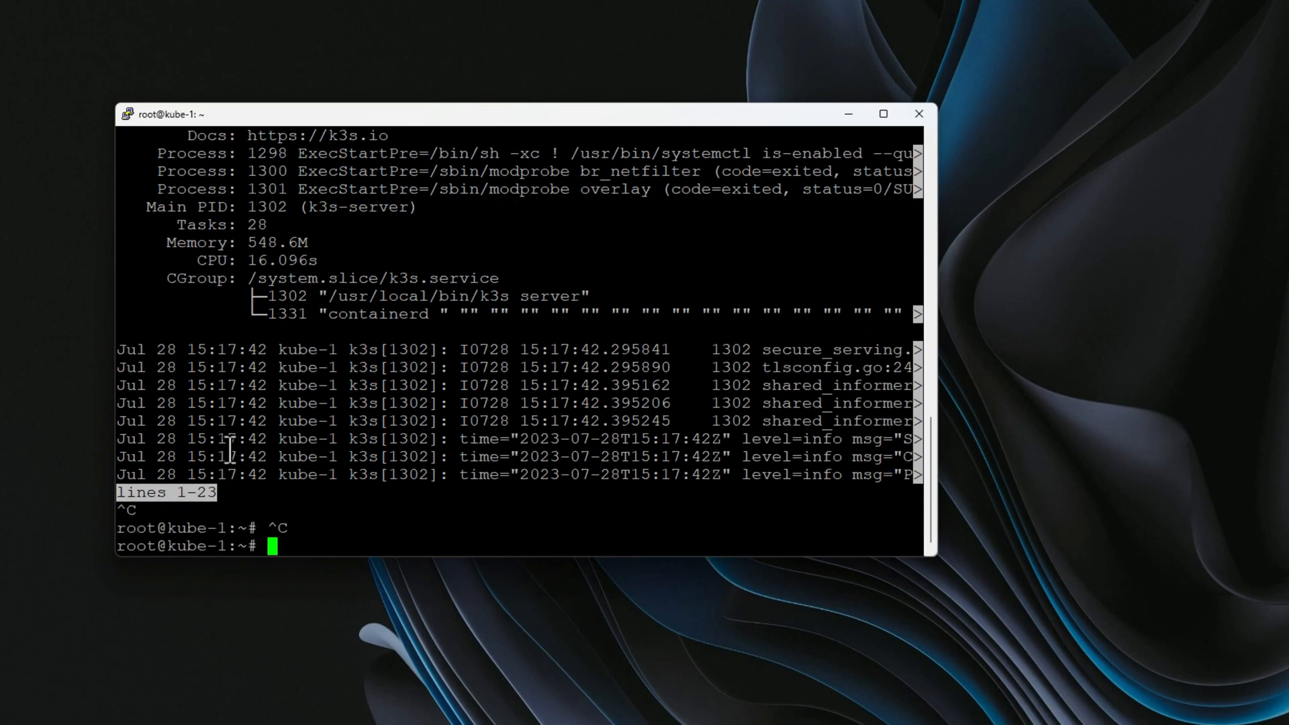
type("cat /var/lib/rancher/k3s/server/node-token")
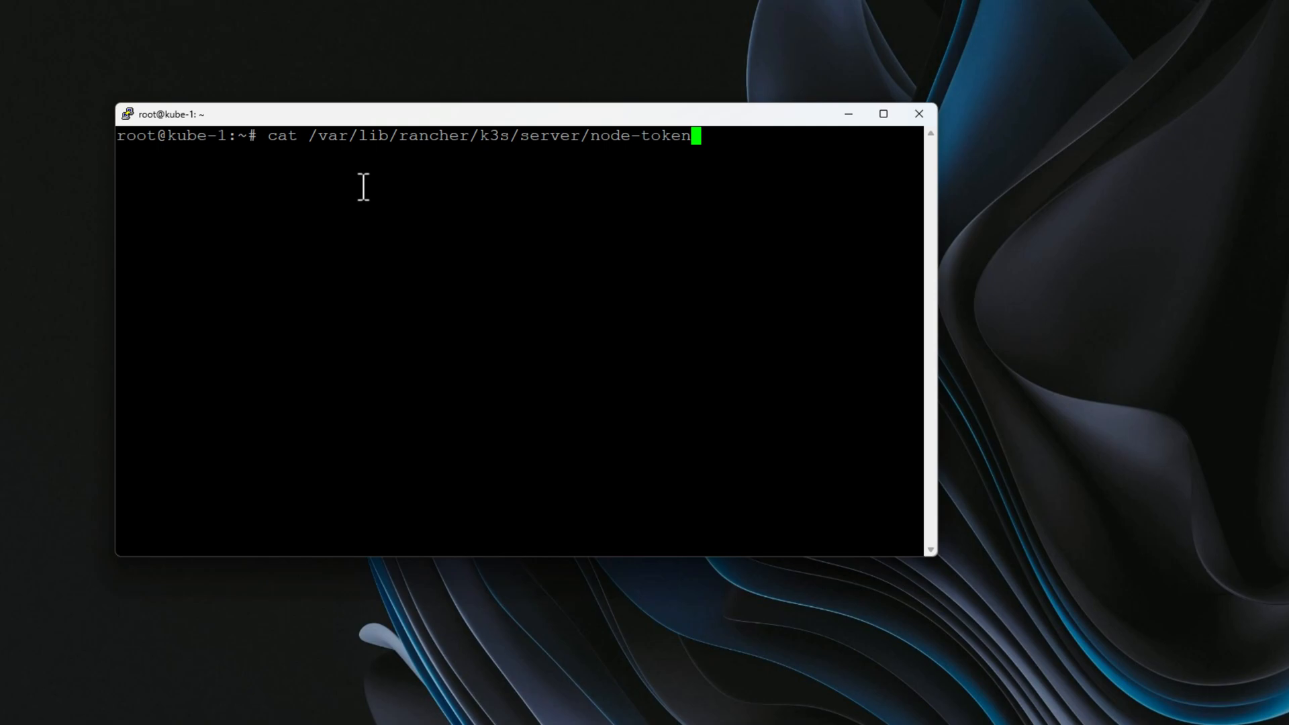
Step: Print /var/lib/rancher/k3s/server/node-token and copy the token text
key("Return")
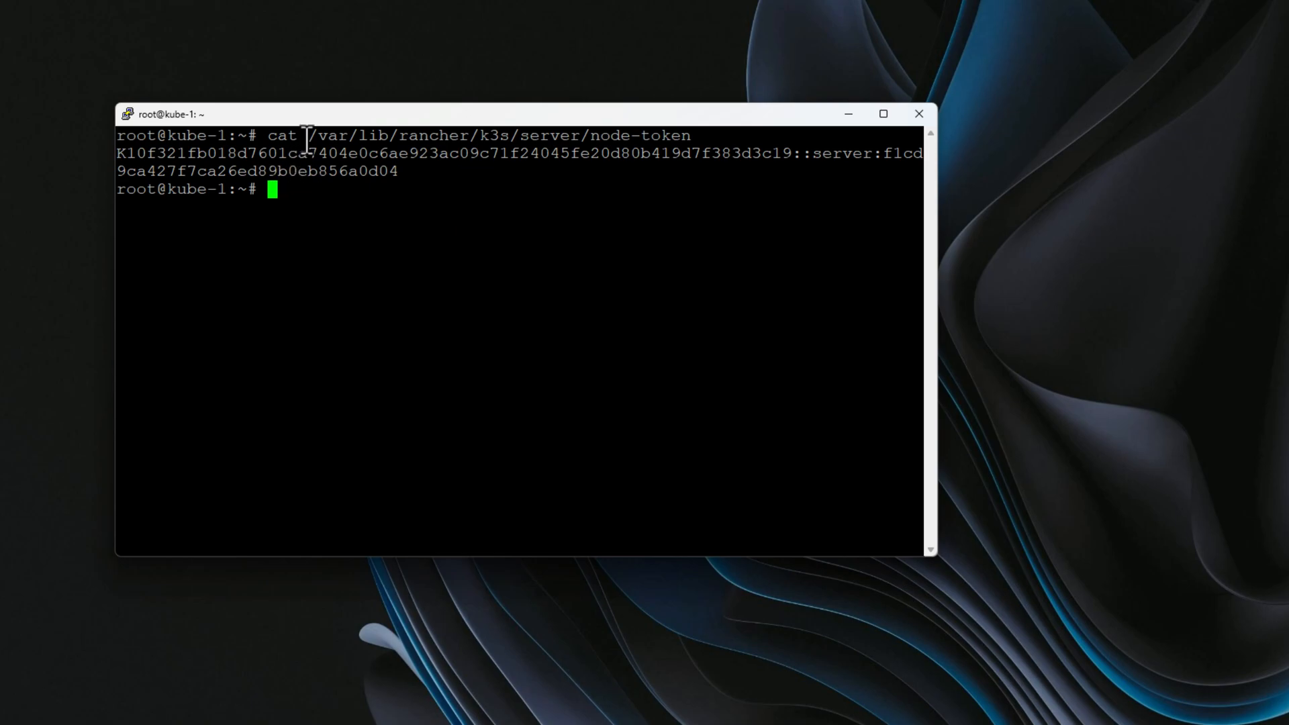
mouse_move(482, 156)
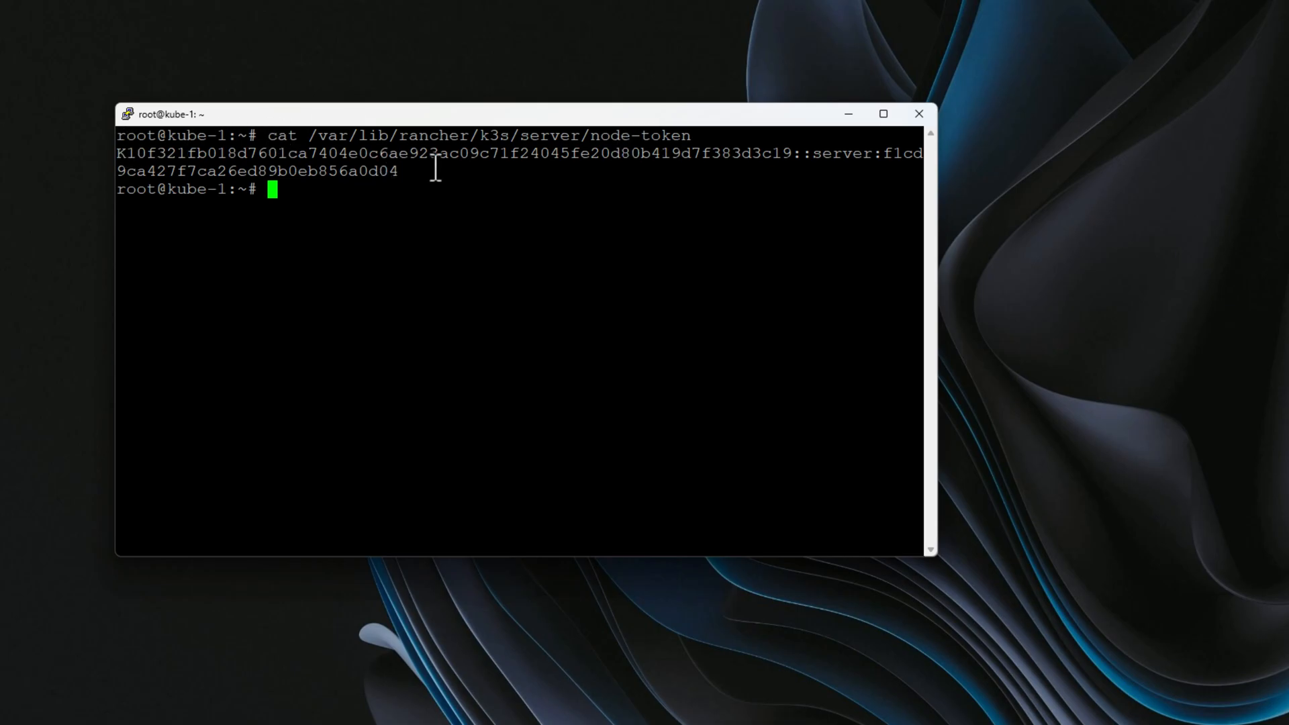
mouse_move(641, 154)
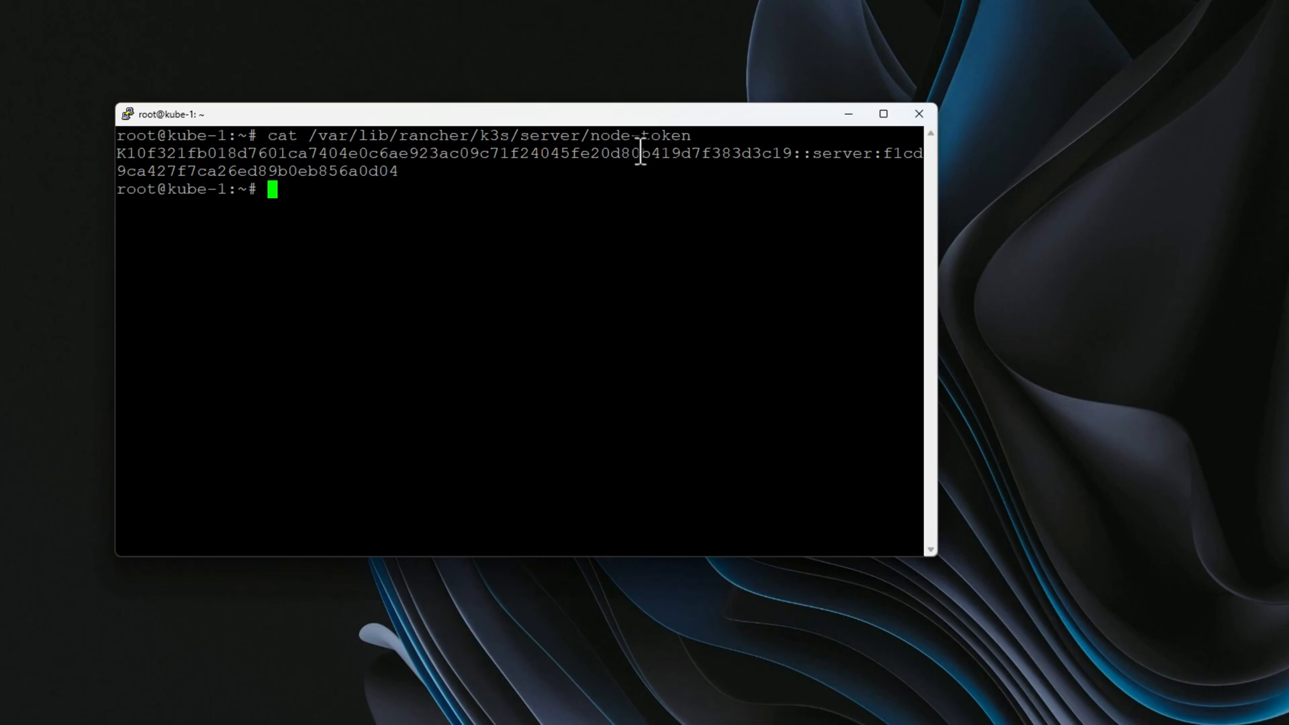
left_click_drag(492, 115, 383, 114)
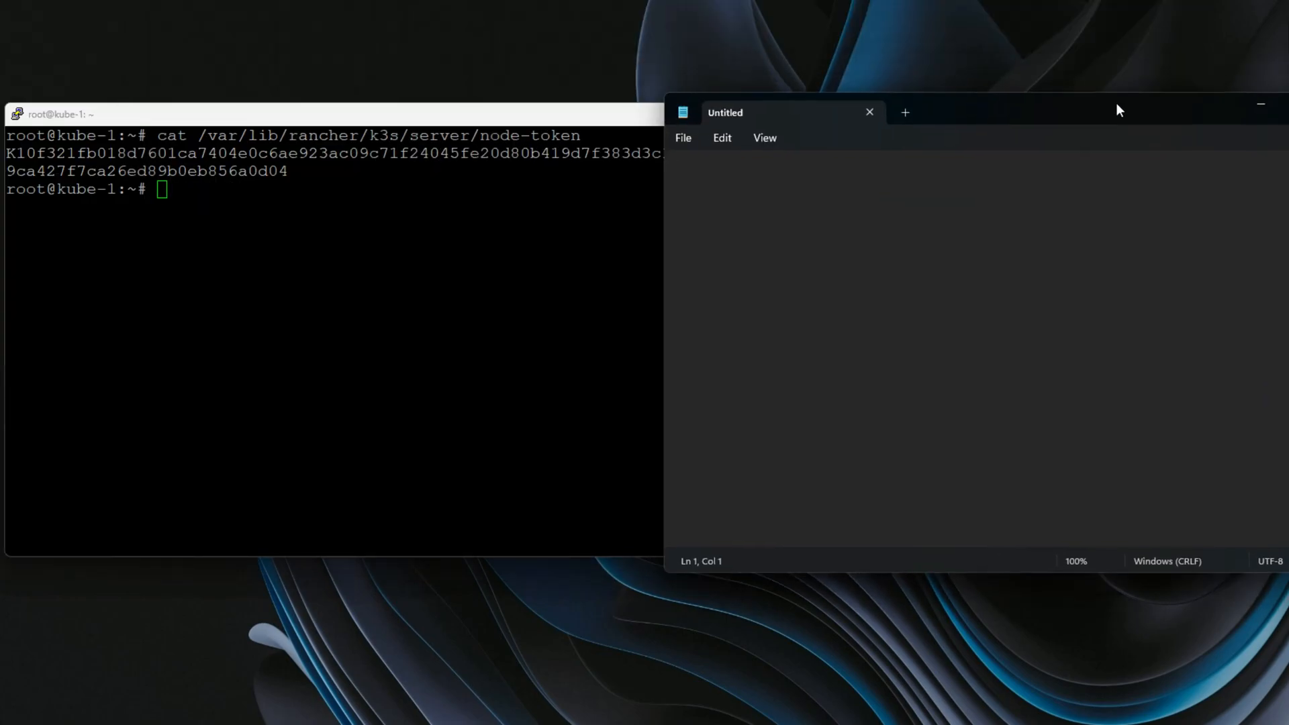
type("curl -sfL https://get.k3s.io | INSTALL_K3S_CHANNEL=v1.27.3+k3s1 K3S_URL=https://10.1.149.123:6443 K3S_TOKEN=<your join token> sh -")
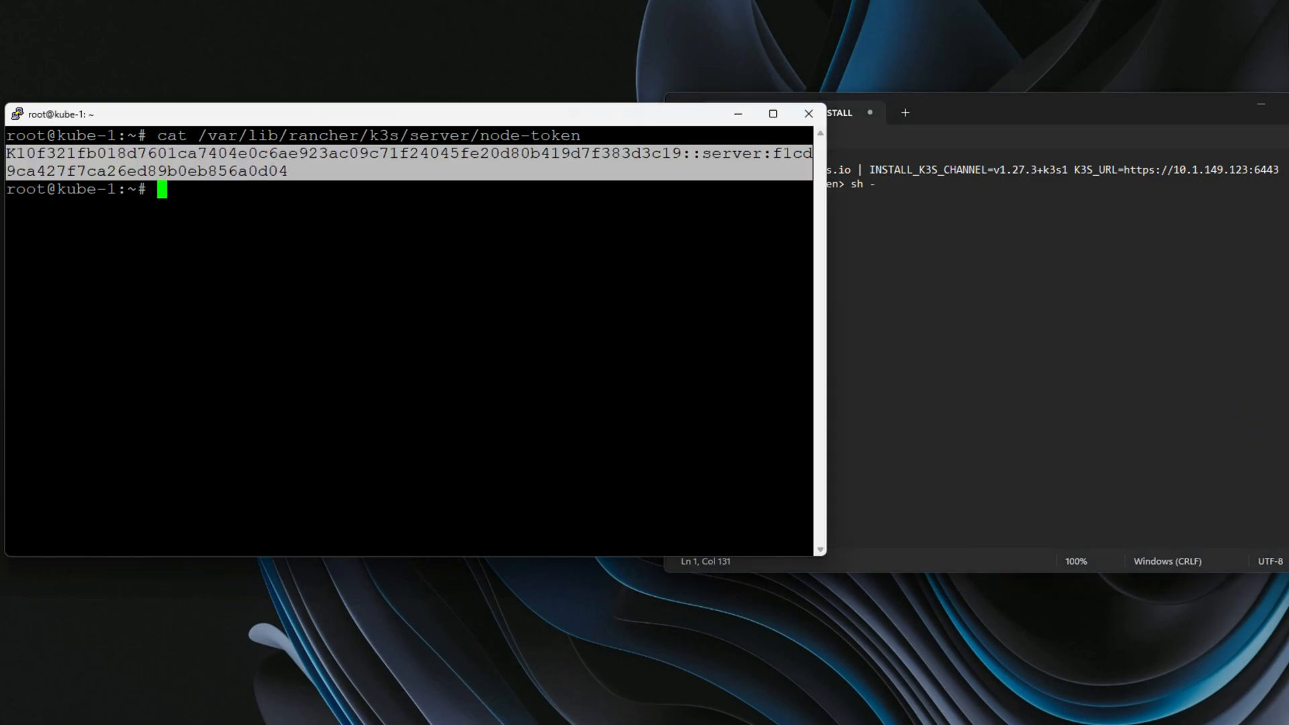
left_click(781, 113)
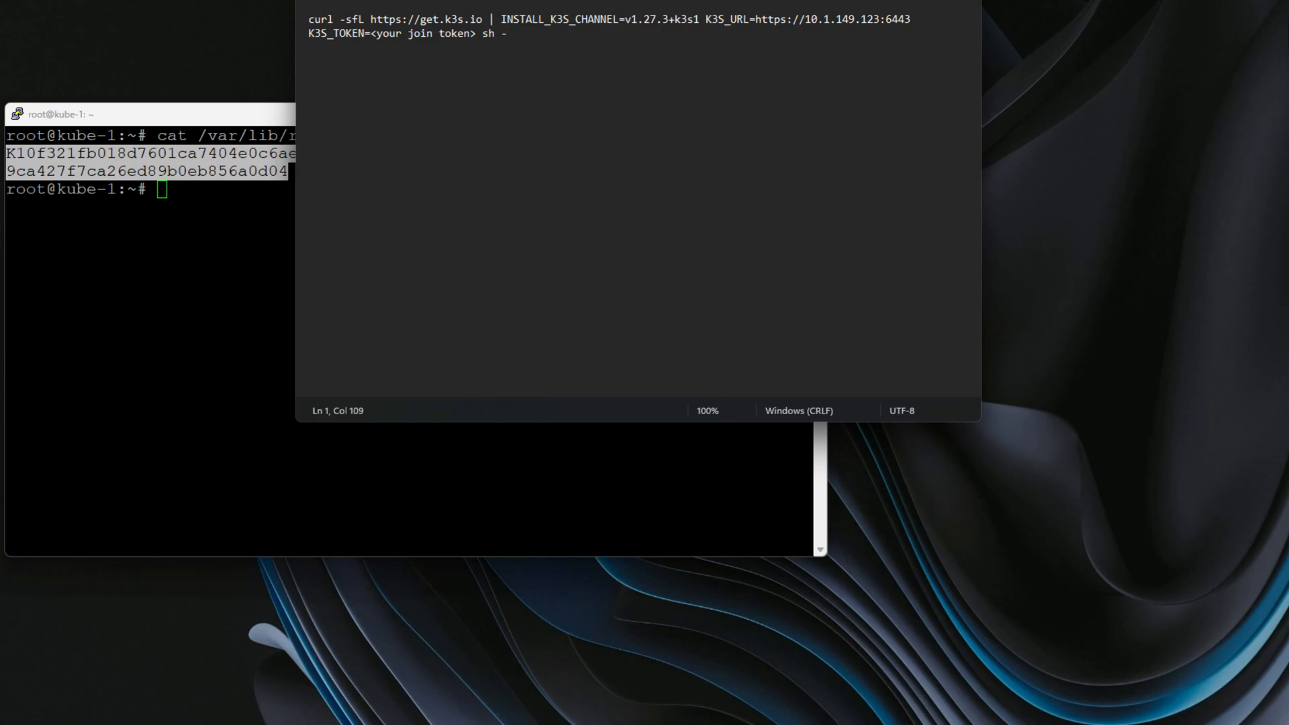
double_click(421, 32)
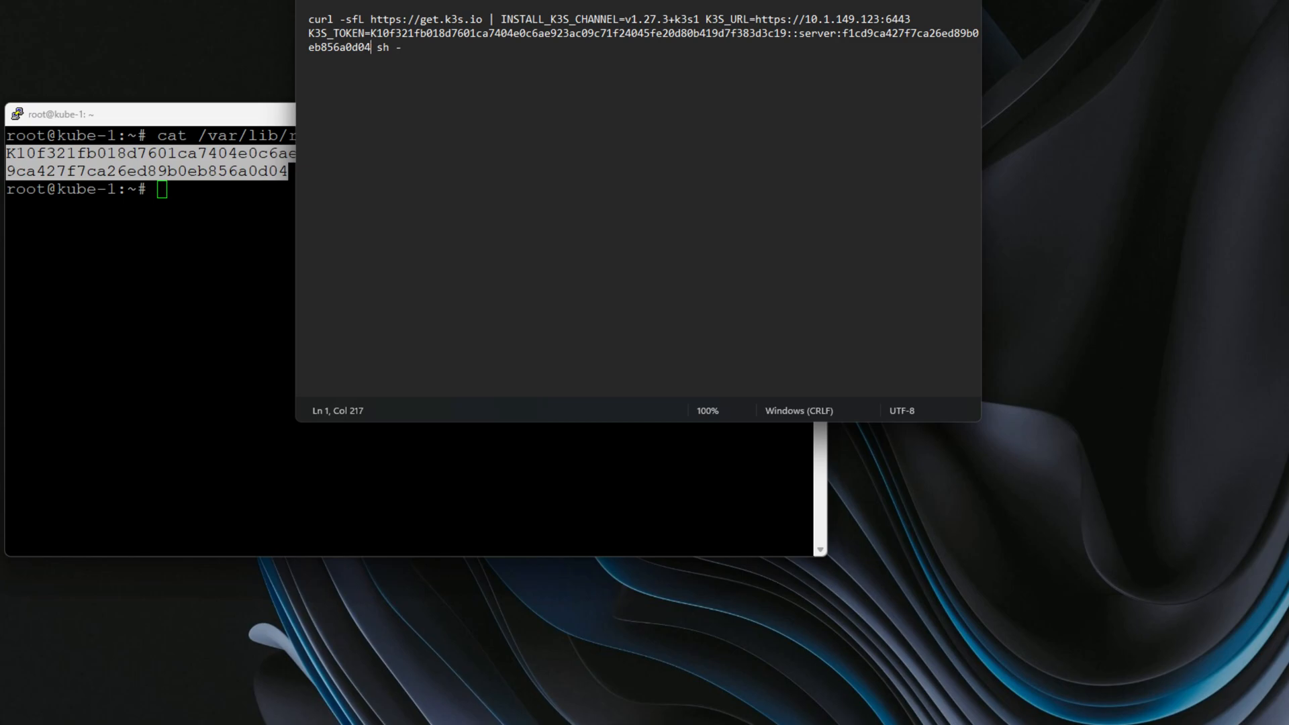
double_click(855, 18)
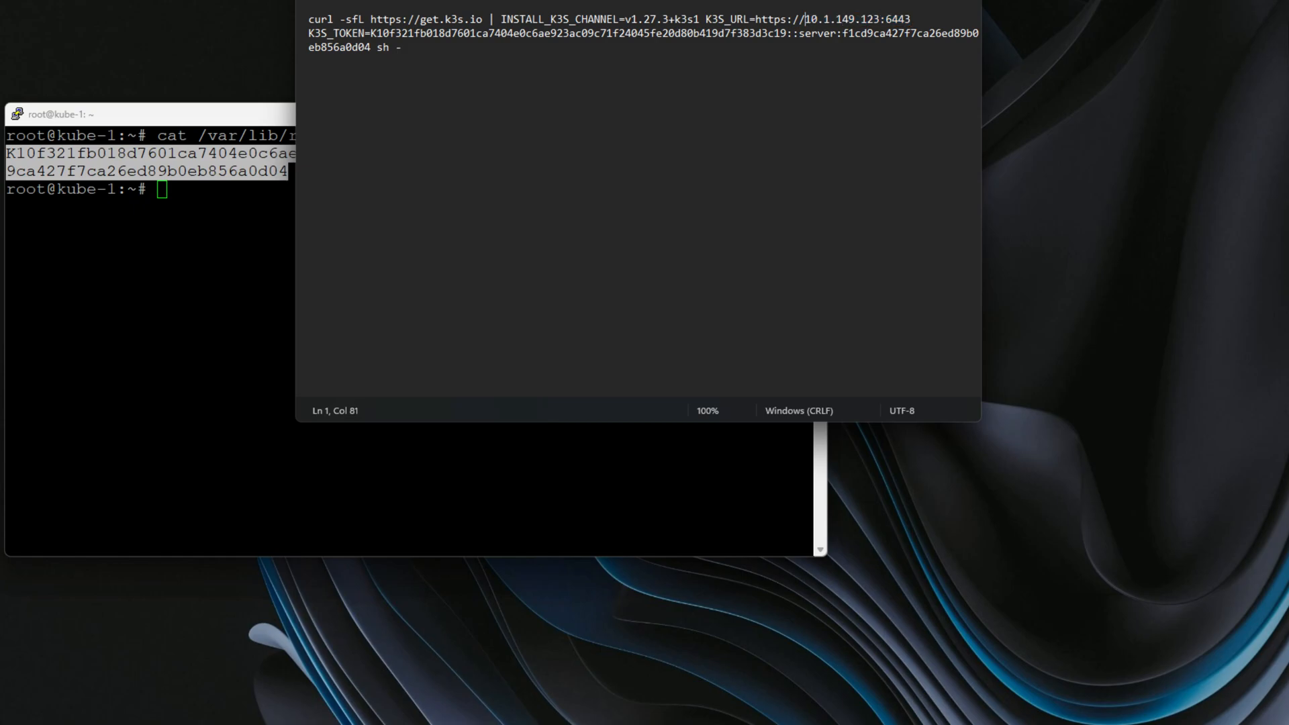
double_click(839, 18)
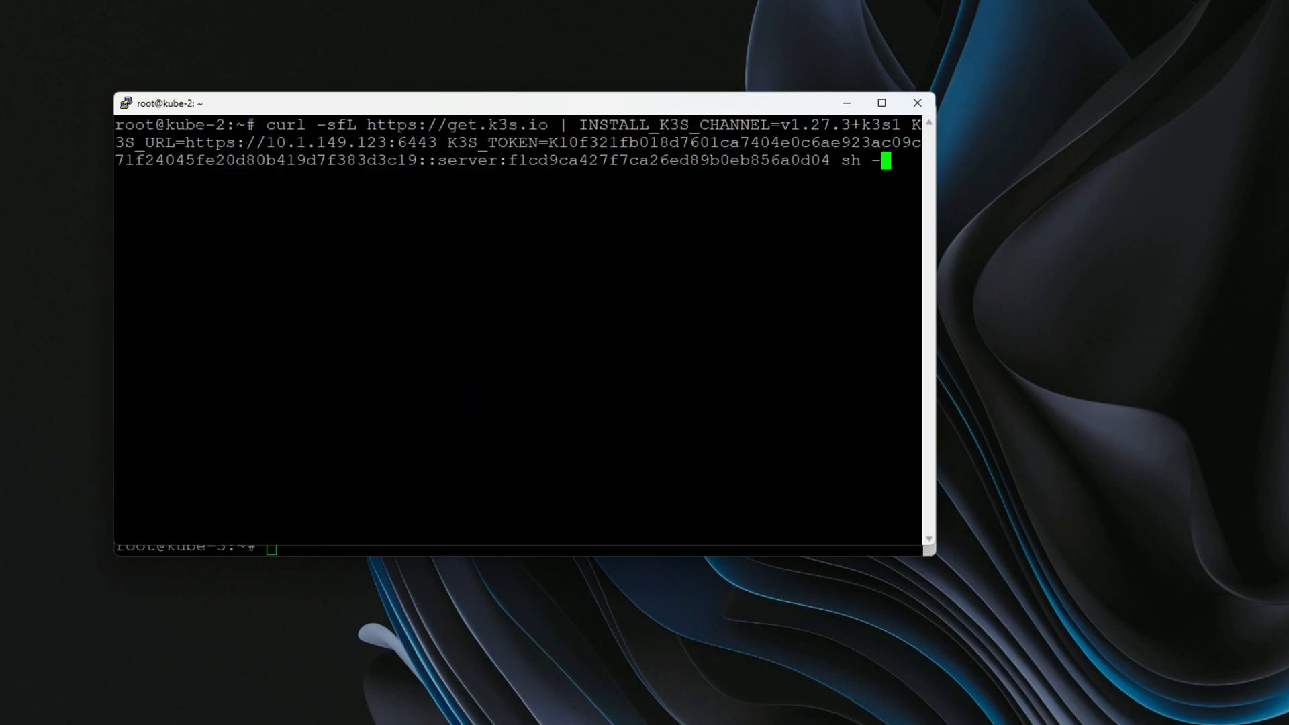
Step: Run the k3s agent install command on kube-2 so it joins the kube-1 server
key("Return")
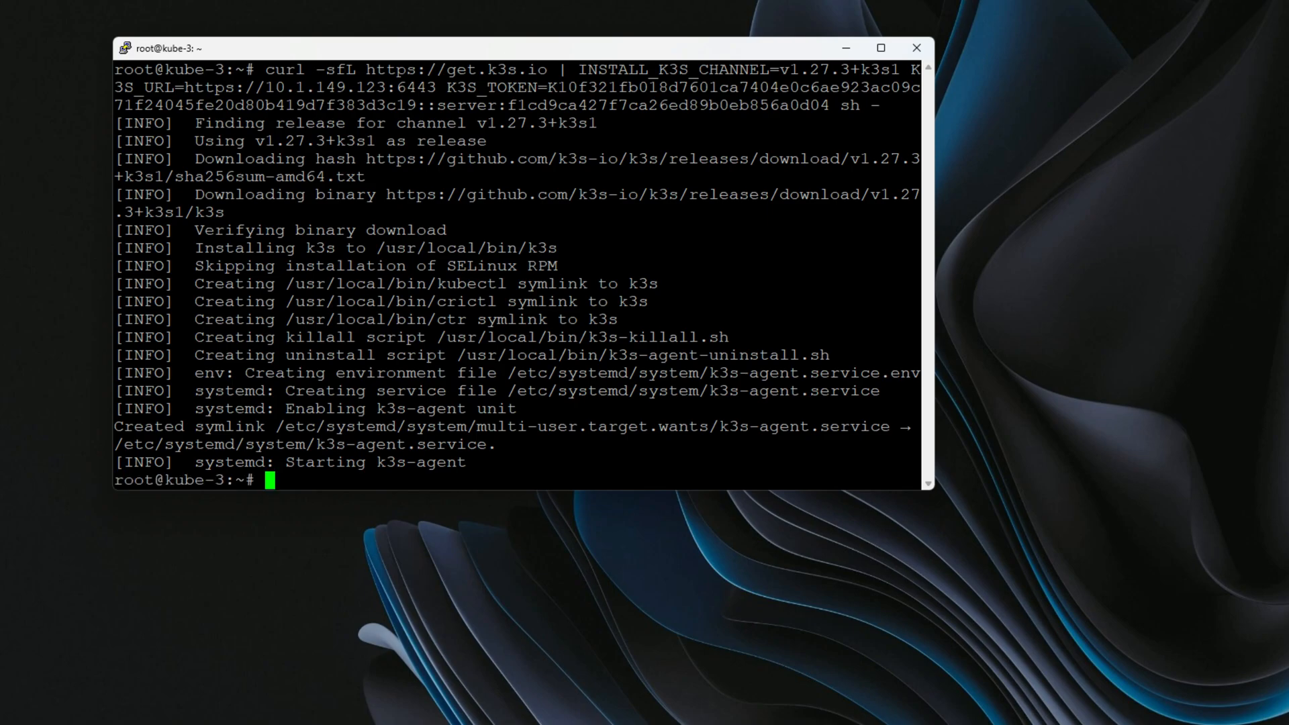
Step: Check systemctl status k3s-agent on kube-3 and kube-2, then switch to the kube-1 session for kubectl get nodes
type("systemctl status k3s-agent")
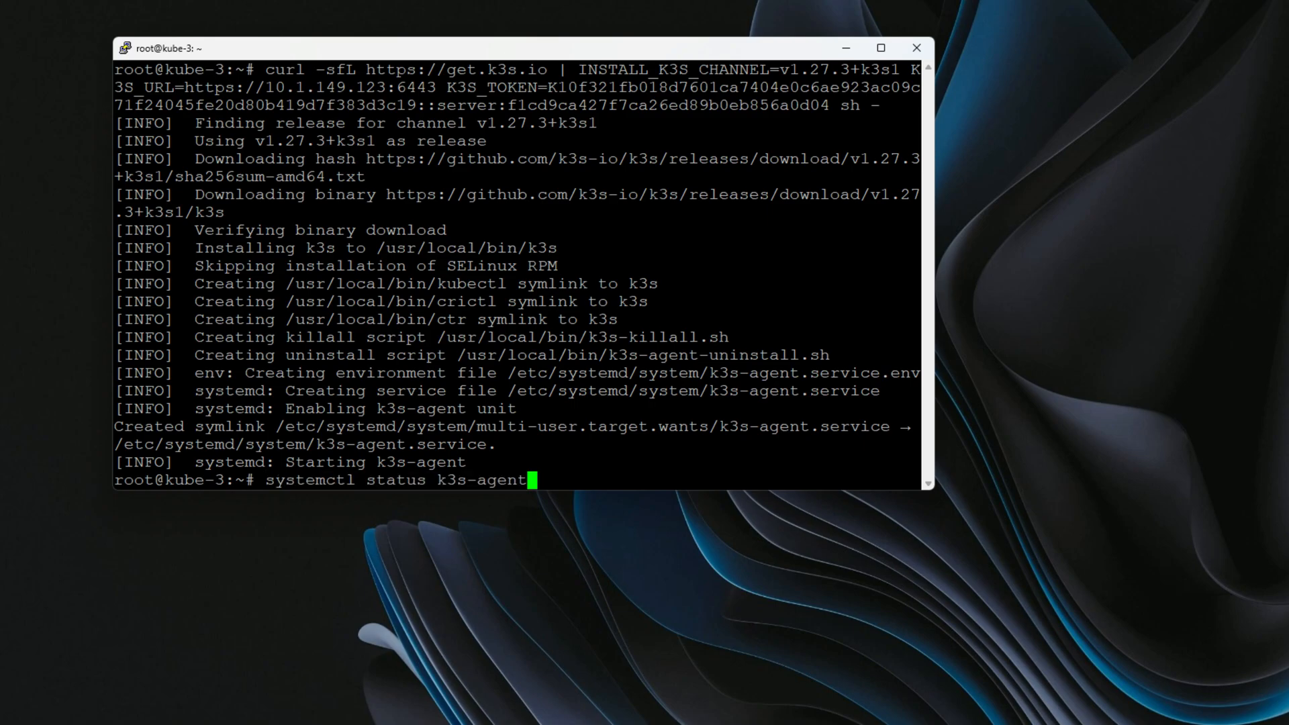
key("Return")
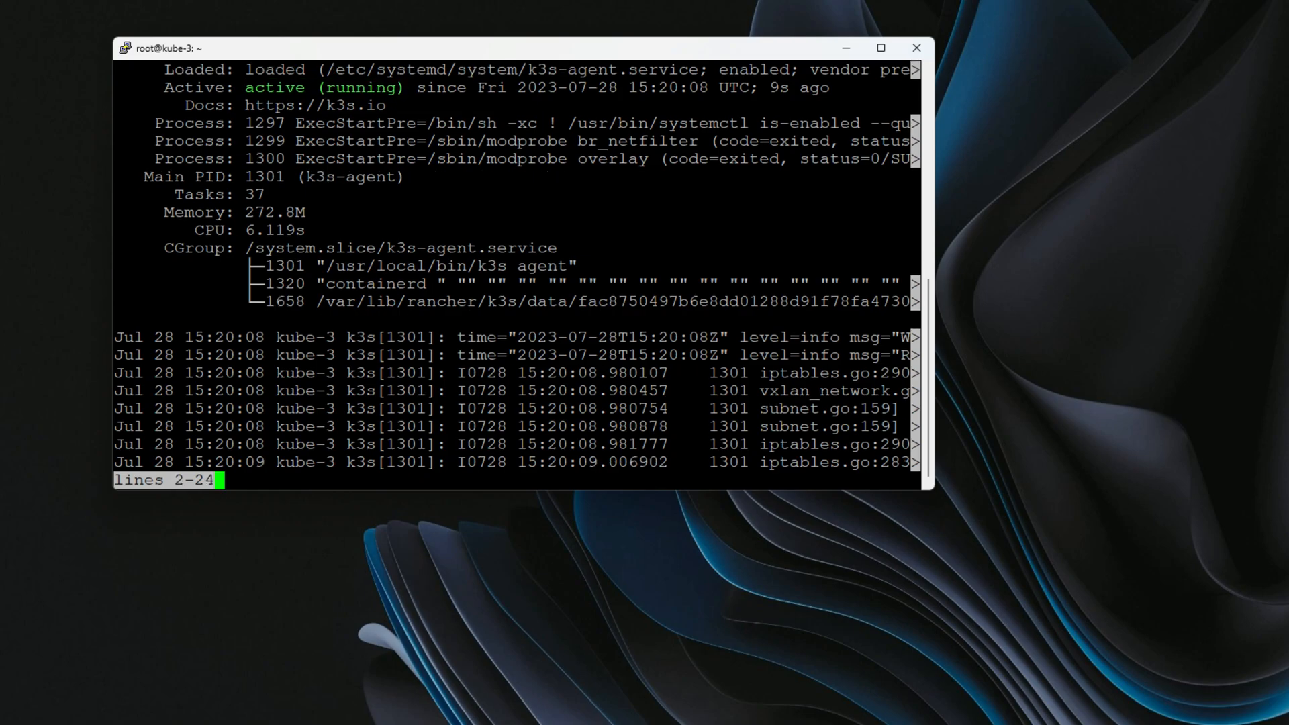
key("q")
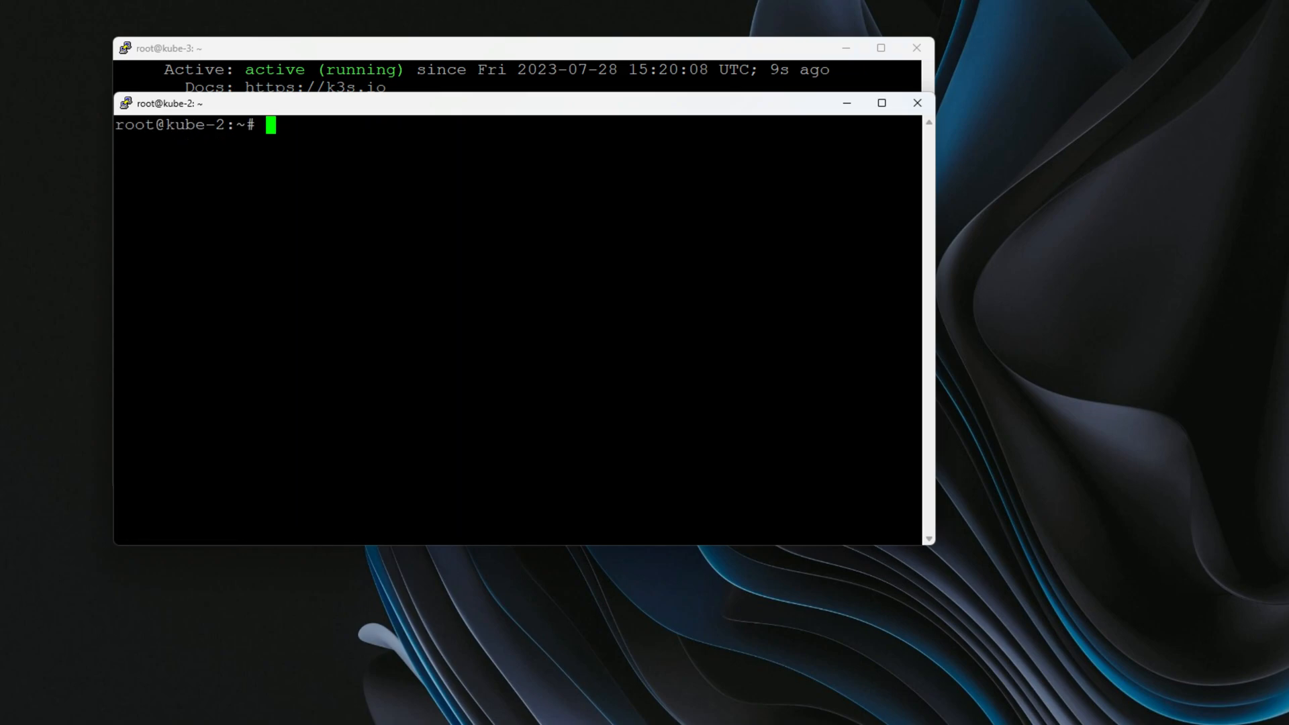
type("systemctl status k3s-agent")
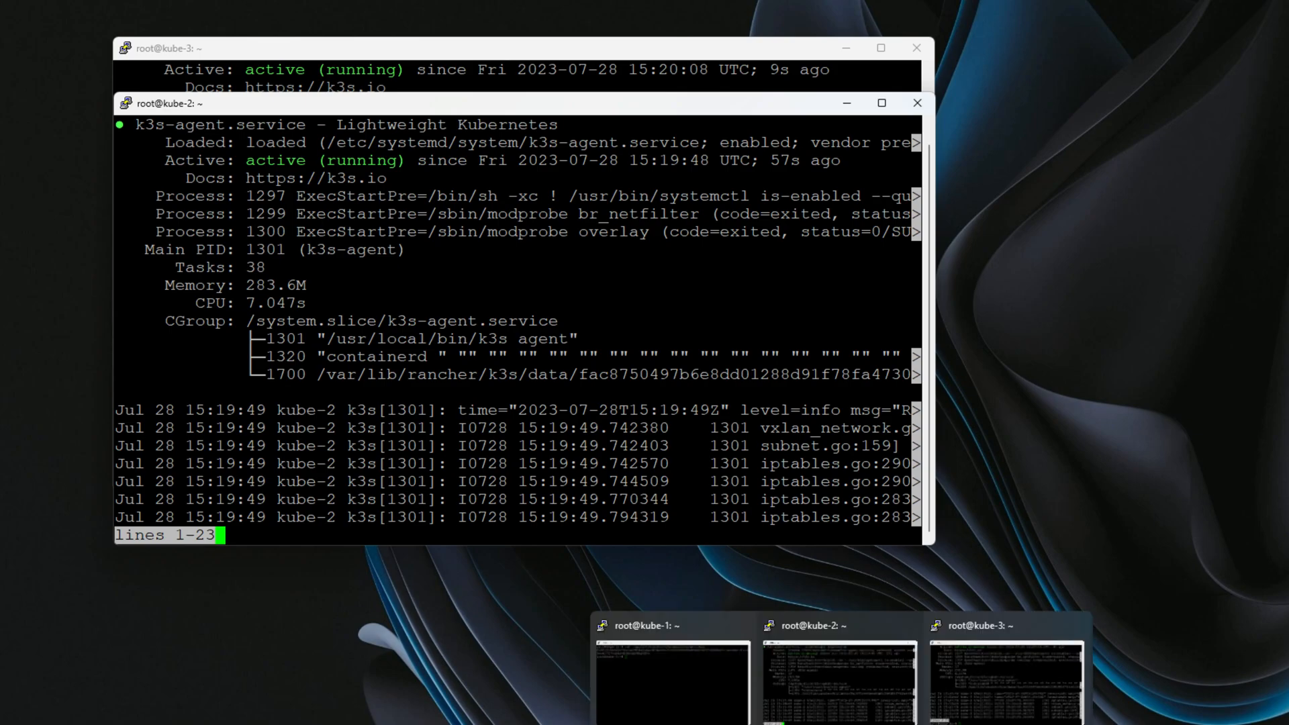
left_click(671, 680)
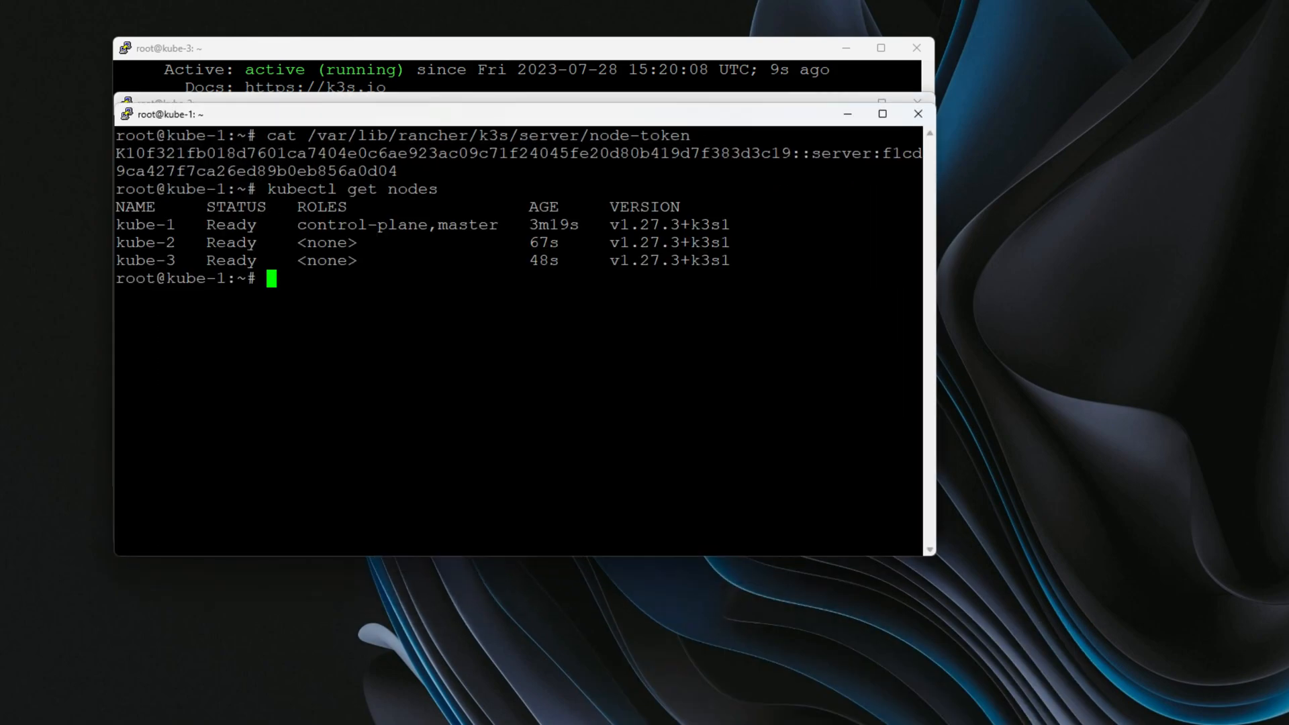